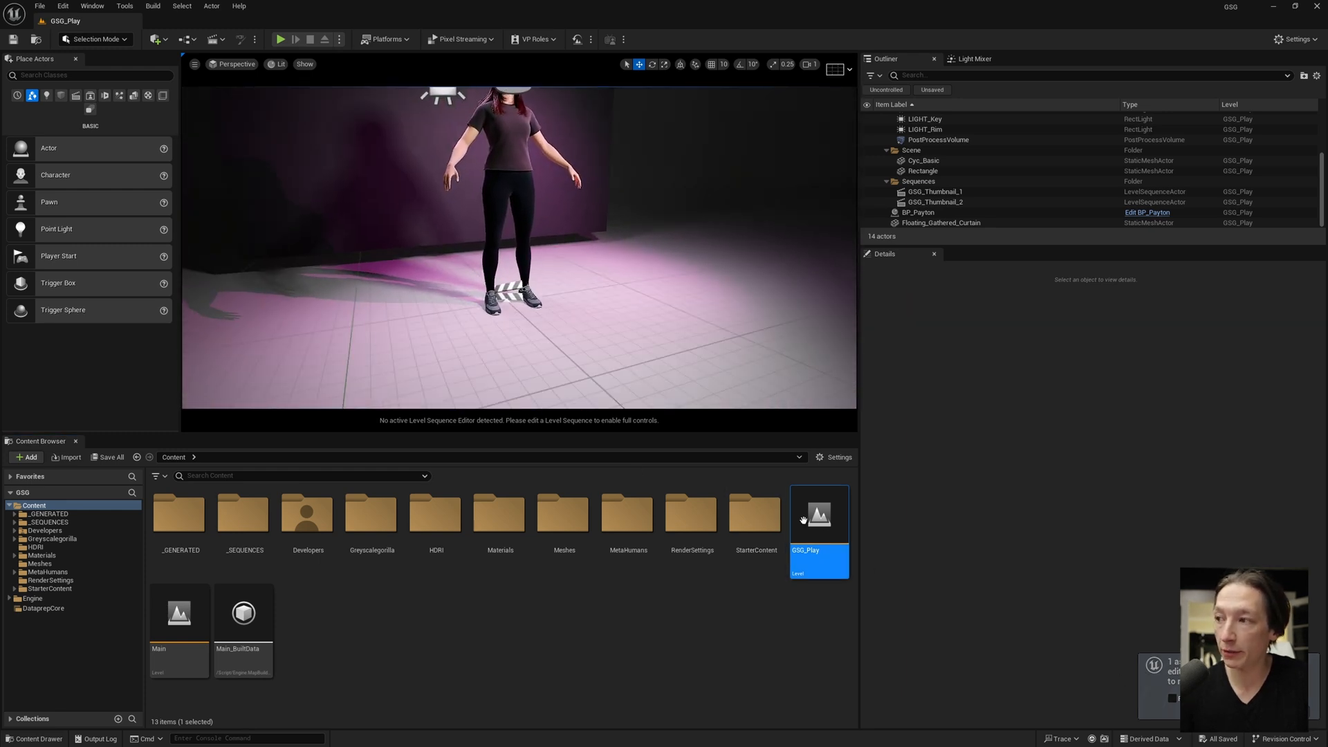
{"action": "mouse_move", "coordinate": [818, 515]}
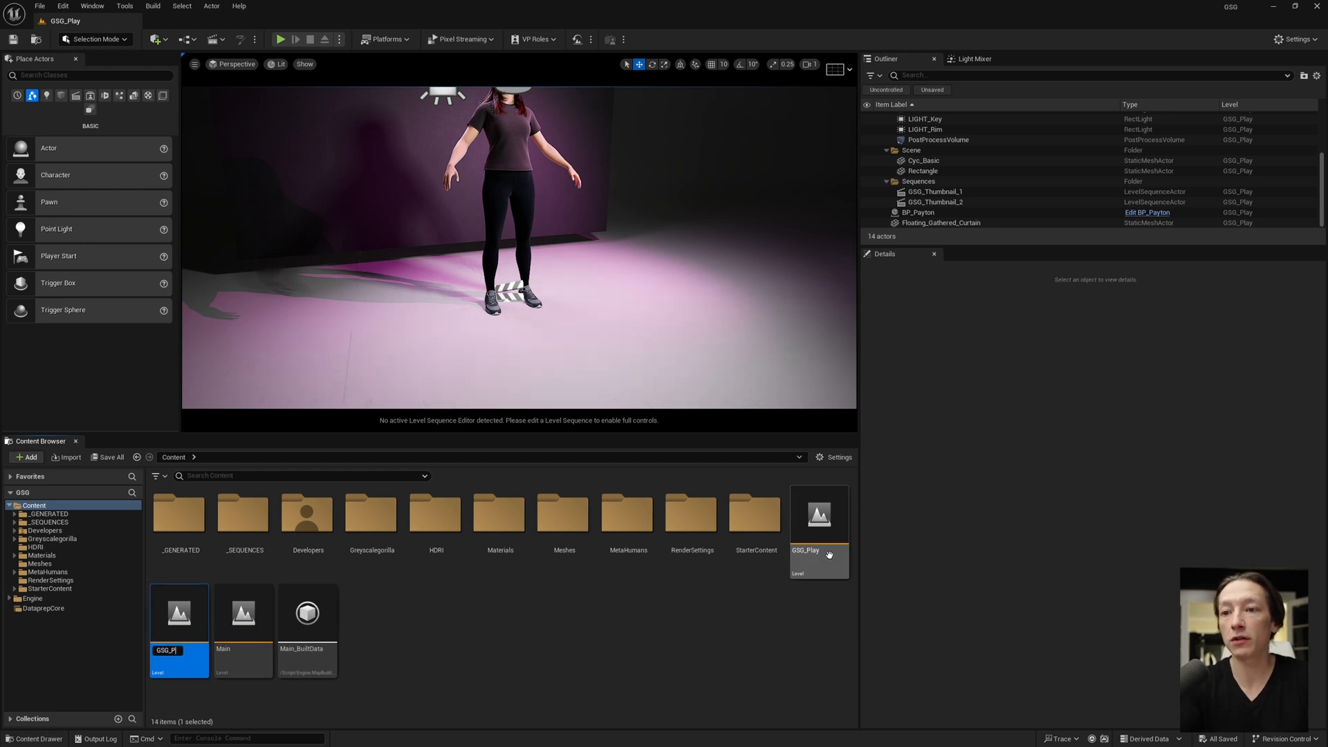
- Name the duplicate GSG_Lighting-Tut, open it, and select the GSG_Thumbnail_001 sequence
{"action": "type", "text": "GSG_Lighting"}
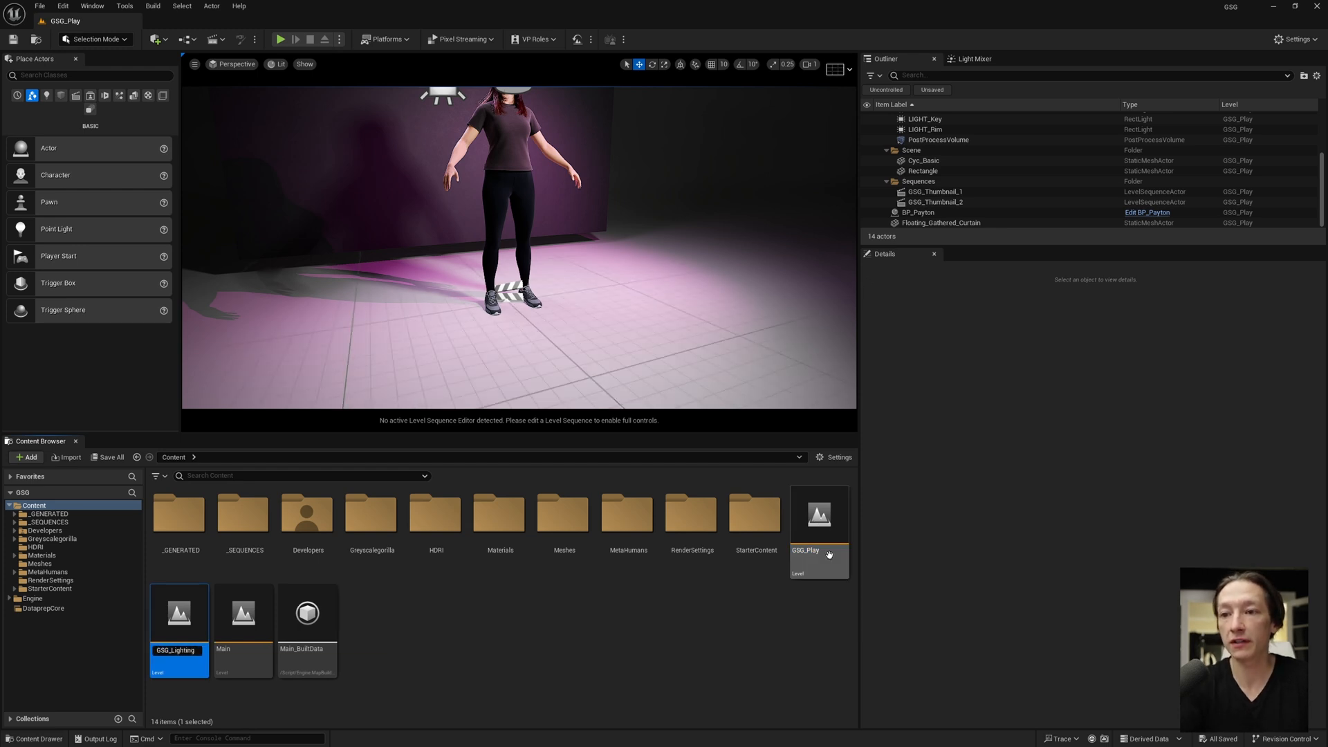
{"action": "mouse_move", "coordinate": [817, 516]}
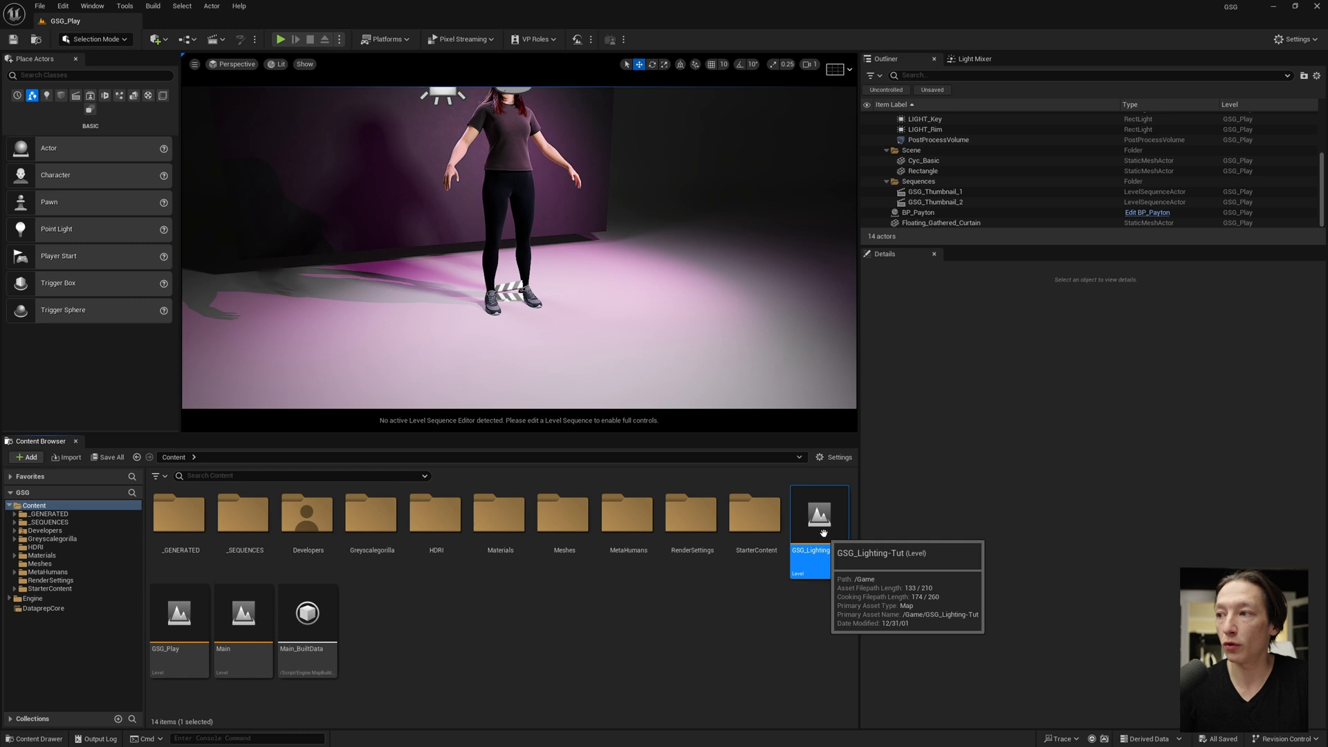
{"action": "double_click", "coordinate": [818, 515]}
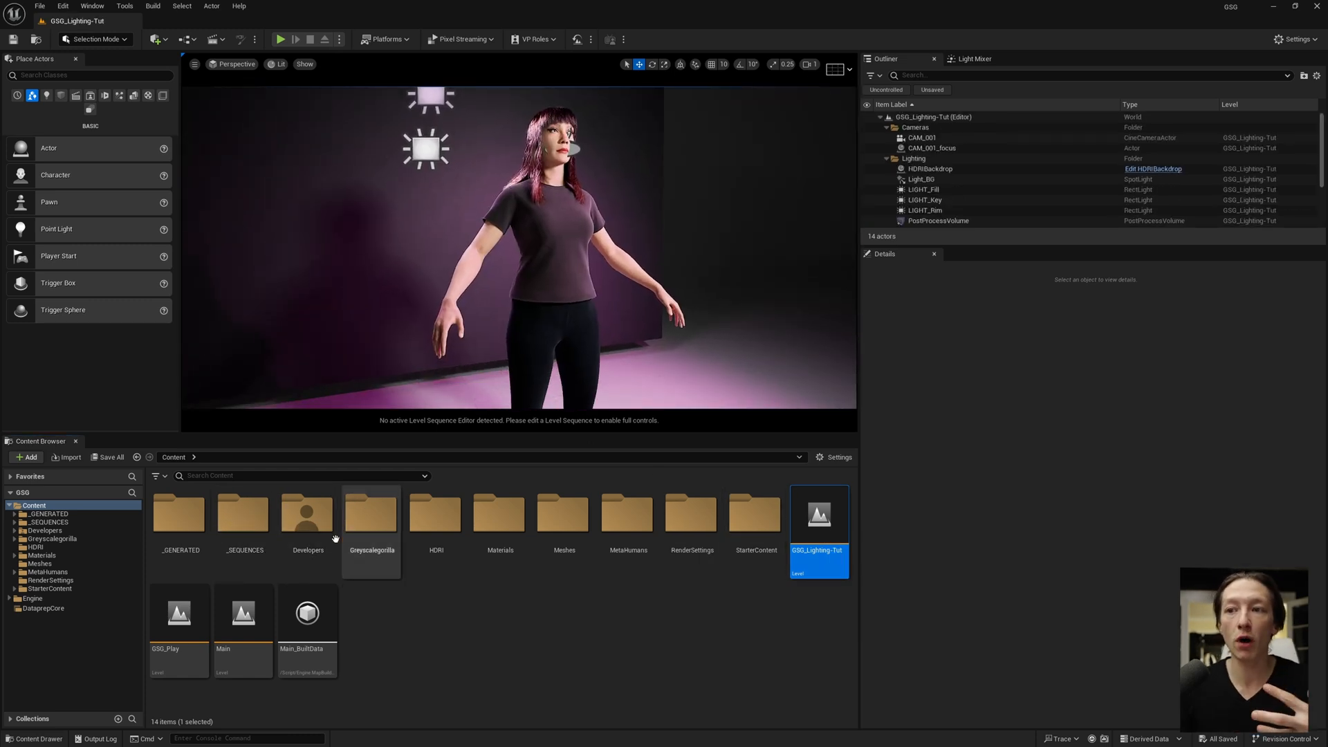
{"action": "mouse_move", "coordinate": [818, 512]}
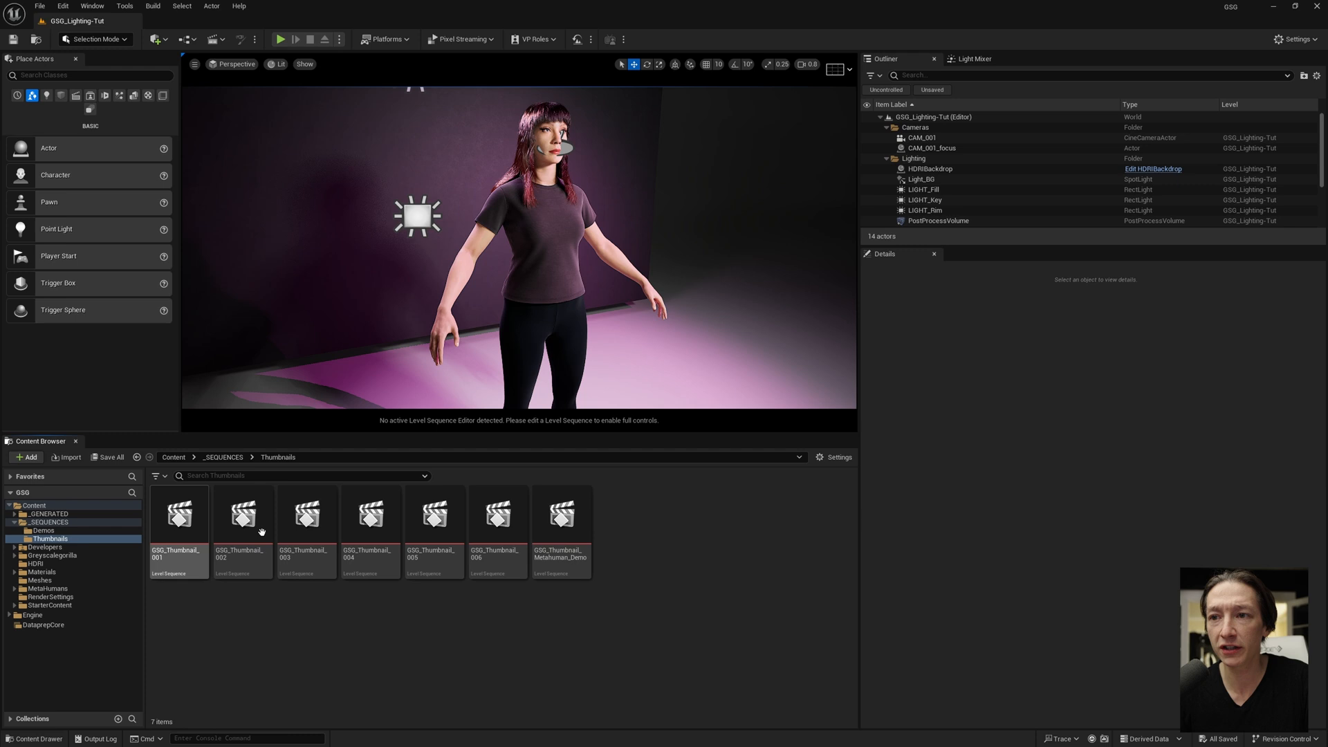
{"action": "left_click", "coordinate": [179, 516]}
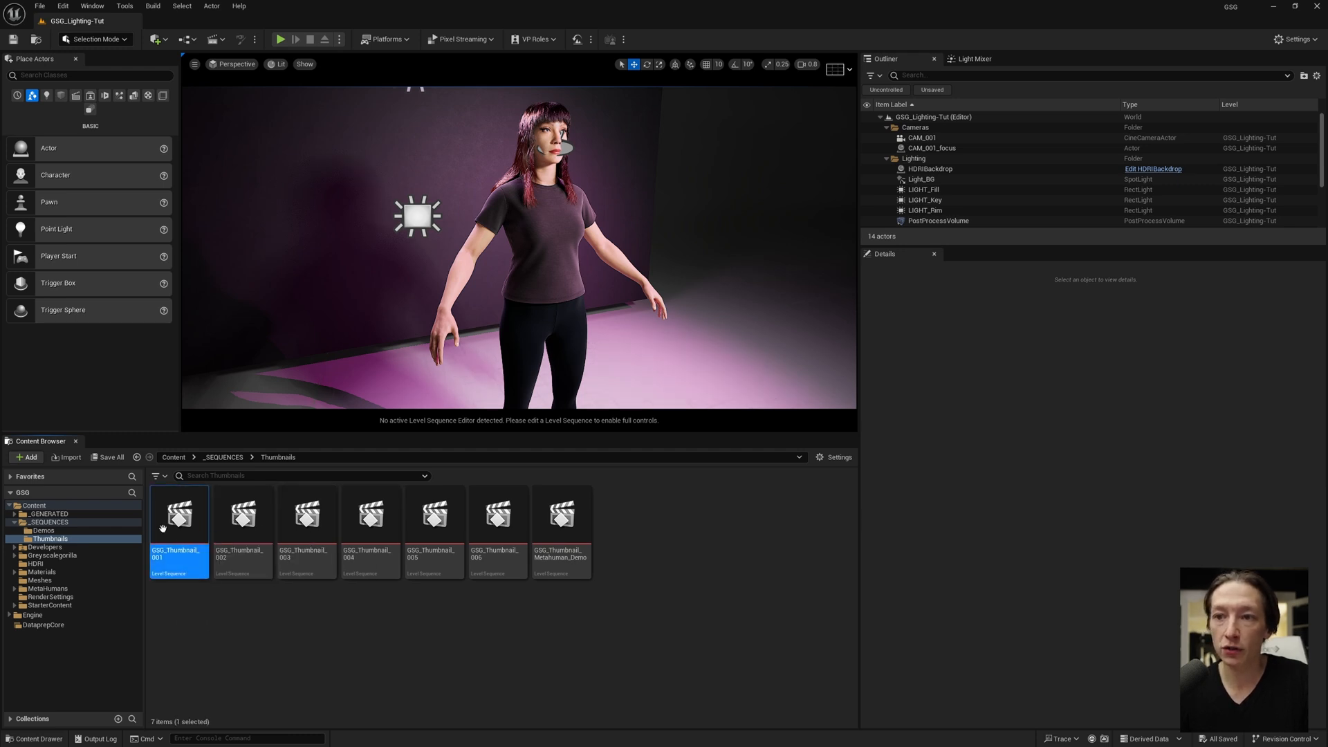
{"action": "mouse_move", "coordinate": [183, 515]}
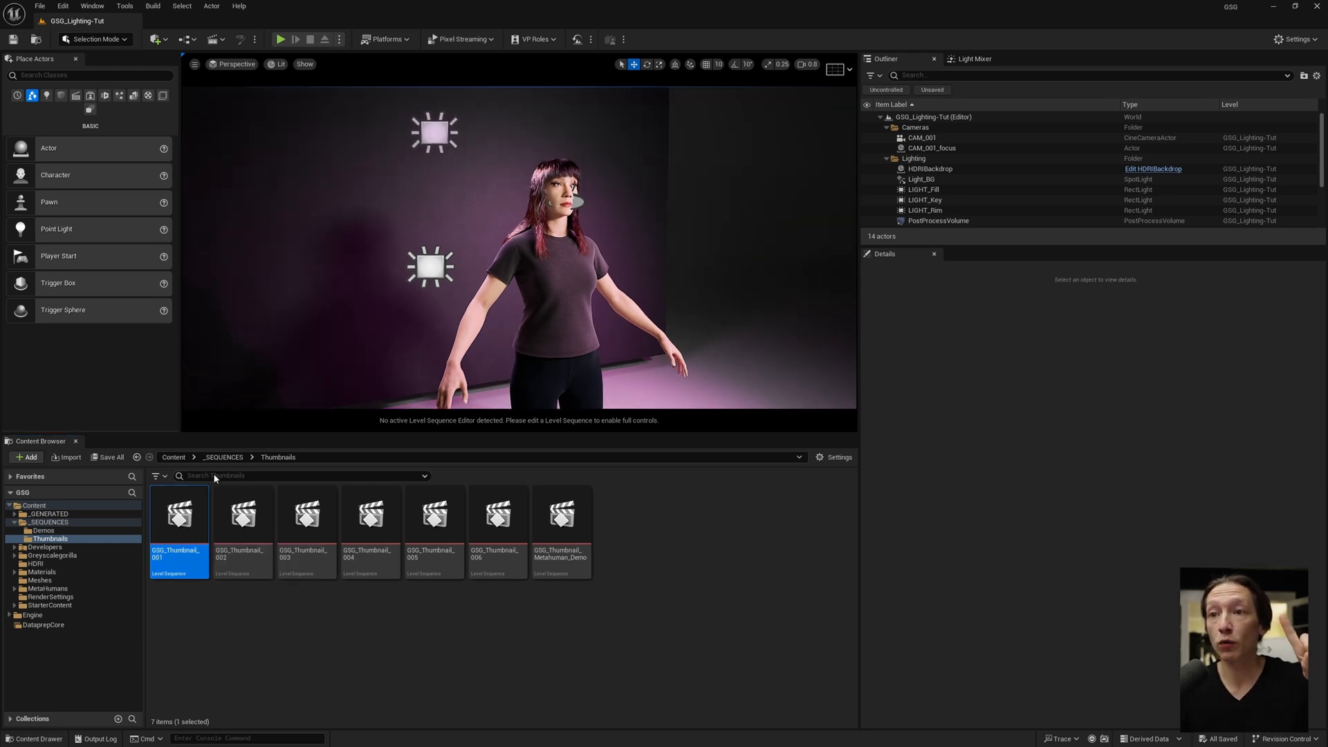
- Inspect GSG_Thumbnail_001 in Sequencer, checking its broken character track
{"action": "double_click", "coordinate": [178, 515]}
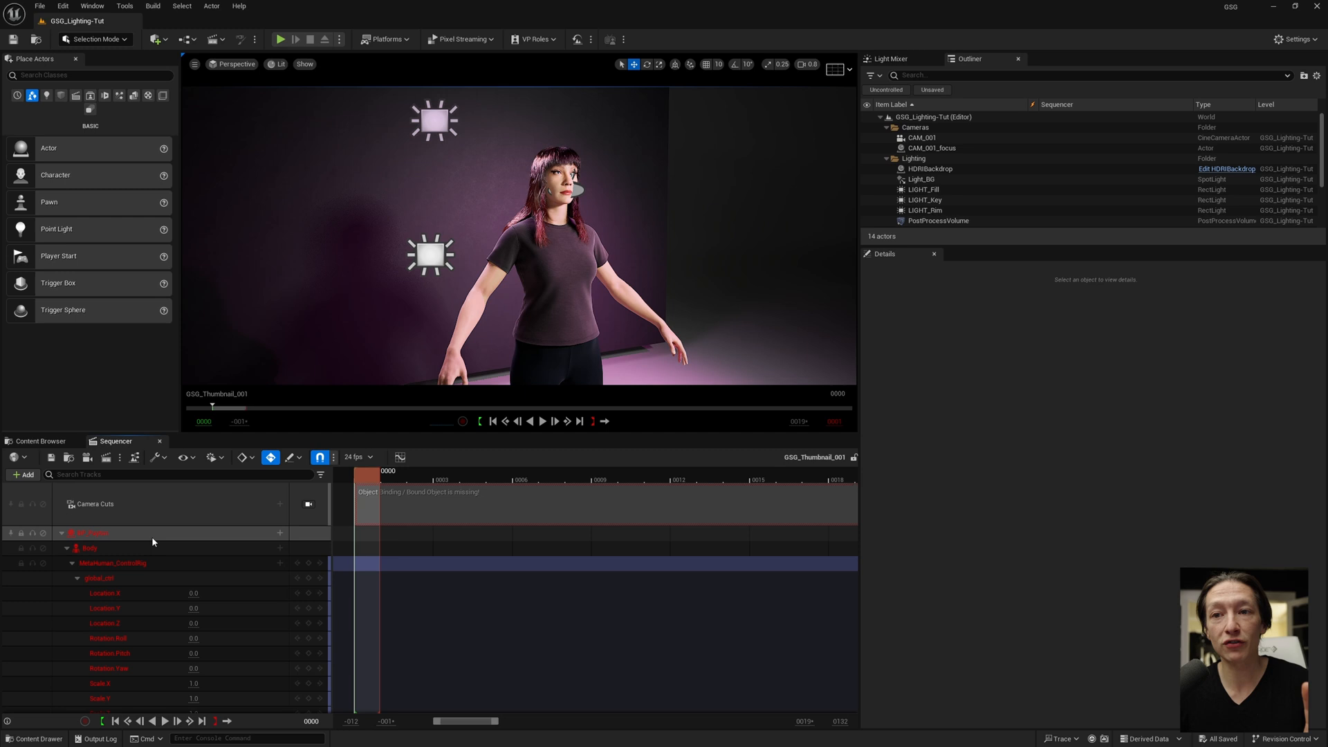
{"action": "left_click", "coordinate": [93, 533]}
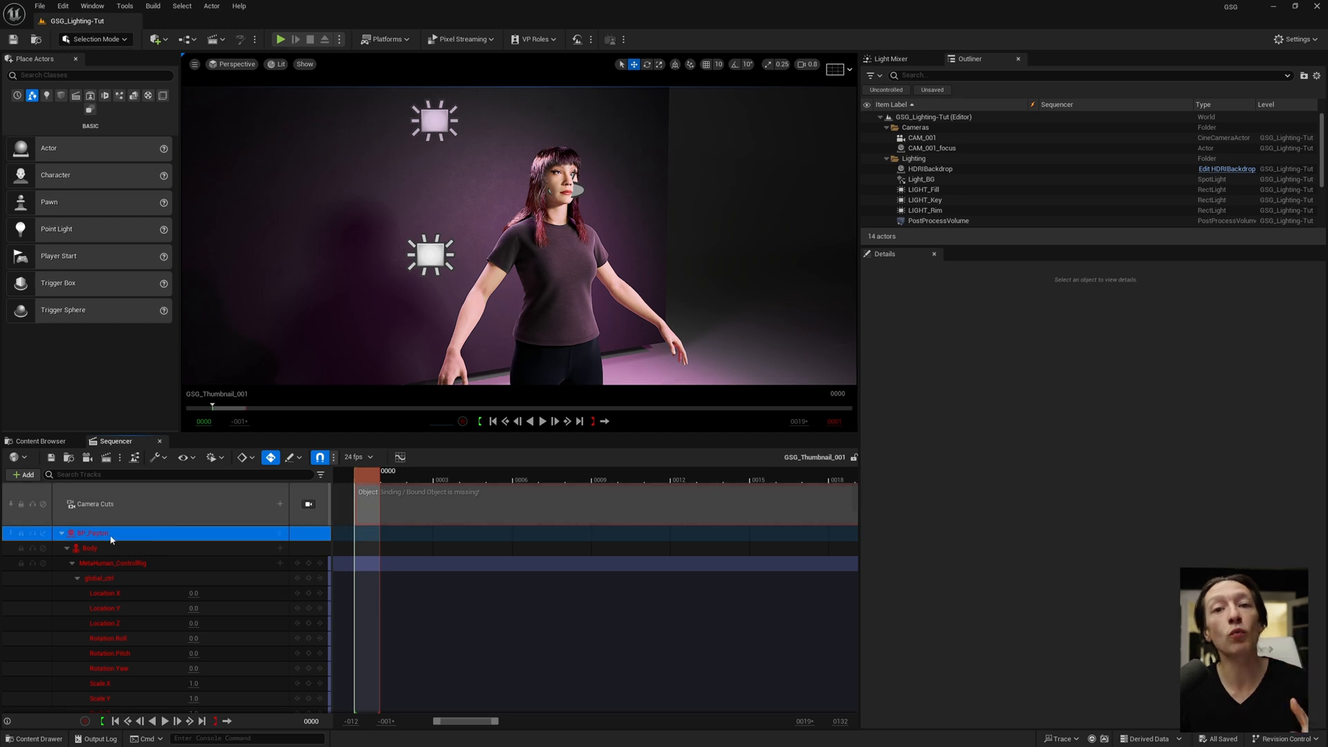
{"action": "left_click", "coordinate": [89, 548]}
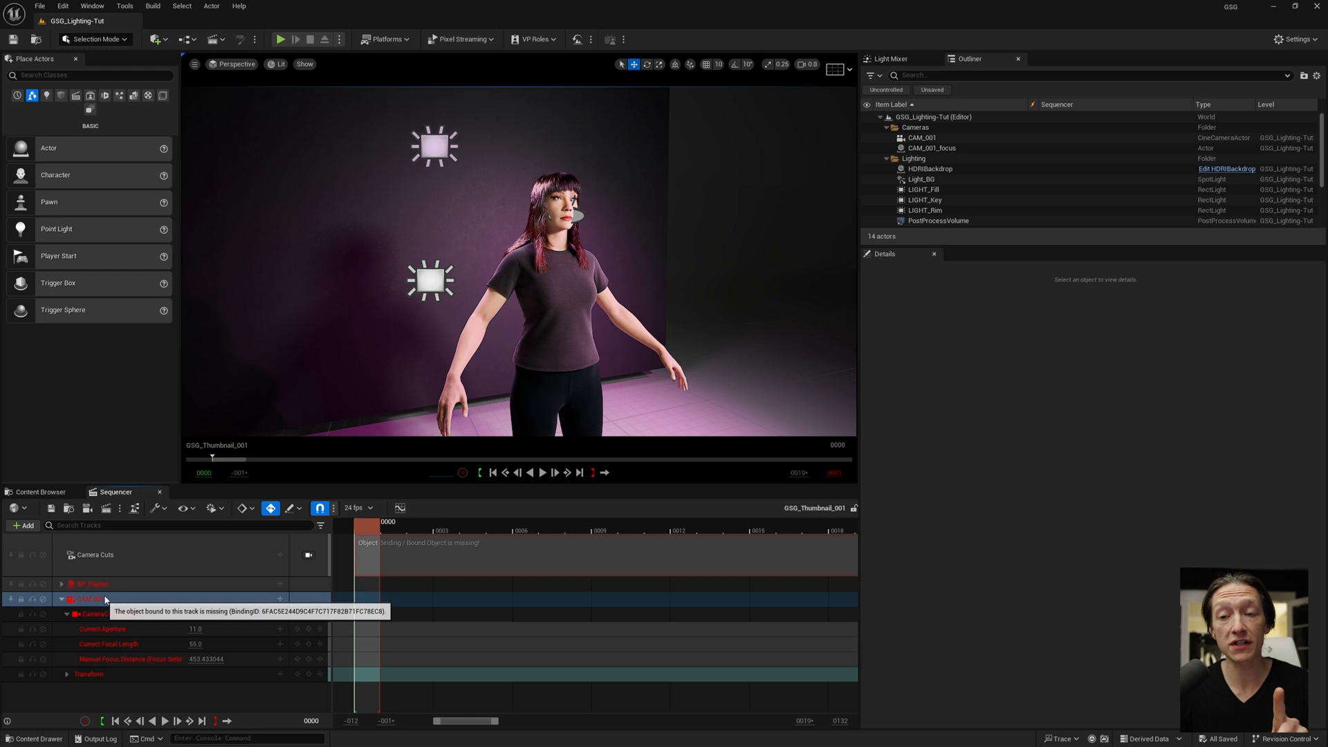
- Return to _SEQUENCES > Thumbnails and select GSG_Thumbnail_001 for duplication
{"action": "left_click", "coordinate": [42, 491]}
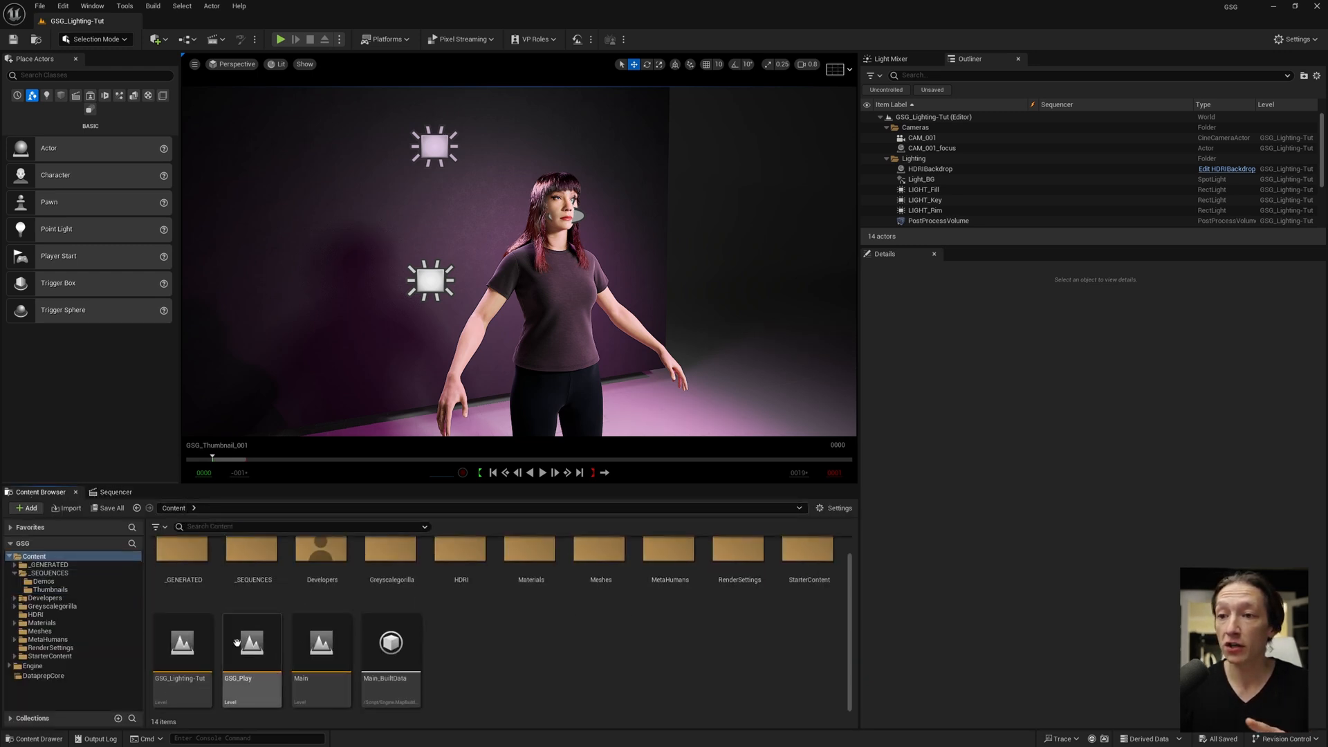
{"action": "mouse_move", "coordinate": [182, 643]}
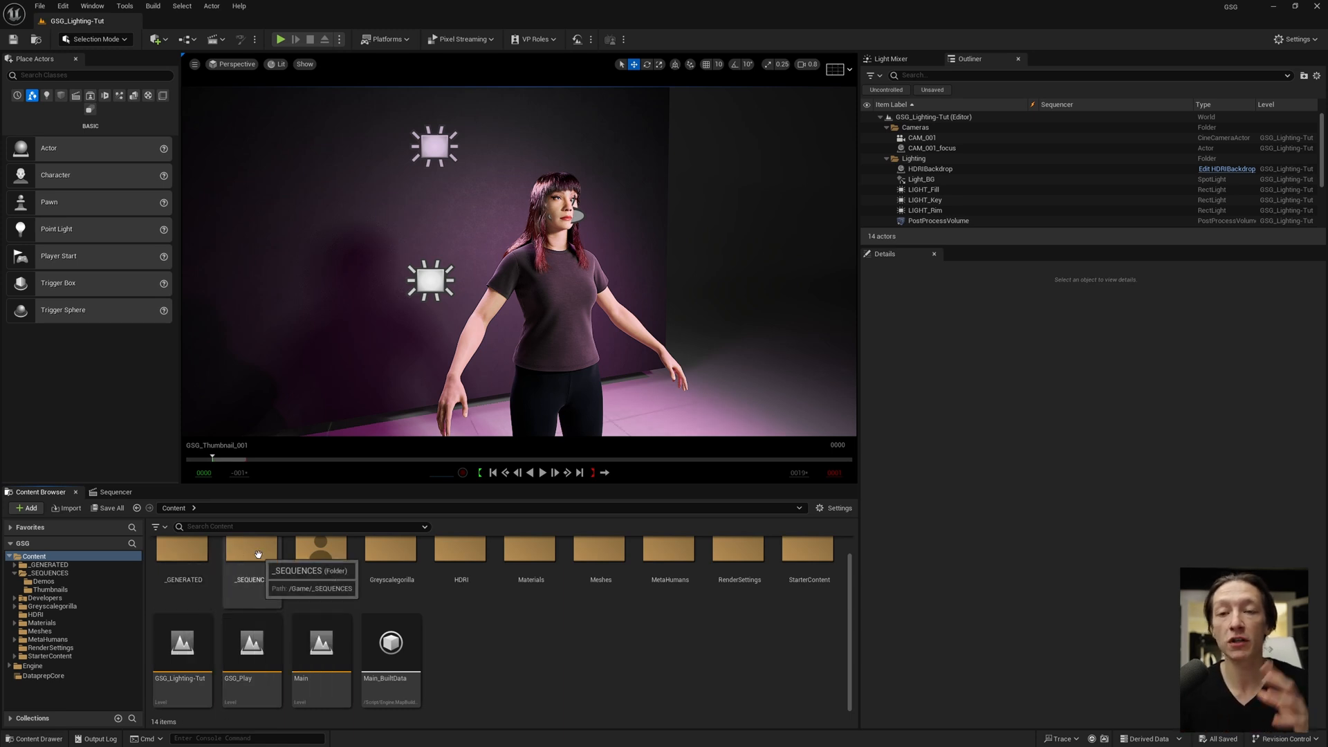
{"action": "left_click", "coordinate": [250, 549]}
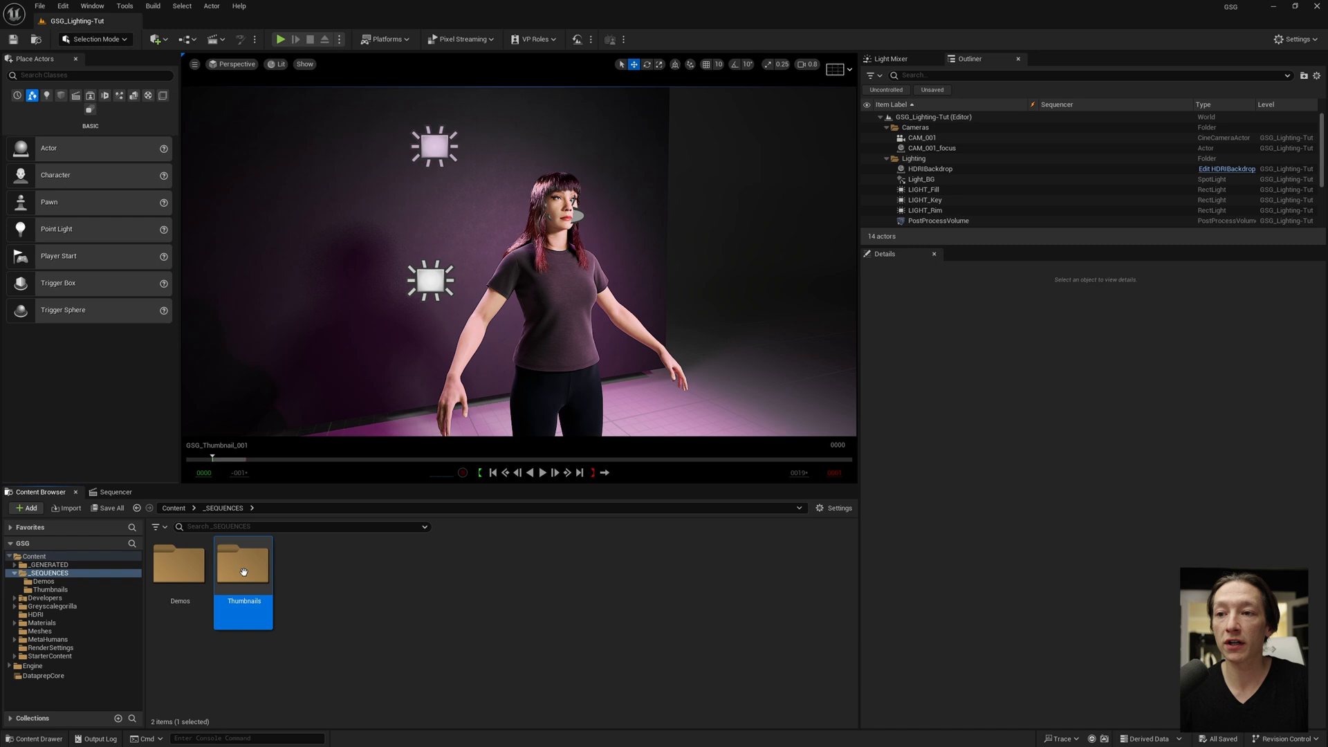
{"action": "double_click", "coordinate": [244, 564]}
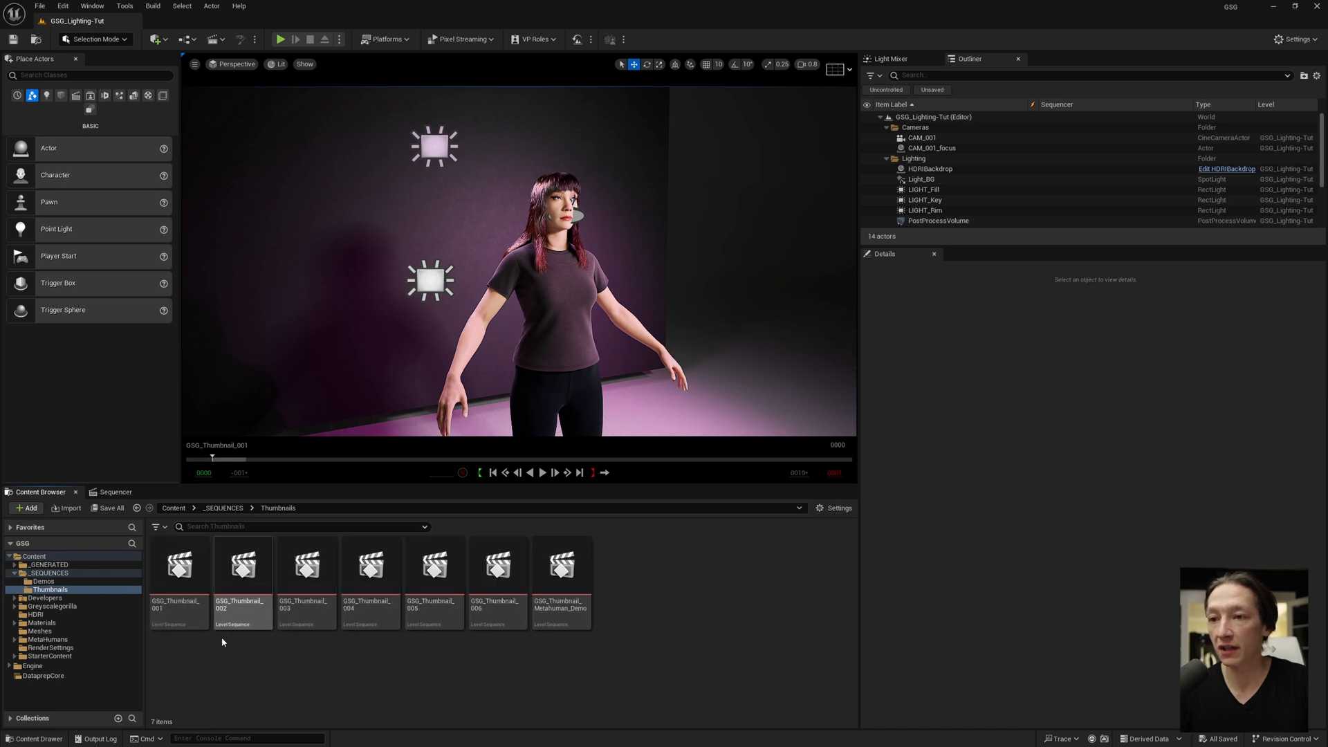
{"action": "left_click", "coordinate": [179, 566]}
{"action": "type", "text": "GSG_Thumbnail_001_Tut"}
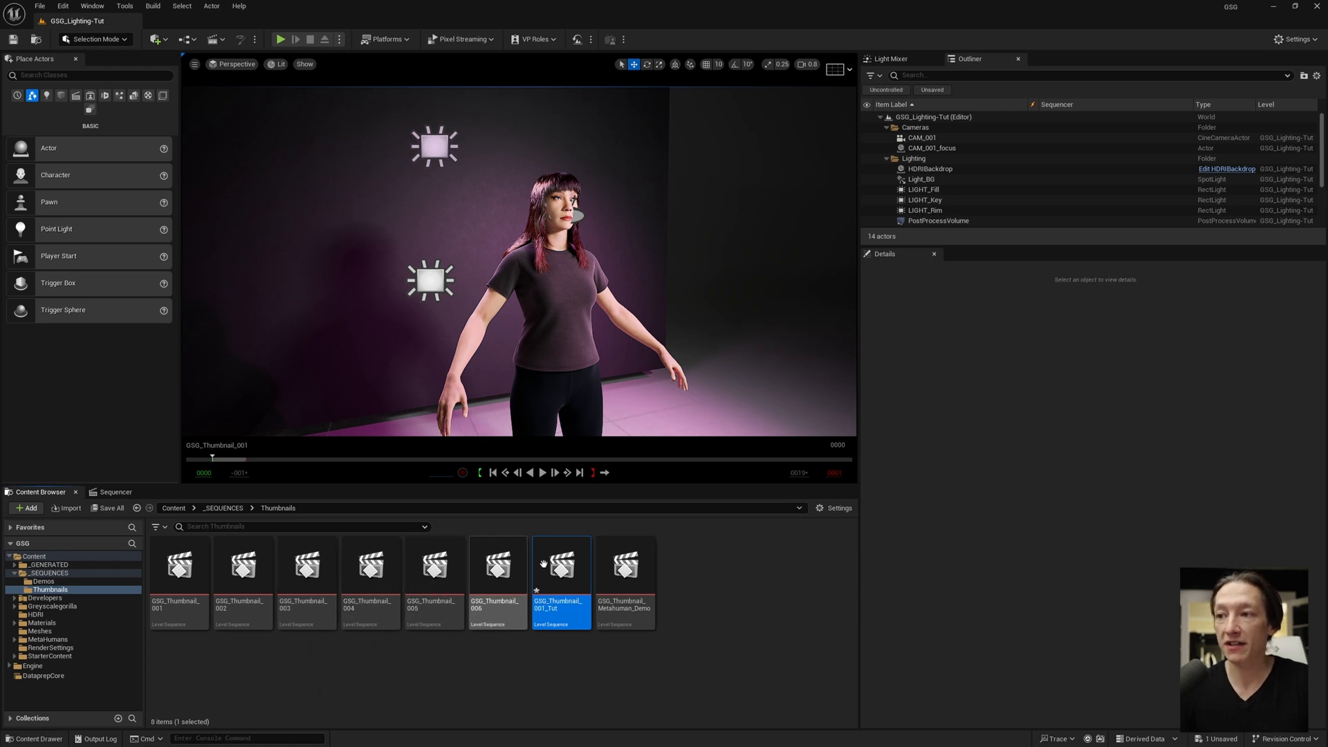
- Open GSG_Thumbnail_001_Tut and run Fix Actor References to repair its bindings
{"action": "double_click", "coordinate": [561, 565]}
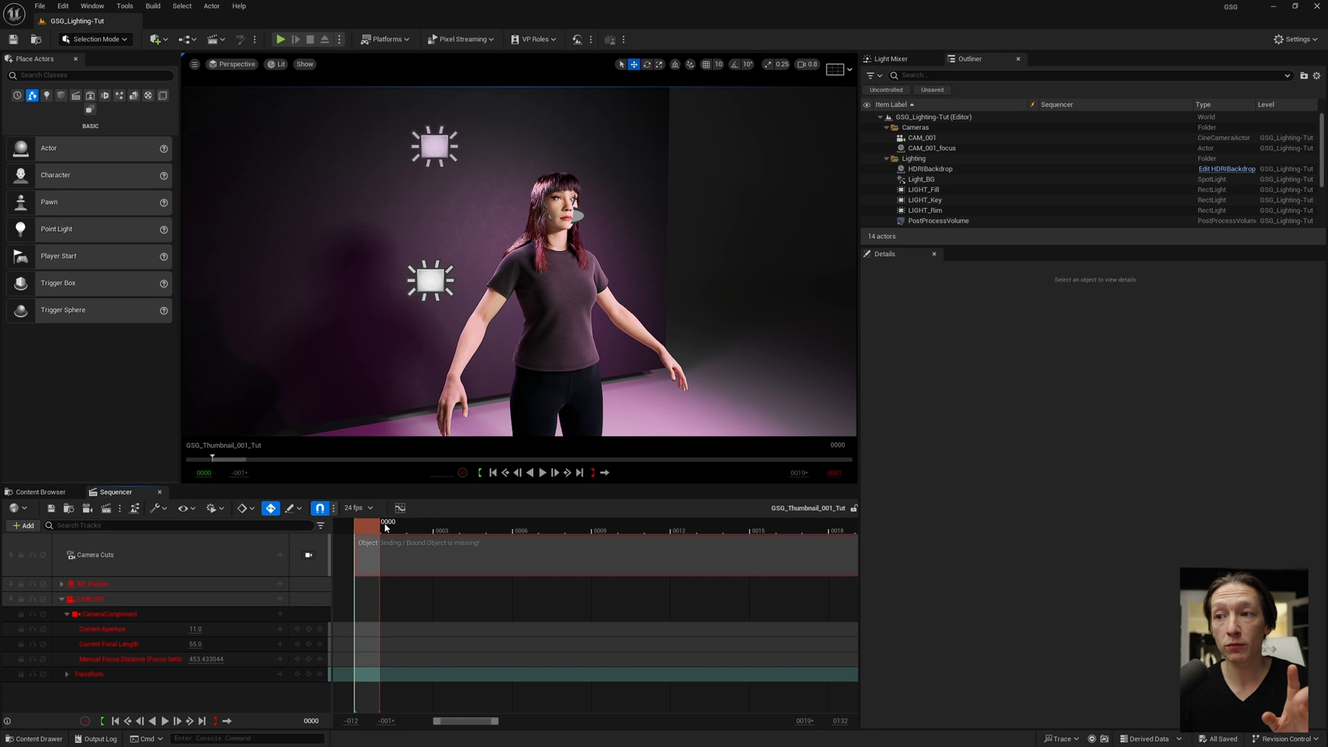
{"action": "left_click", "coordinate": [157, 508]}
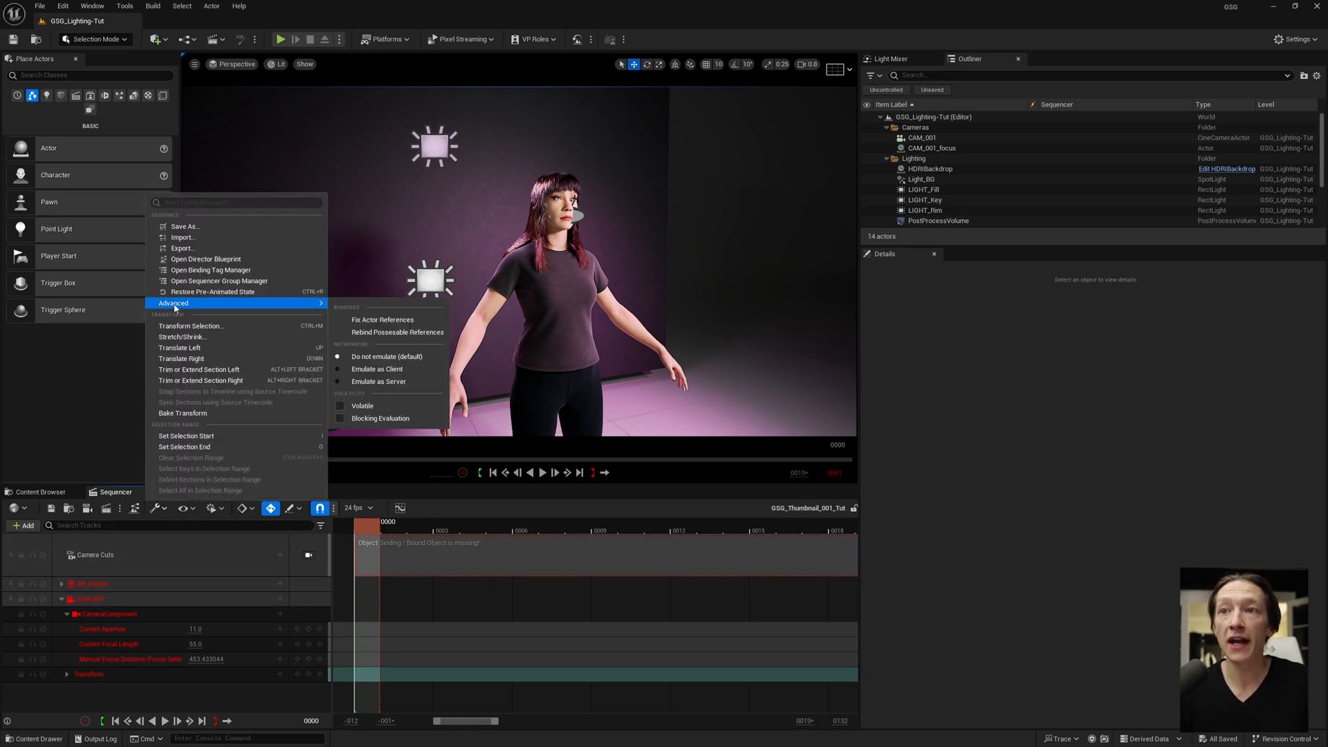
{"action": "mouse_move", "coordinate": [383, 320]}
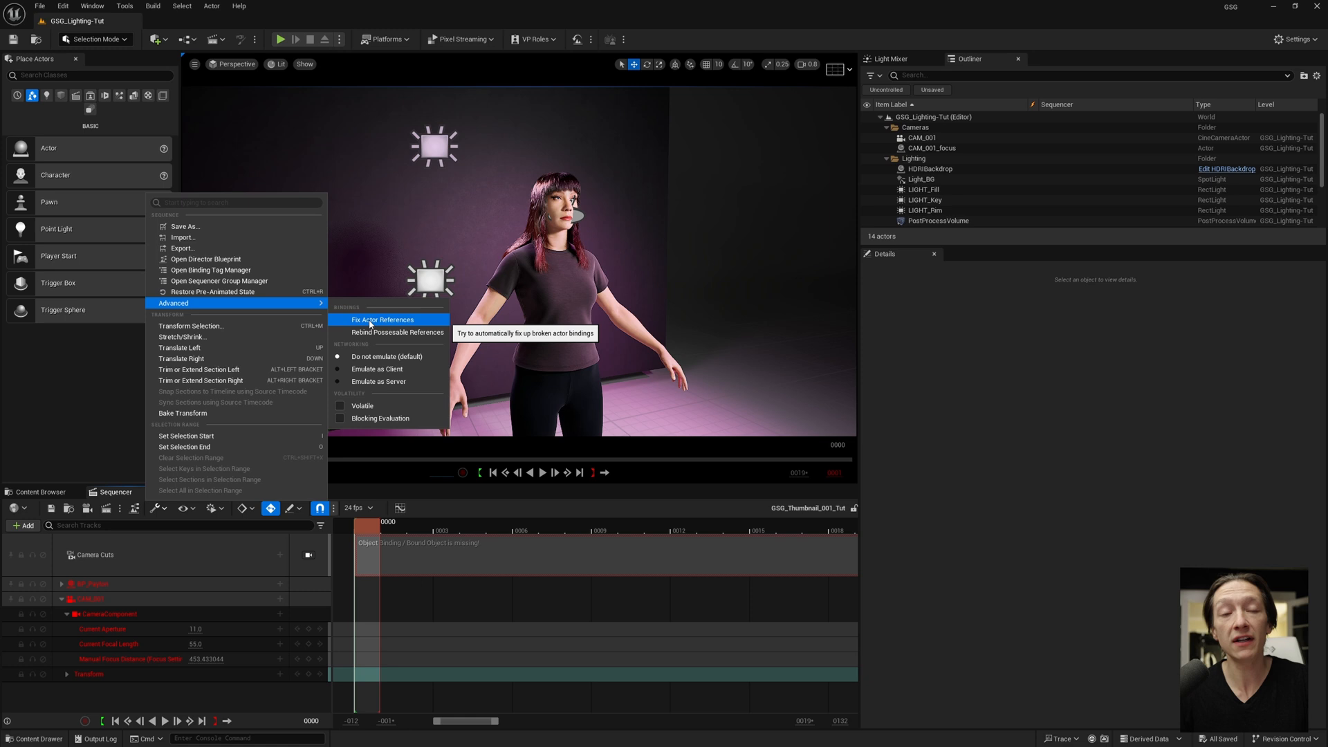
{"action": "left_click", "coordinate": [383, 320]}
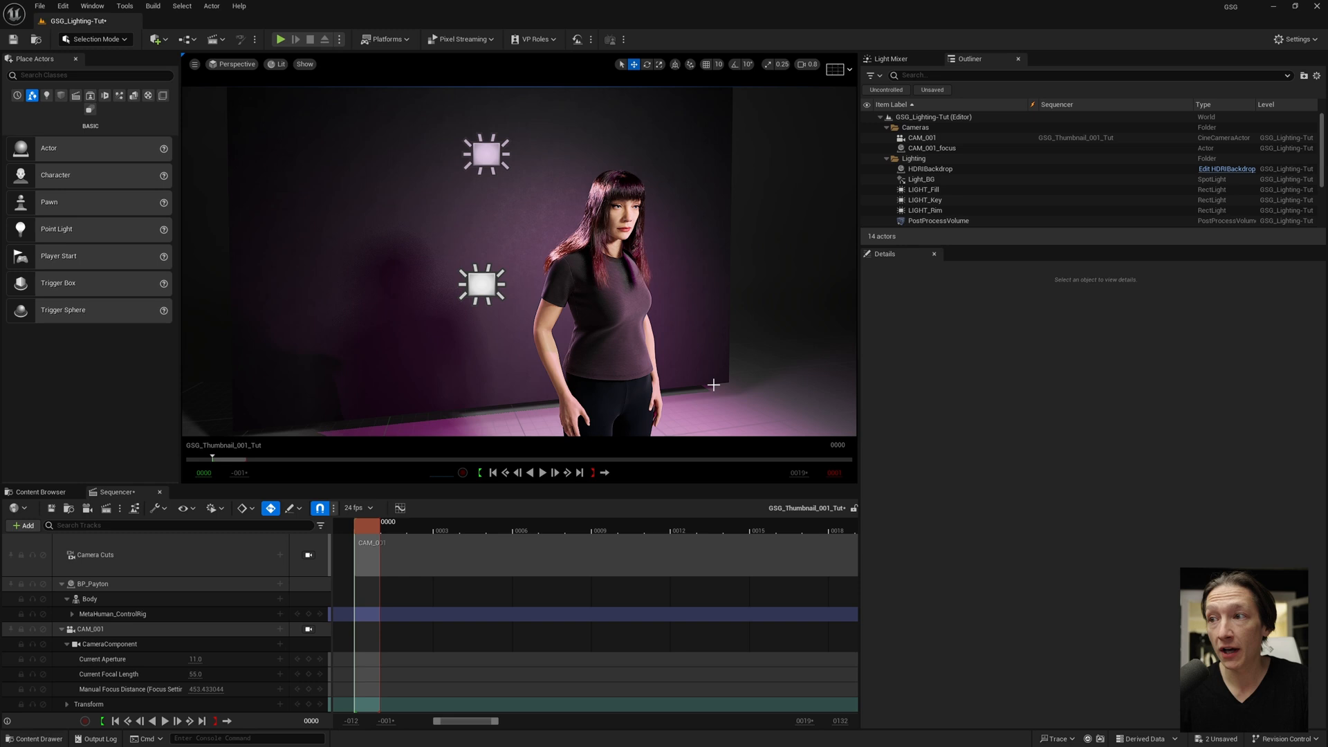
{"action": "mouse_move", "coordinate": [830, 114]}
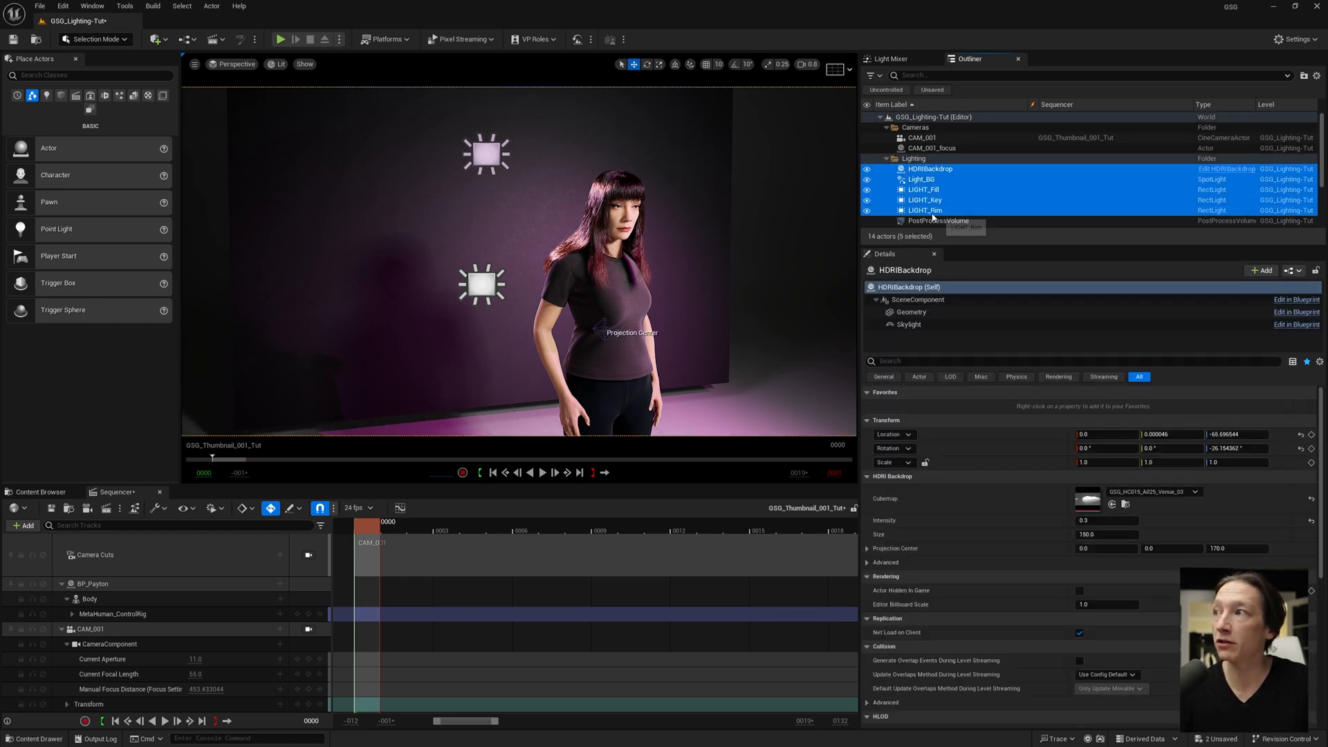
- Delete the old lights and backdrop, then show the PostProcessVolume's exposure settings
{"action": "left_click", "coordinate": [866, 157]}
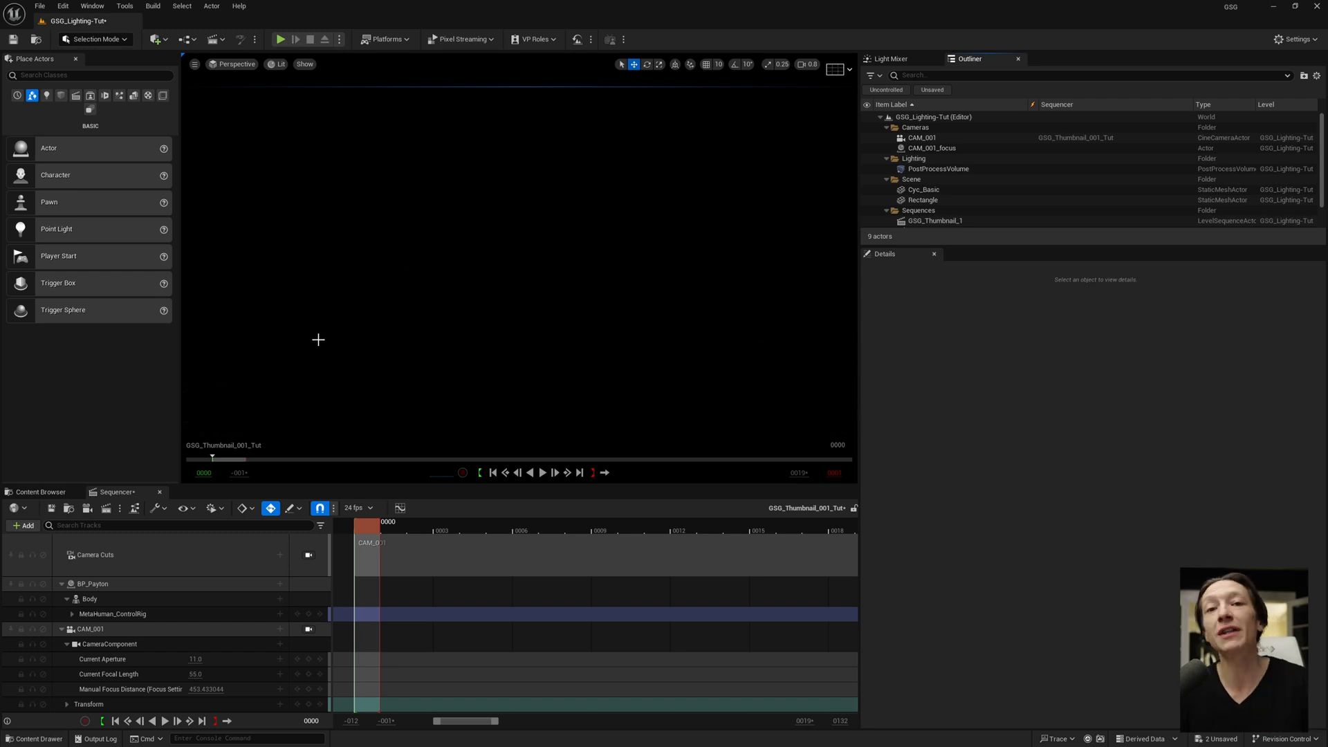
{"action": "mouse_move", "coordinate": [718, 180]}
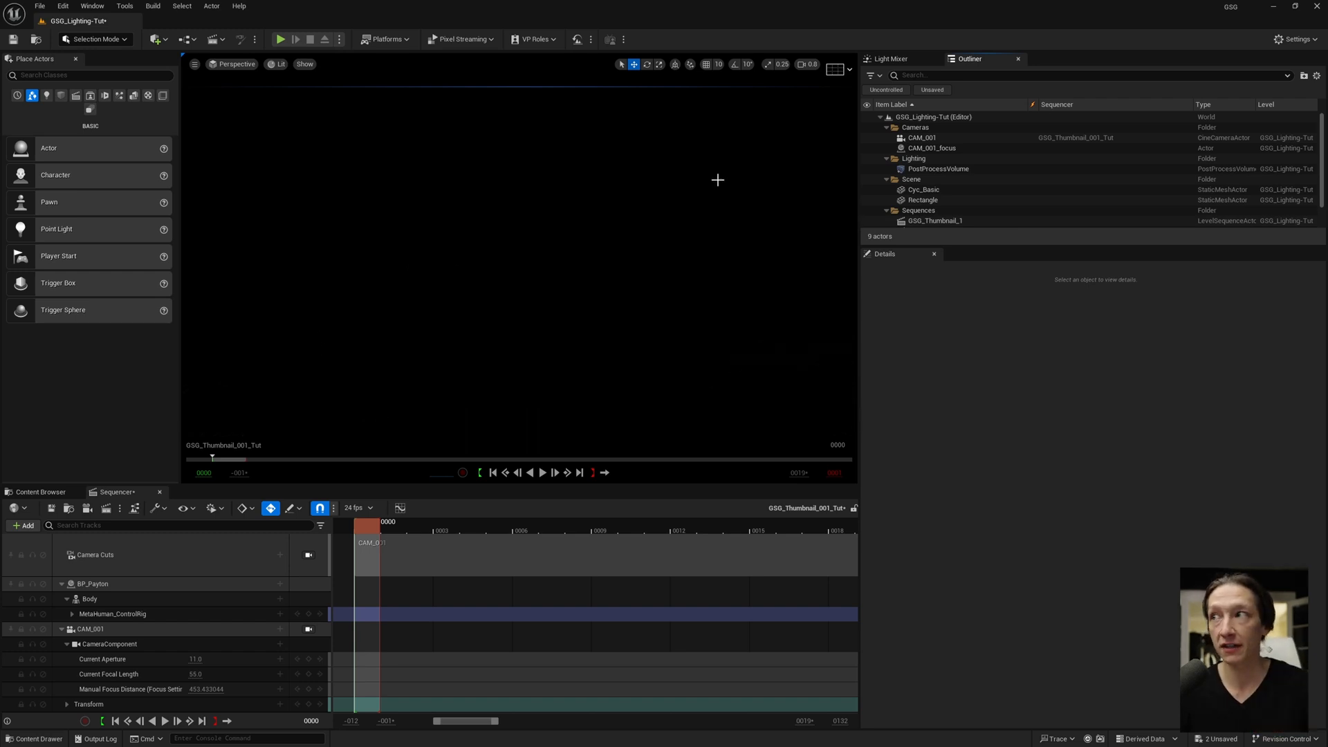
{"action": "left_click", "coordinate": [938, 169]}
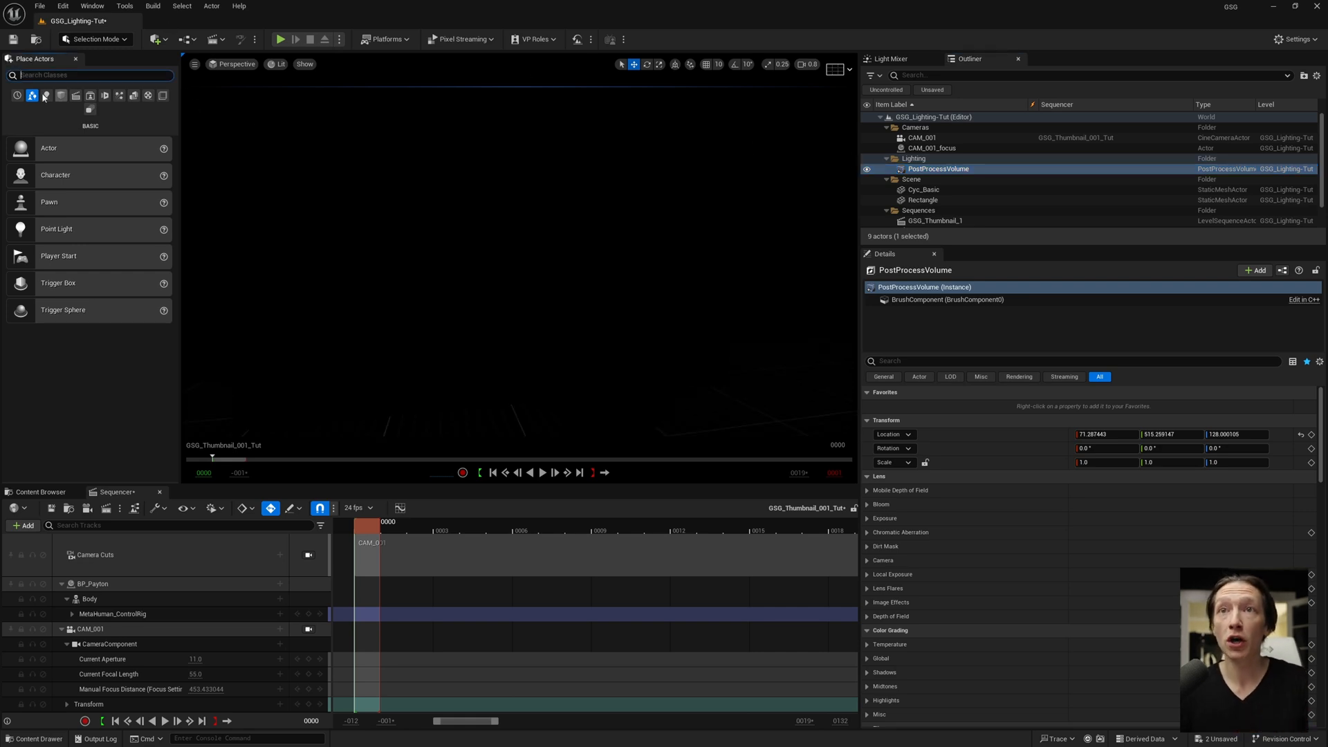
{"action": "type", "text": "post"}
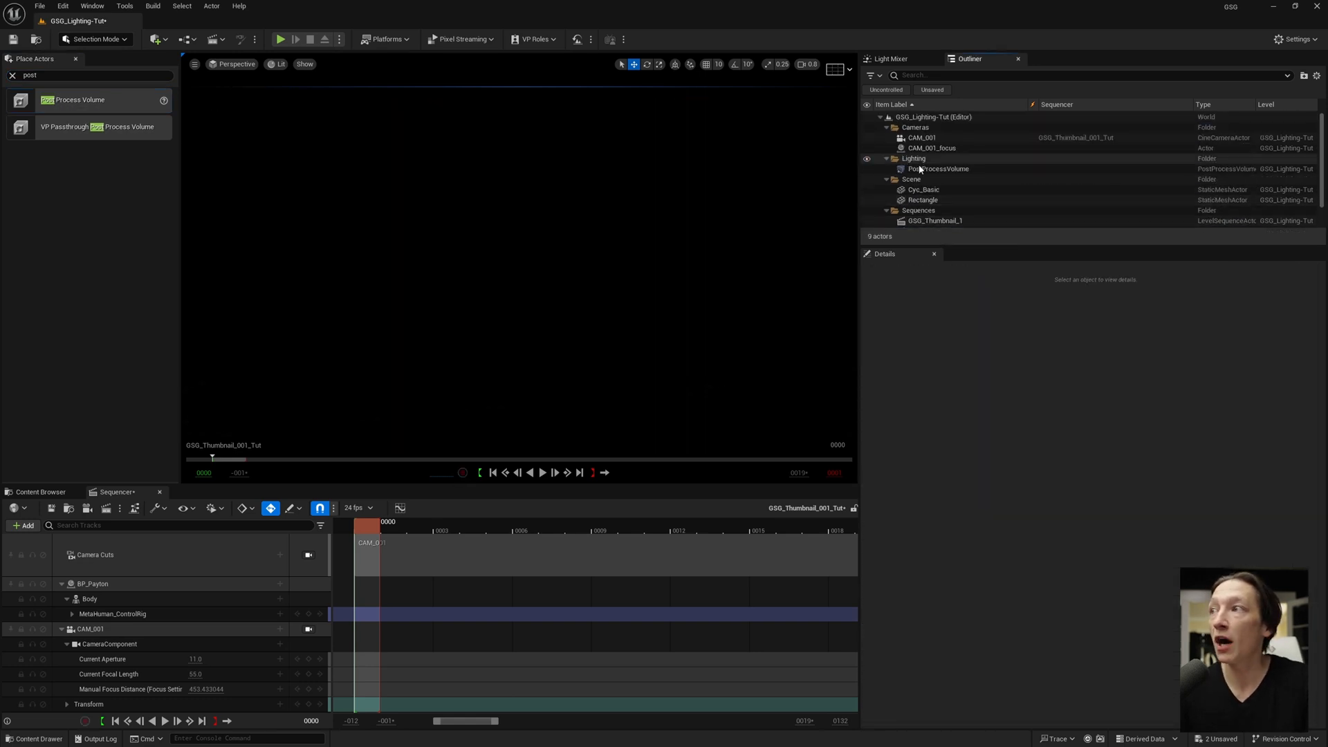
{"action": "left_click", "coordinate": [938, 168]}
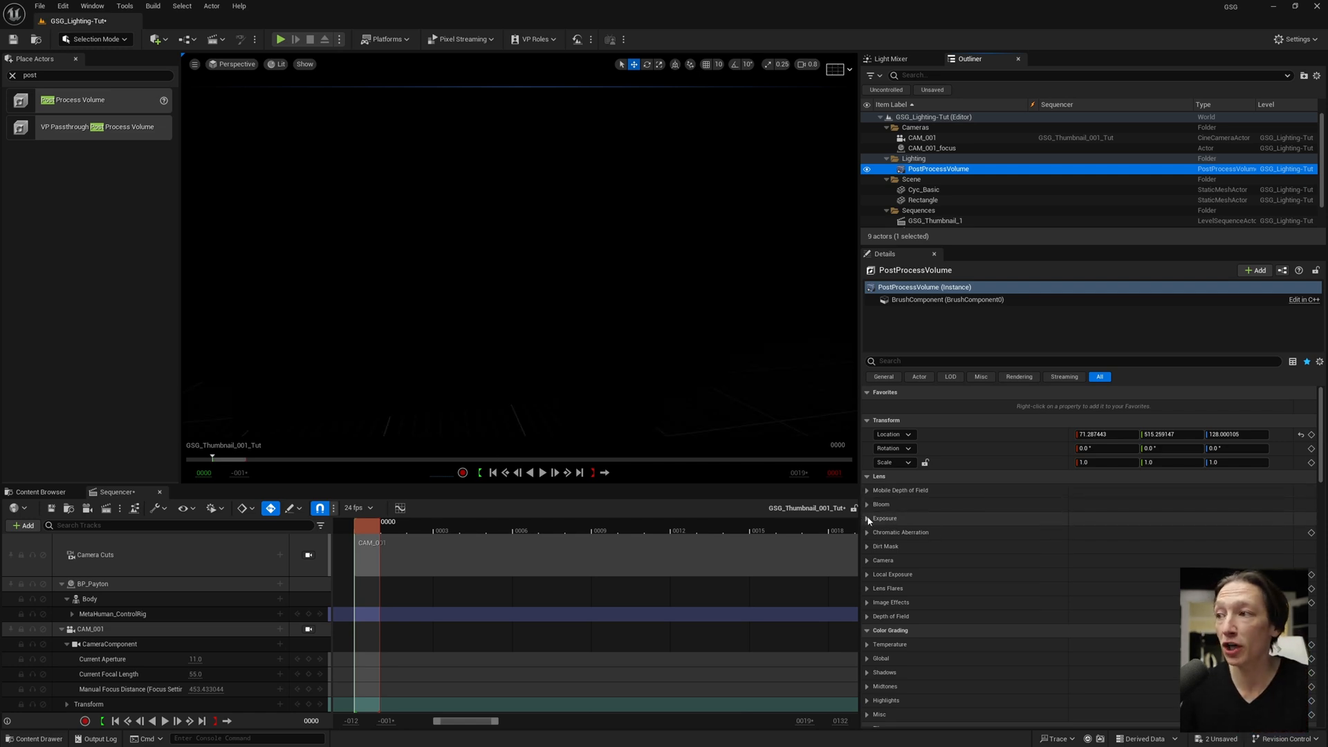
{"action": "left_click", "coordinate": [867, 518]}
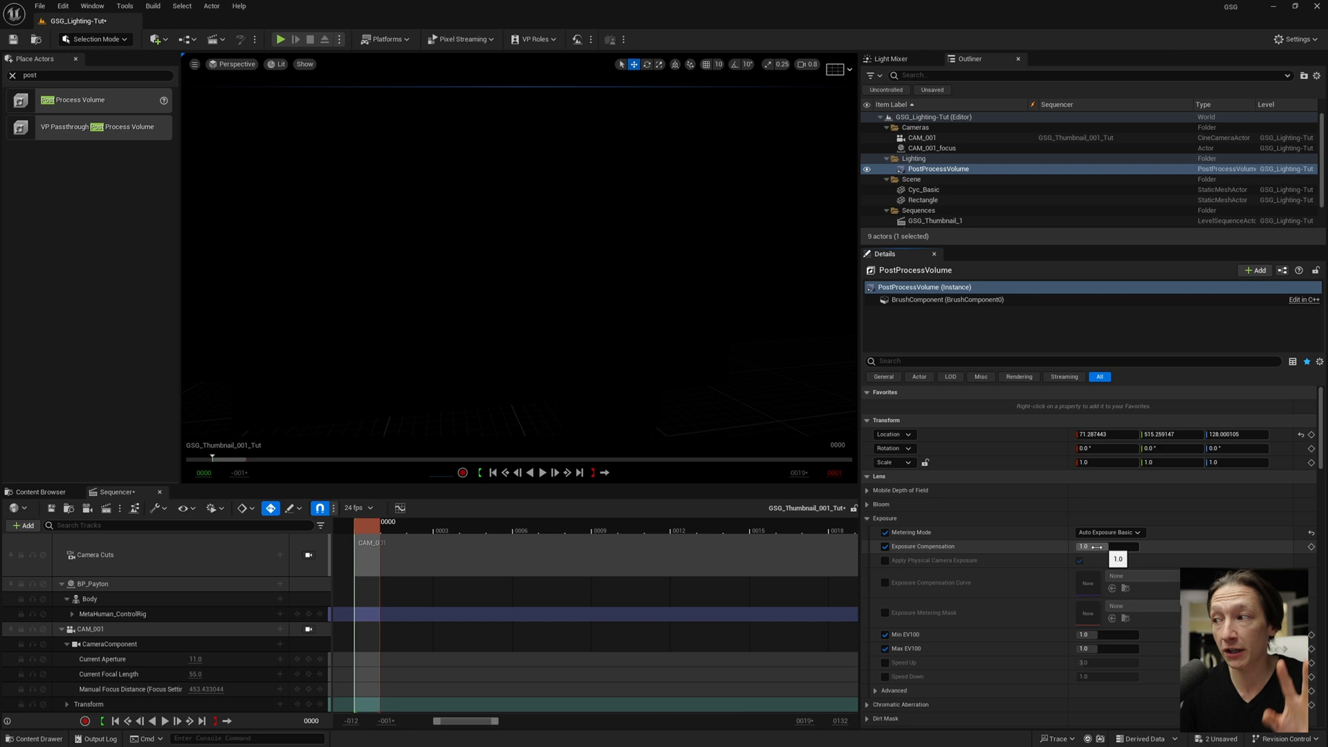
{"action": "mouse_move", "coordinate": [905, 636]}
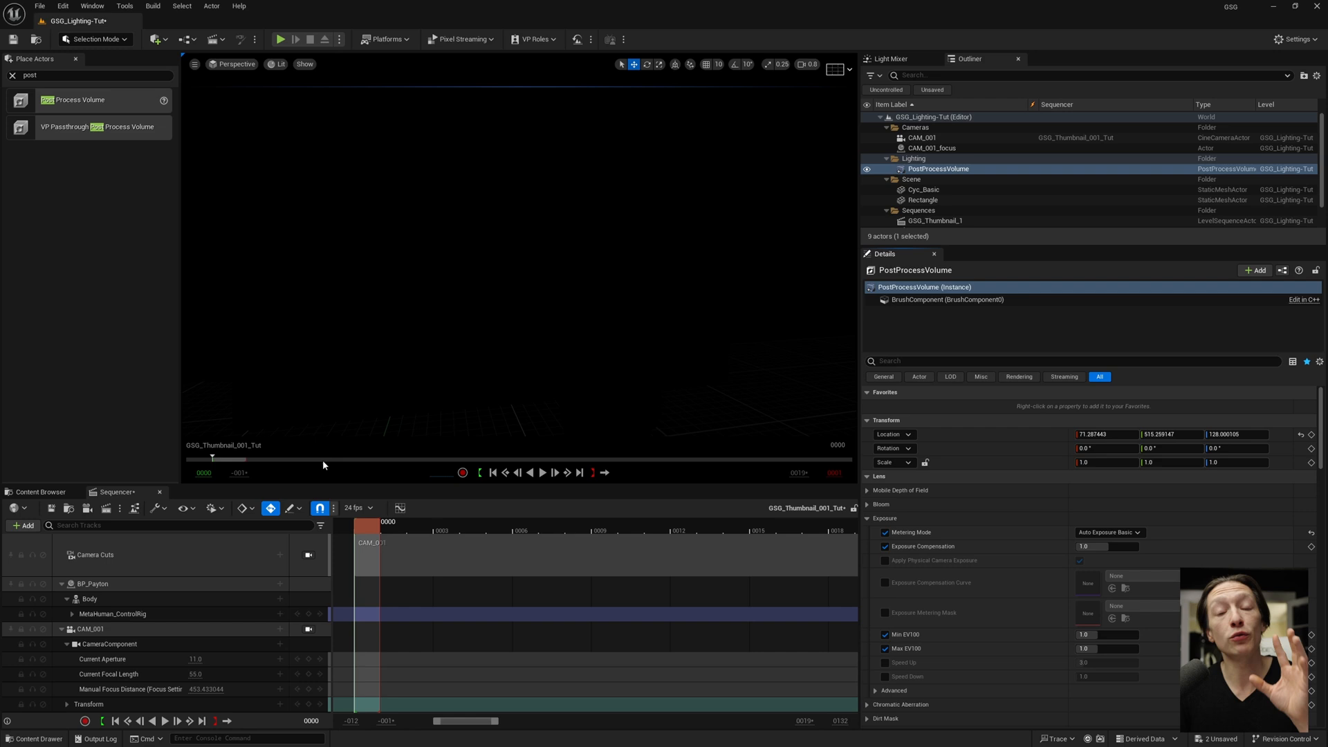
{"action": "mouse_move", "coordinate": [277, 357]}
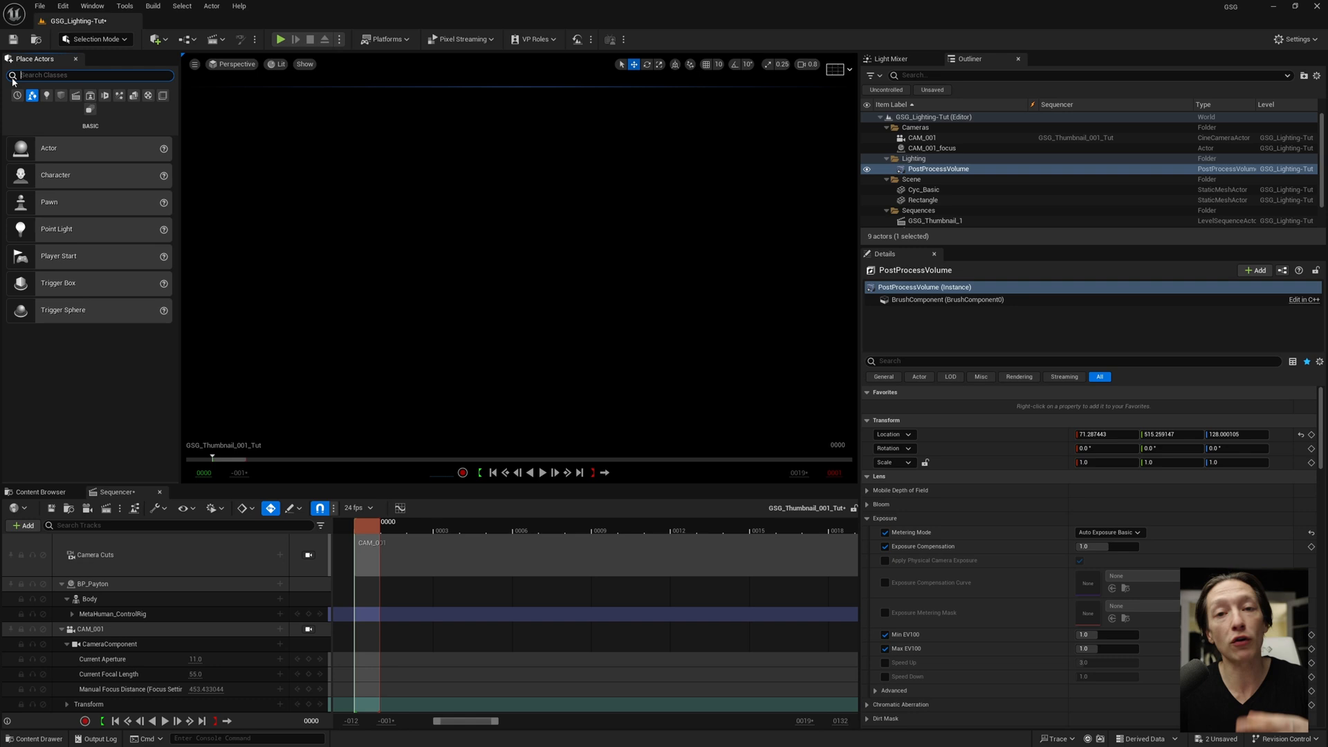
{"action": "mouse_move", "coordinate": [312, 288]}
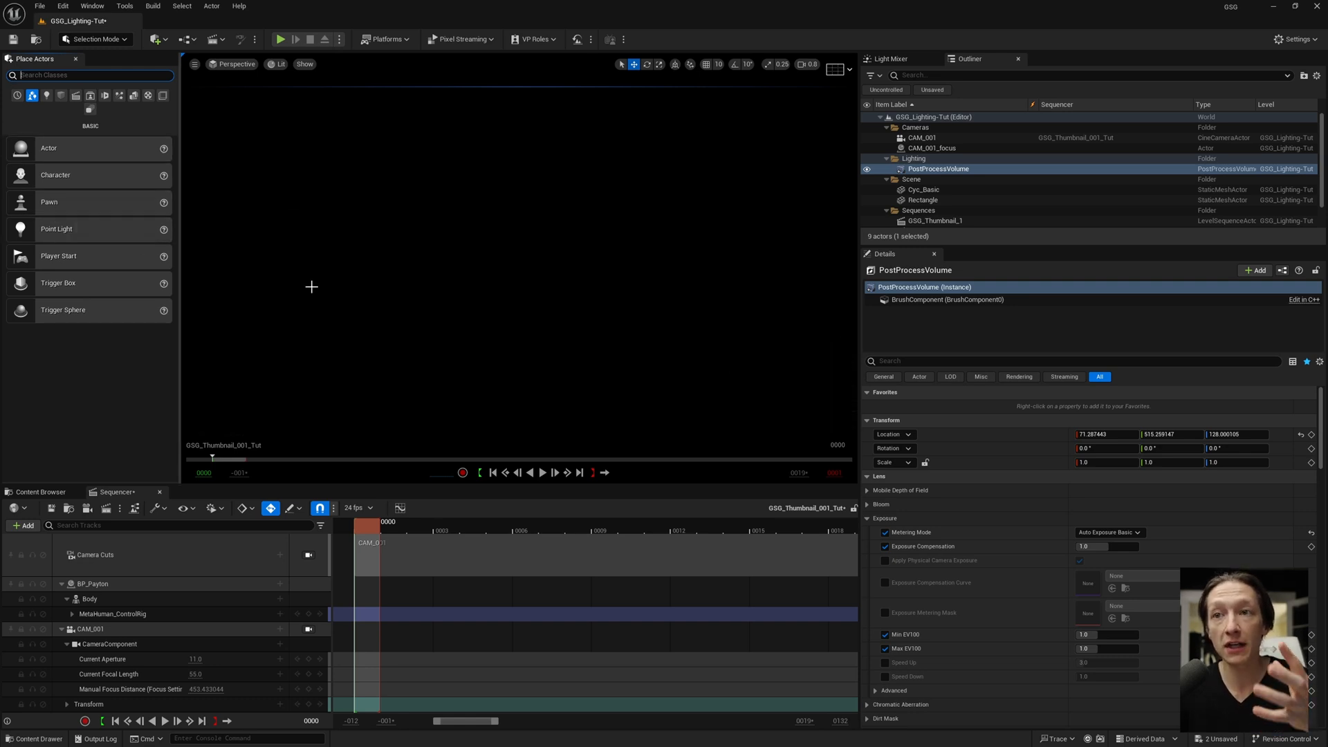
{"action": "mouse_move", "coordinate": [296, 256]}
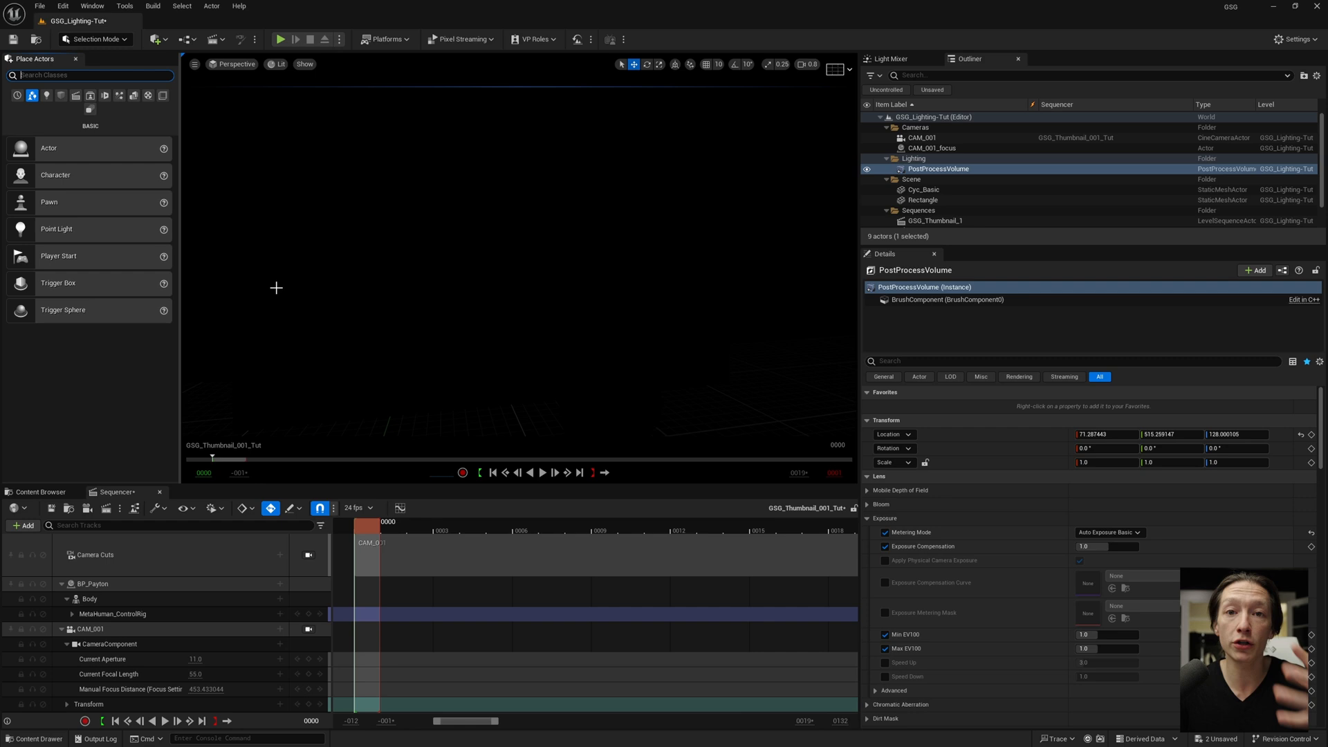
{"action": "mouse_move", "coordinate": [61, 96]}
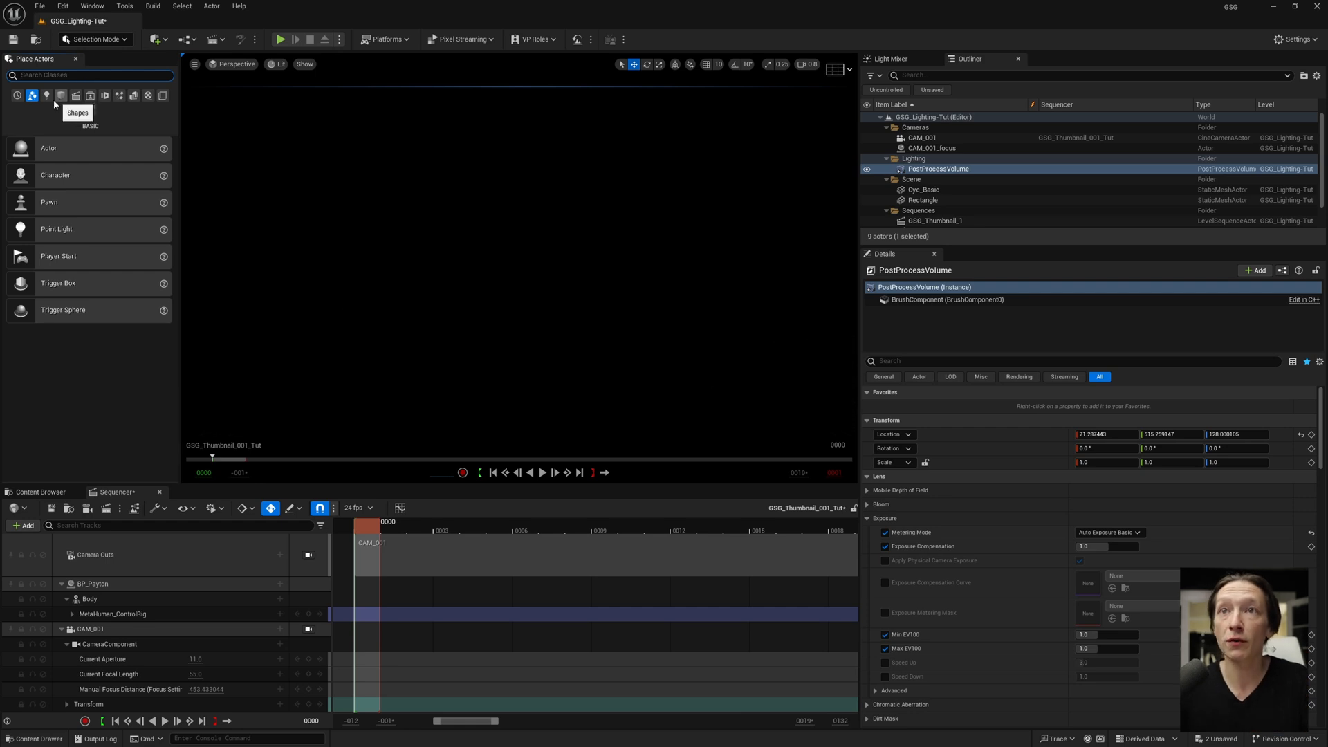
{"action": "mouse_move", "coordinate": [47, 96]}
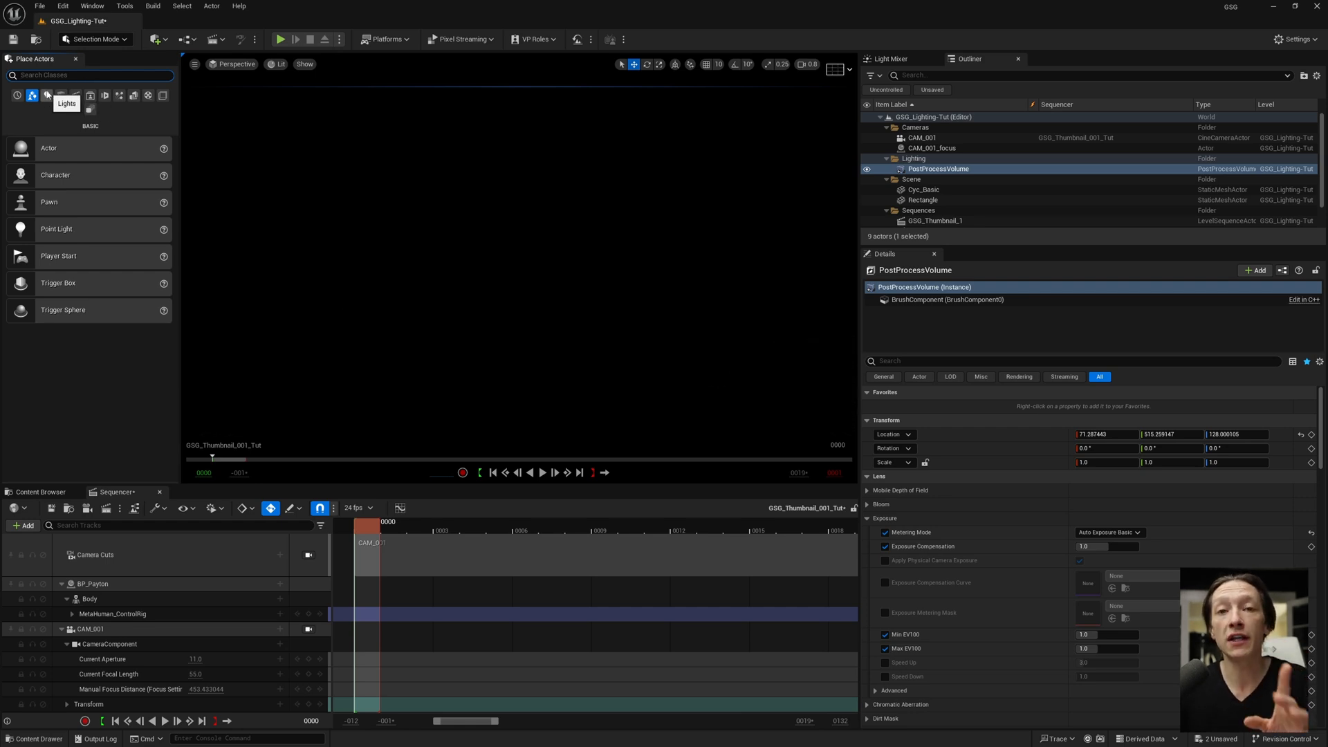
- Bring up the Quick Add actor list to place an HDRI Backdrop
{"action": "left_click", "coordinate": [156, 39]}
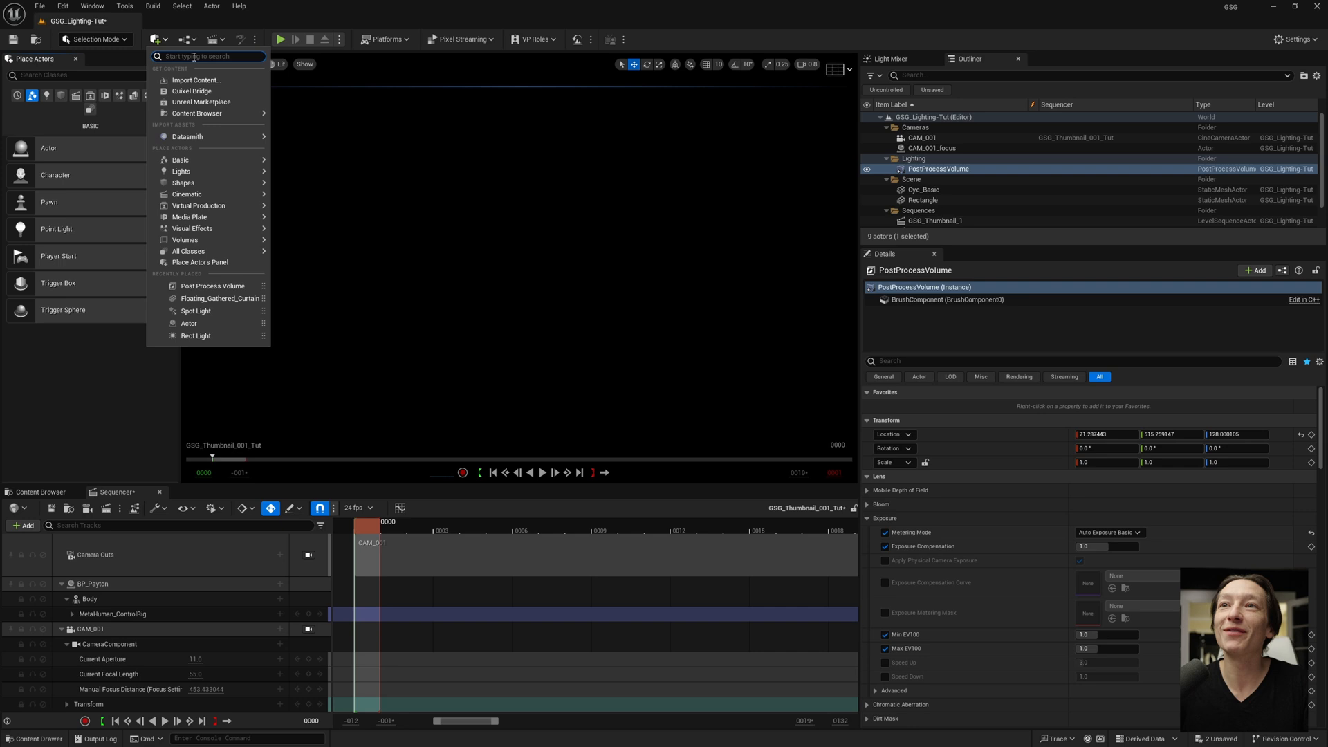
{"action": "mouse_move", "coordinate": [180, 171]}
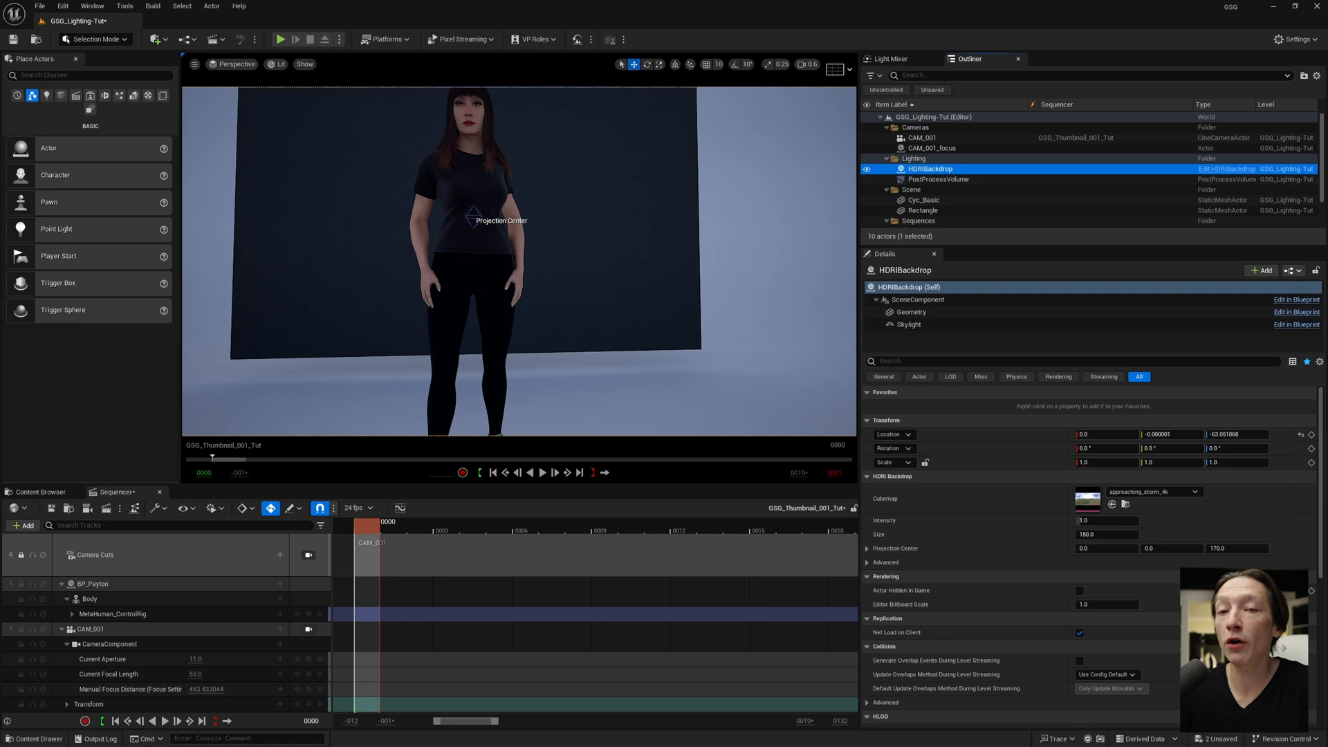
- Browse the project's HDRI folder to assign the ModernAtrium cubemap to the backdrop
{"action": "left_click", "coordinate": [40, 492]}
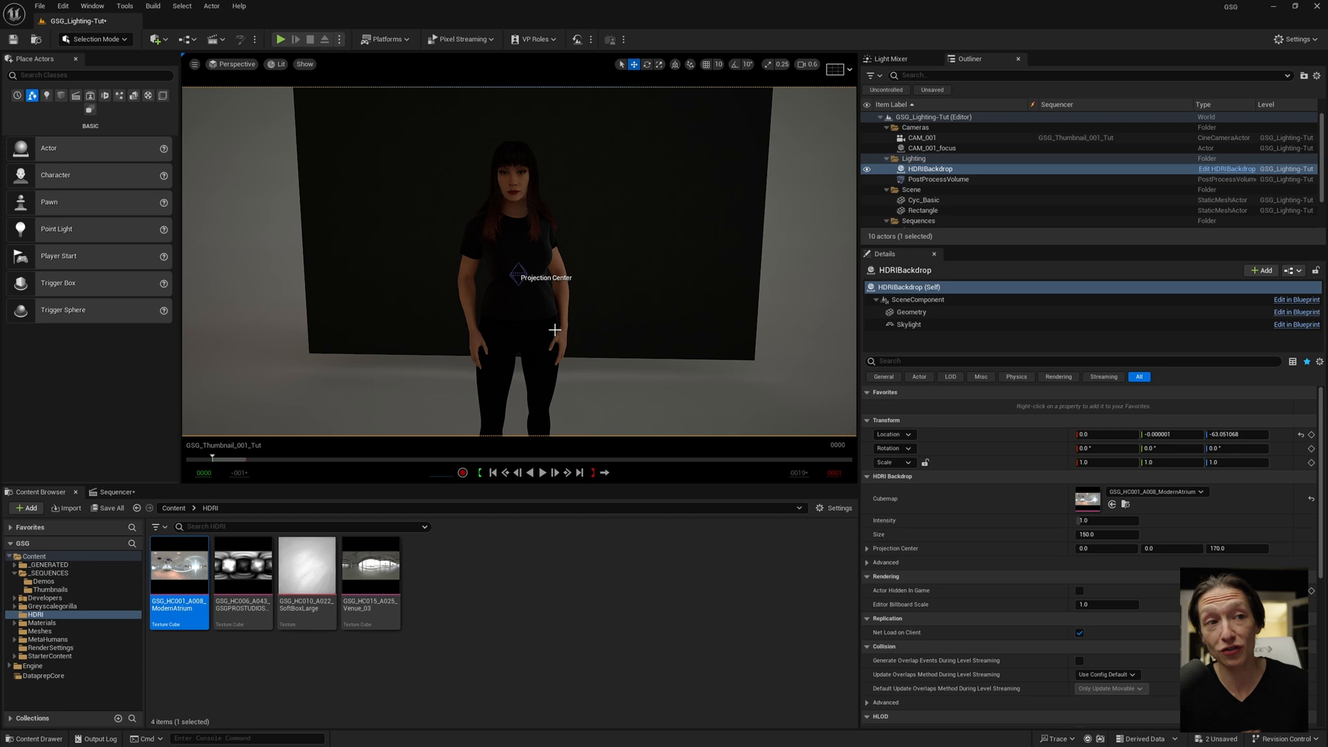
{"action": "mouse_move", "coordinate": [337, 462]}
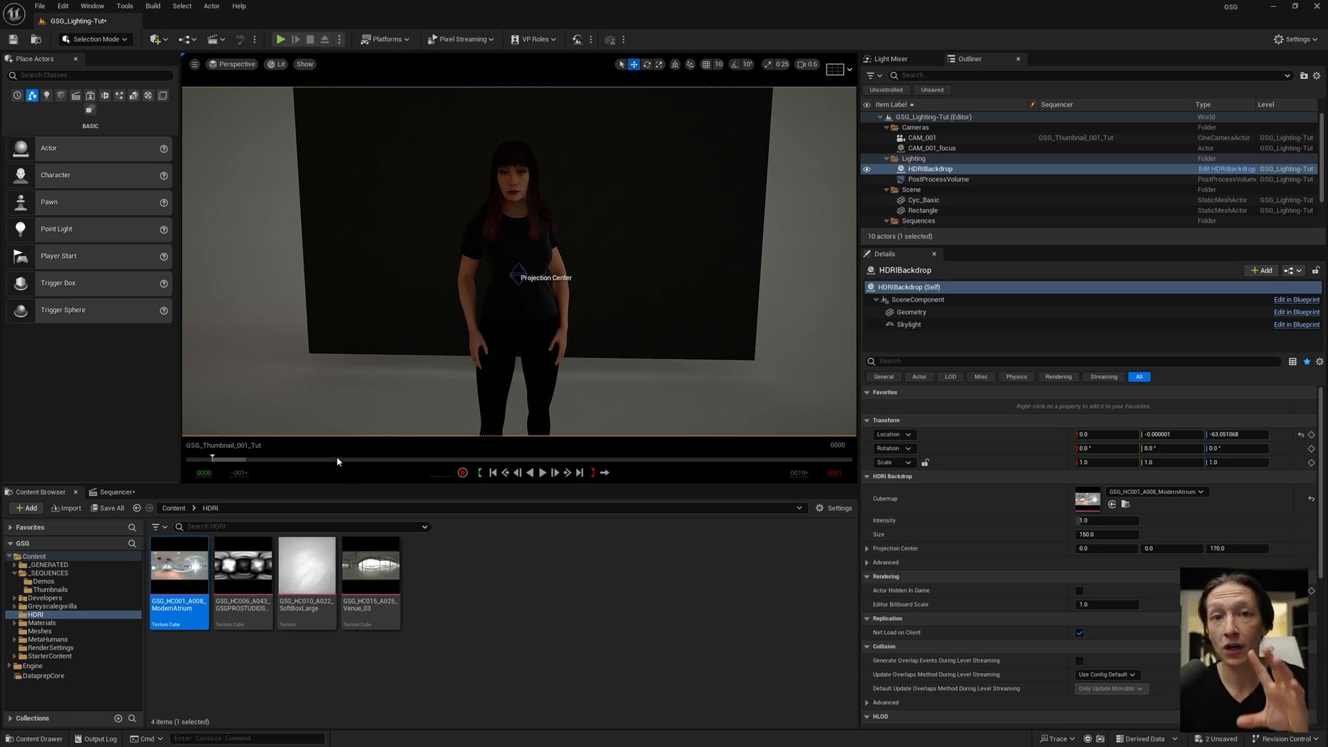
{"action": "mouse_move", "coordinate": [48, 202]}
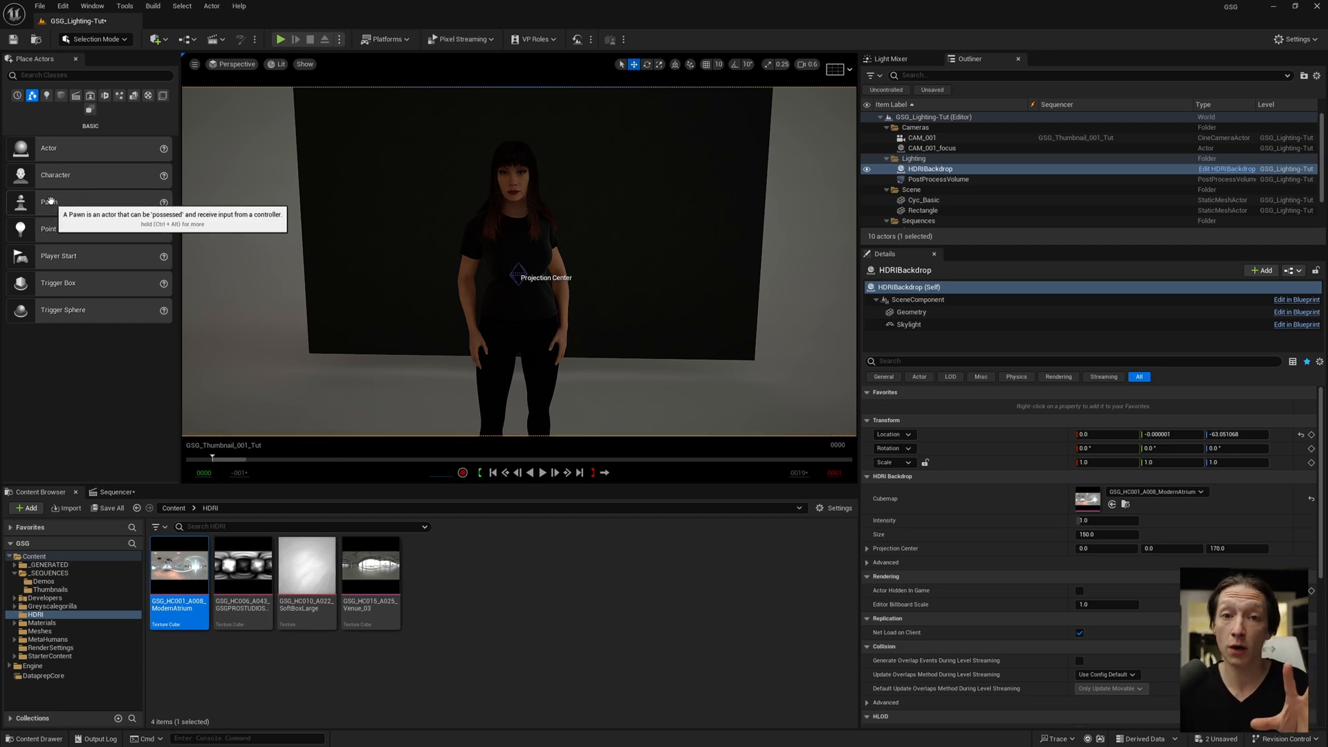
{"action": "mouse_move", "coordinate": [512, 299]}
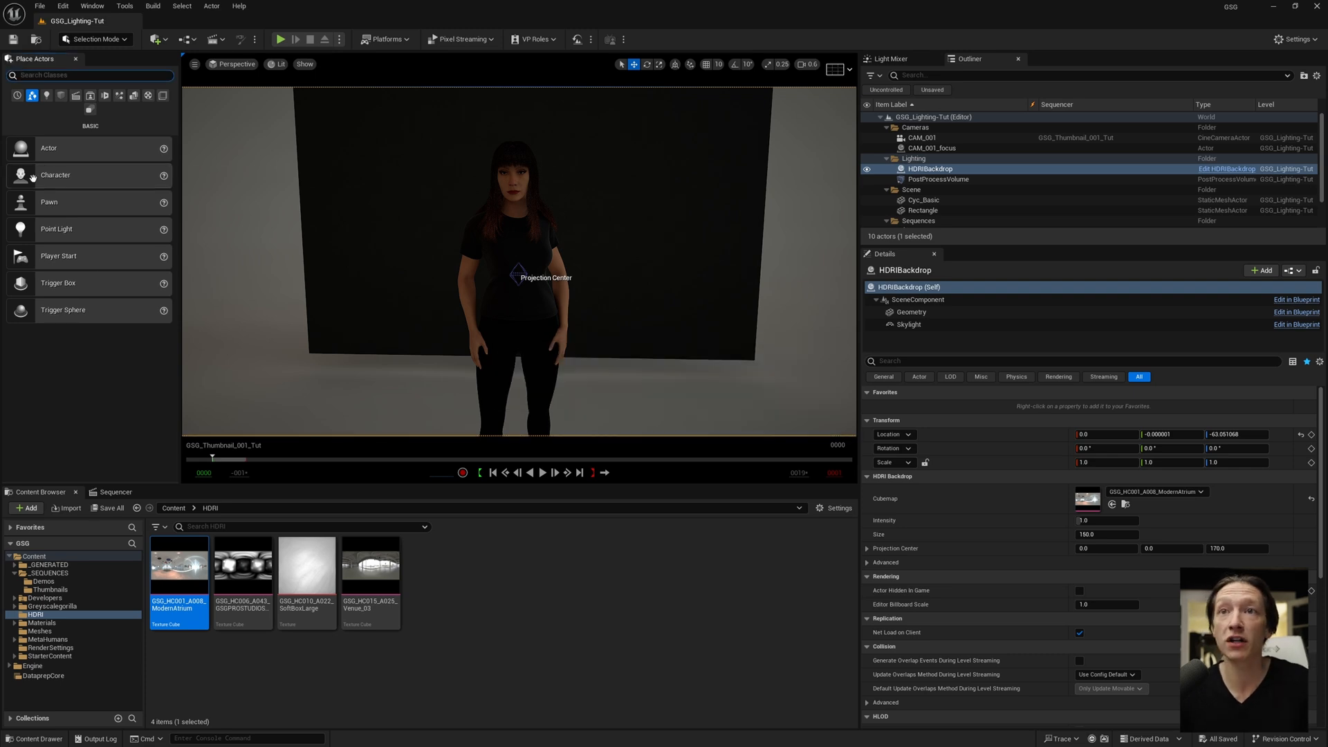
- Place a Rect Light from Place Actors > Lights and aim it down at the MetaHuman
{"action": "left_click", "coordinate": [47, 95]}
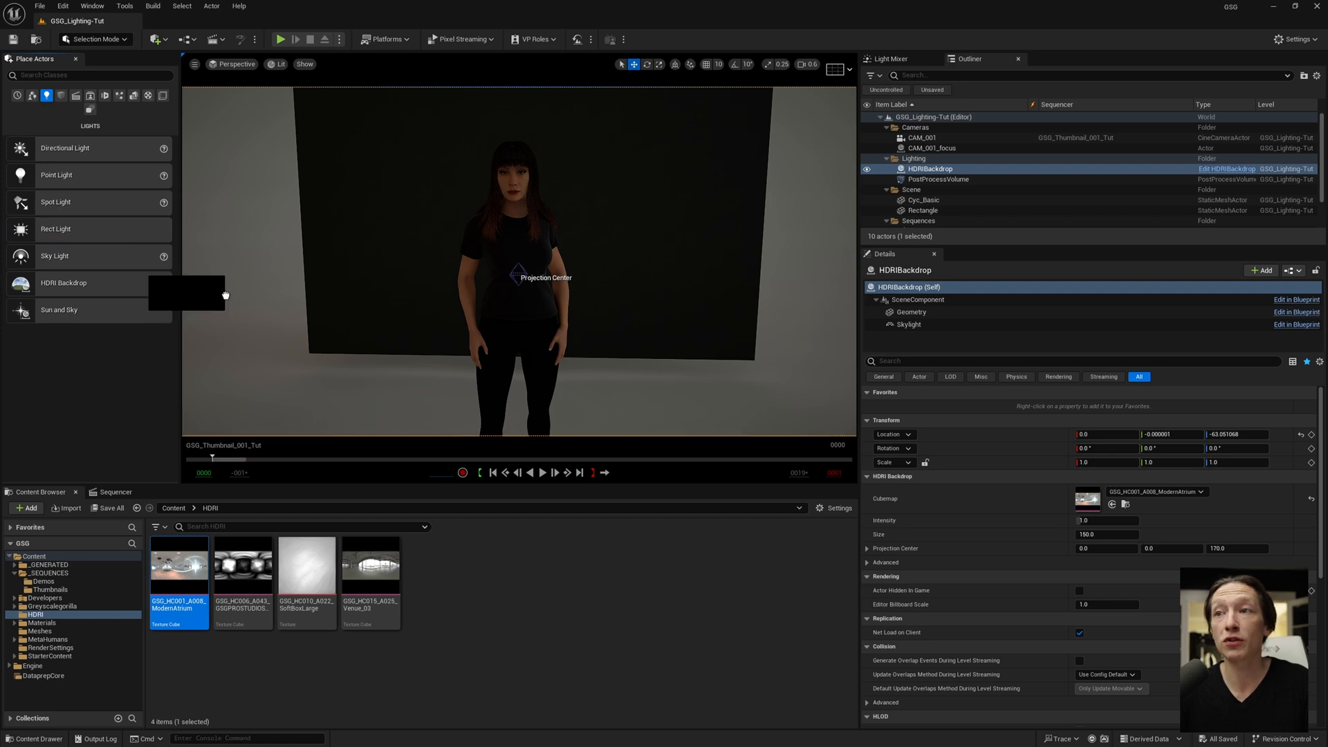
{"action": "left_click", "coordinate": [916, 221]}
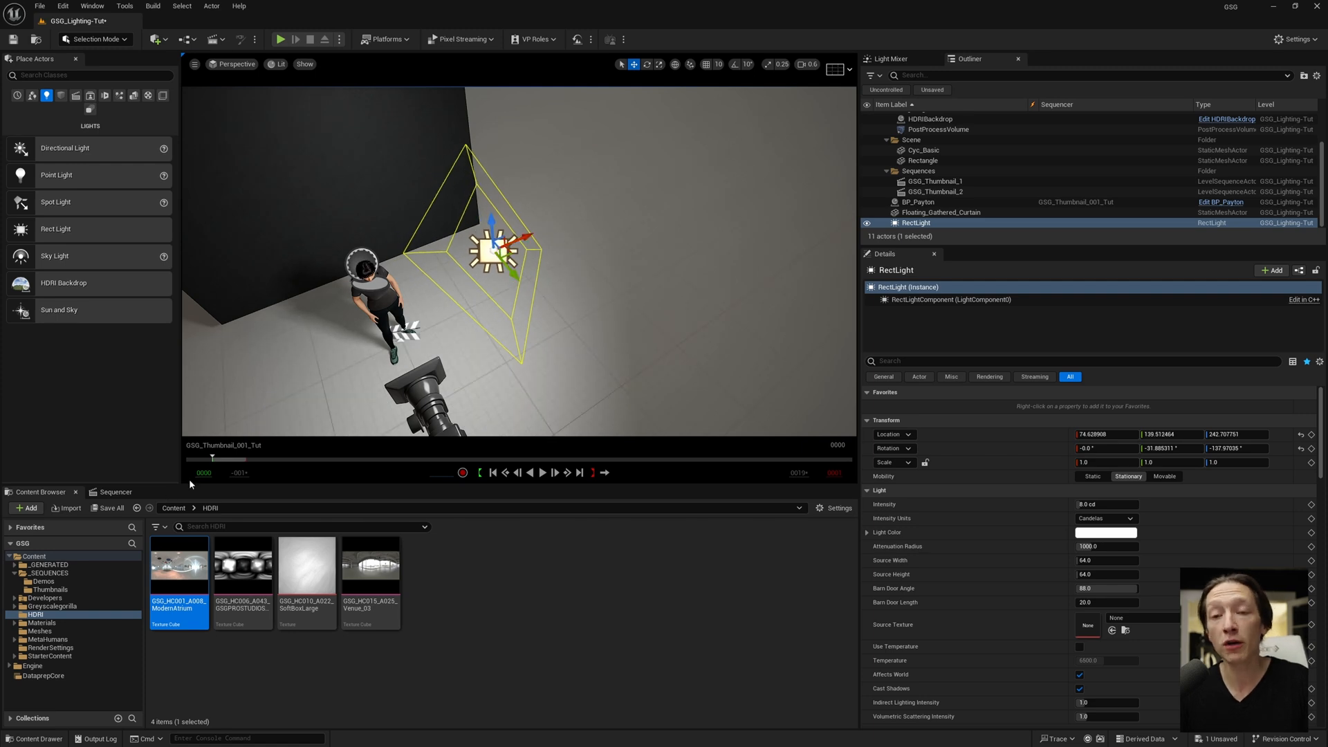
- View through CAM_001 and toggle the rect light's visibility to compare the face lighting
{"action": "left_click", "coordinate": [115, 492]}
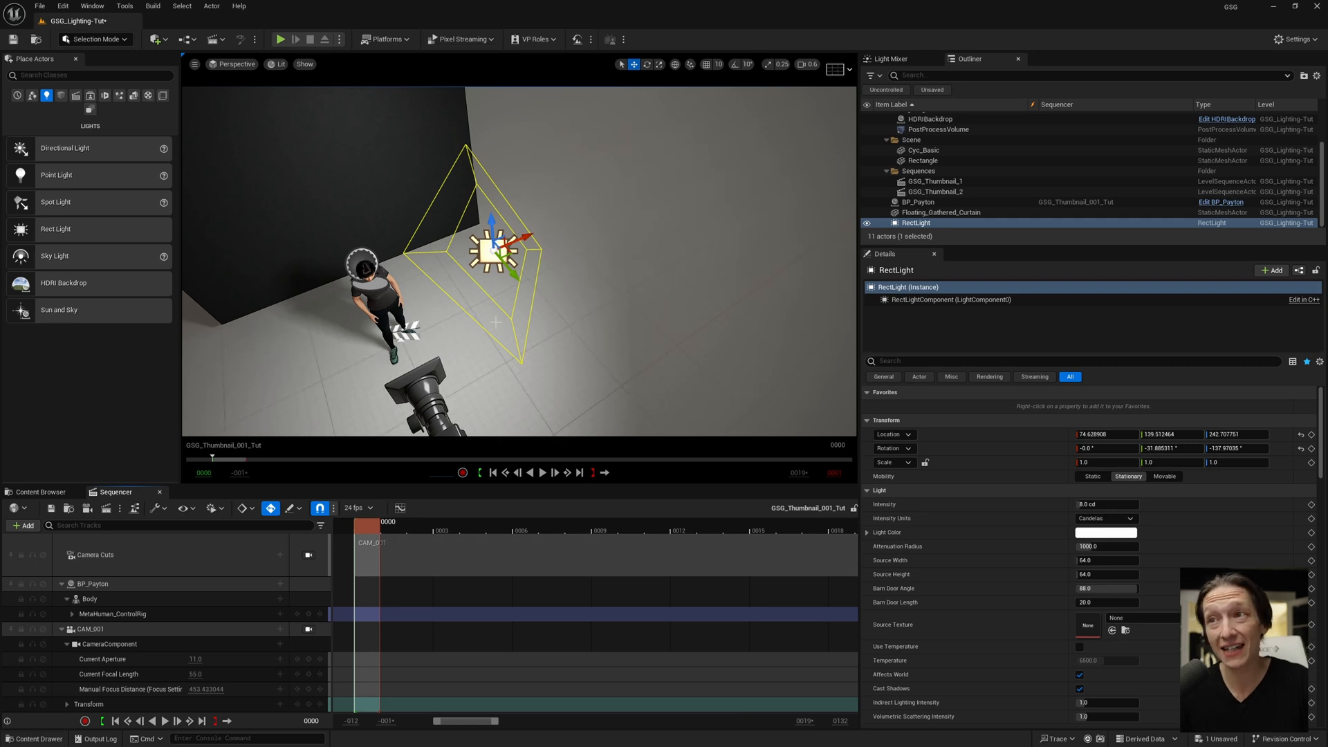
{"action": "left_click", "coordinate": [923, 150]}
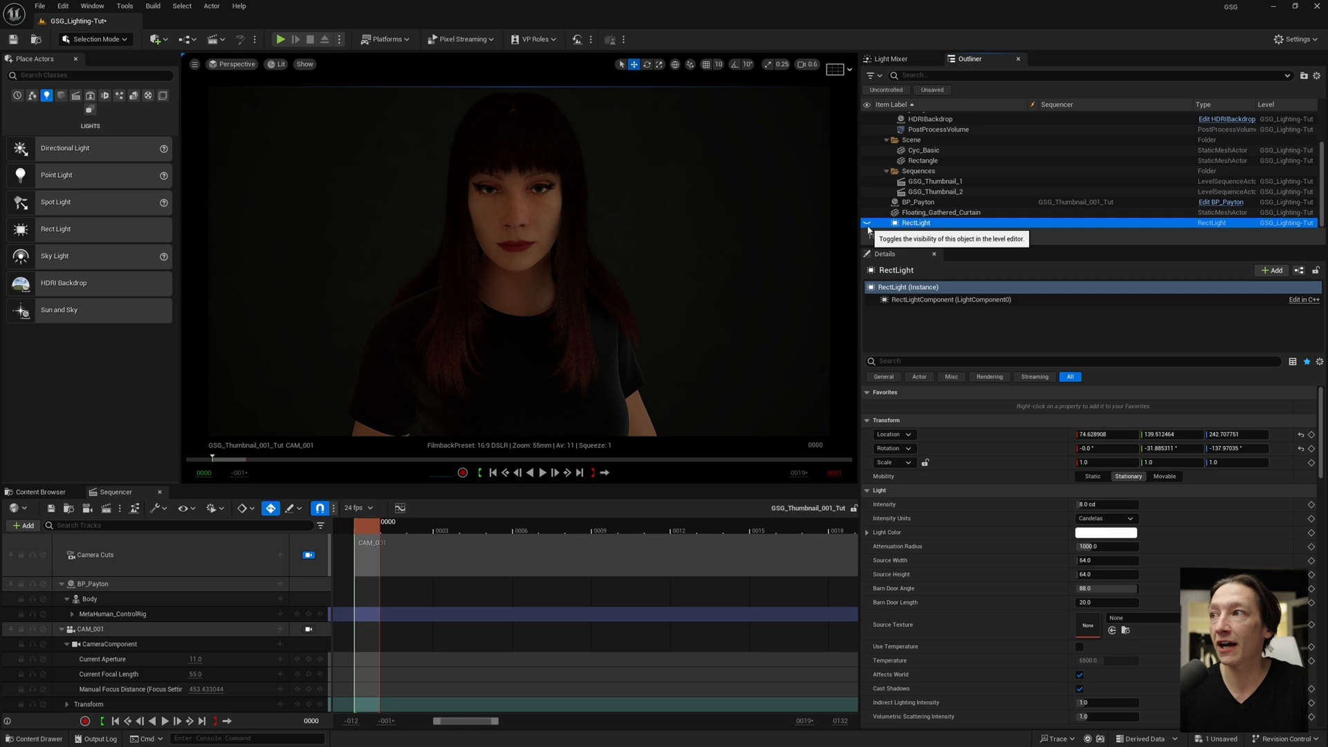
{"action": "left_click", "coordinate": [866, 222]}
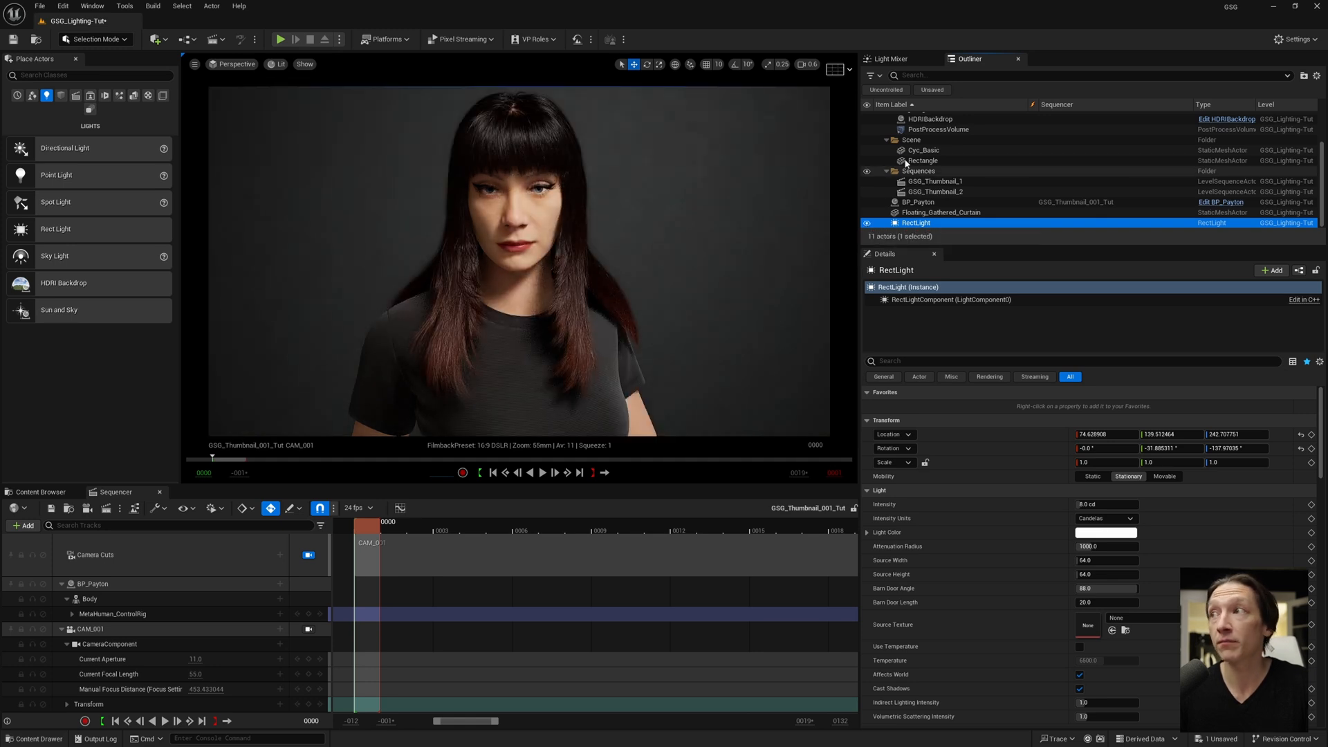
{"action": "left_click", "coordinate": [930, 119]}
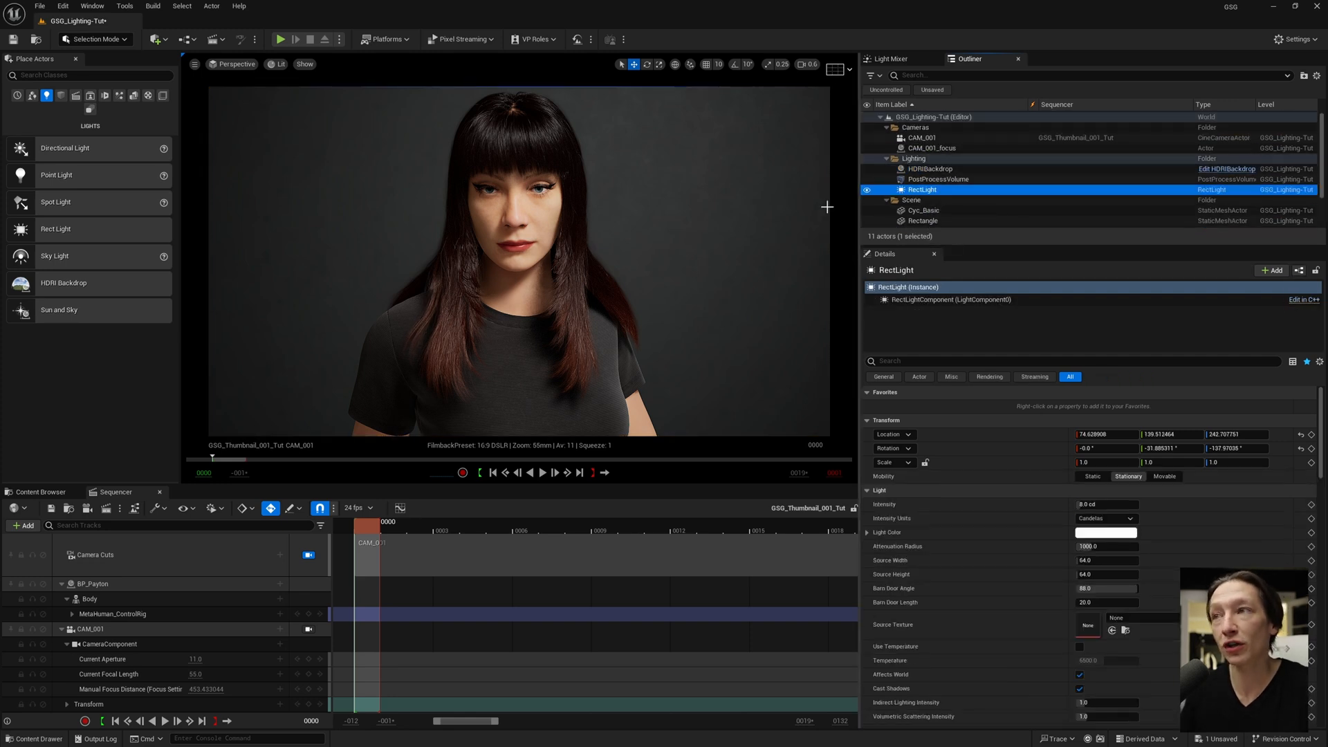
- Set the HDRIBackdrop intensity to 0.2 so the rect light dominates the portrait
{"action": "left_click", "coordinate": [930, 169]}
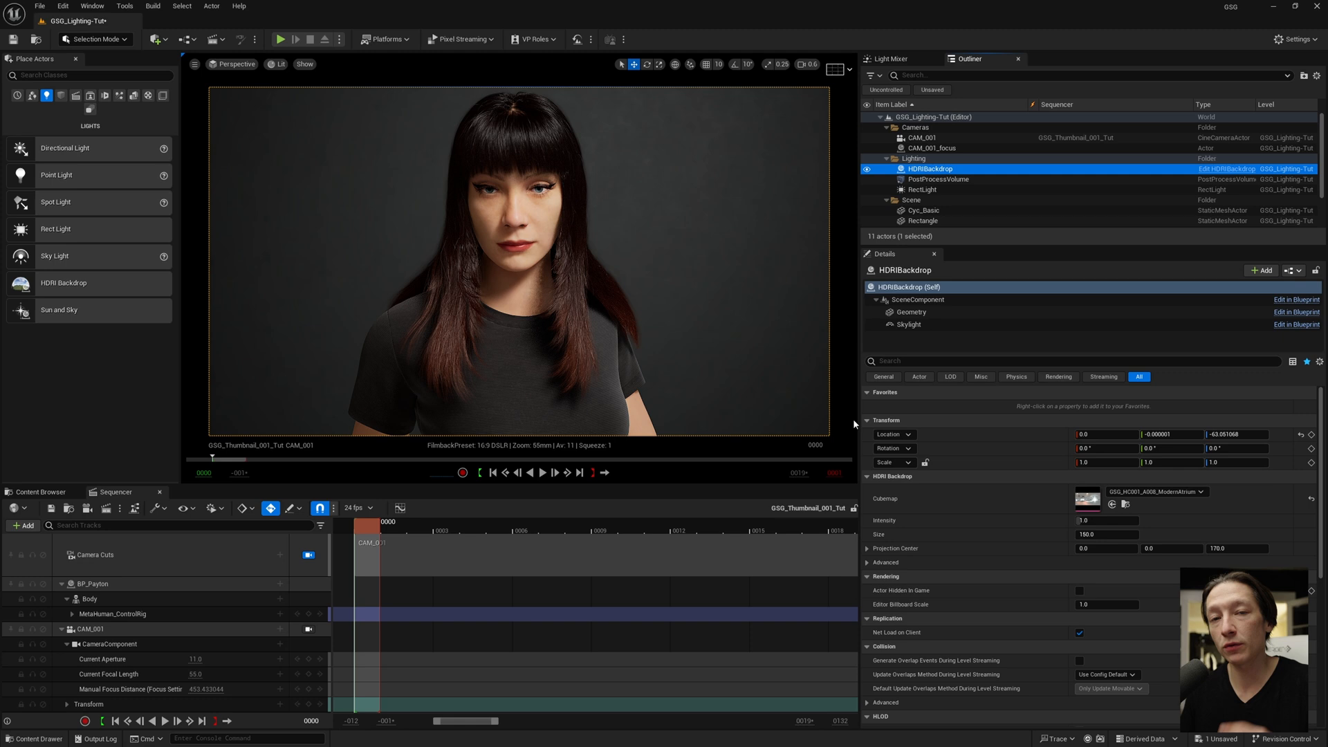
{"action": "mouse_move", "coordinate": [617, 524]}
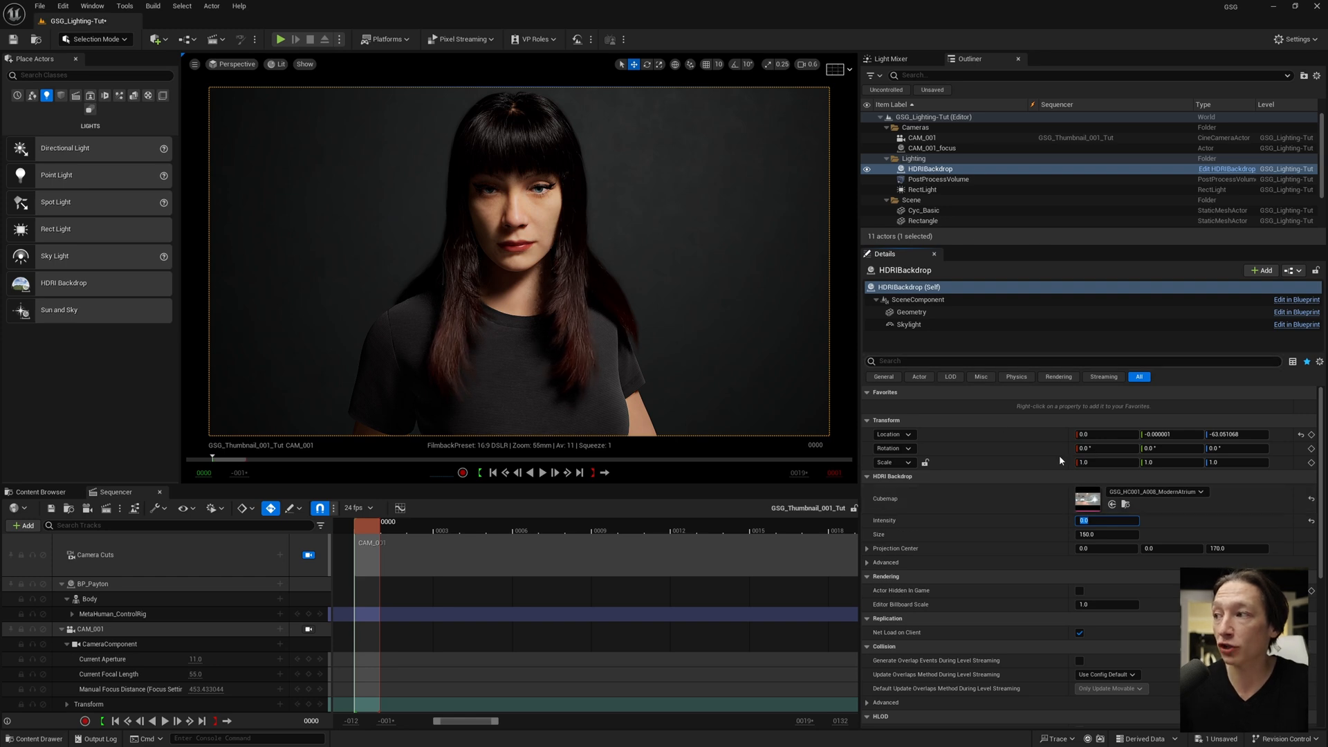
{"action": "left_click", "coordinate": [919, 212]}
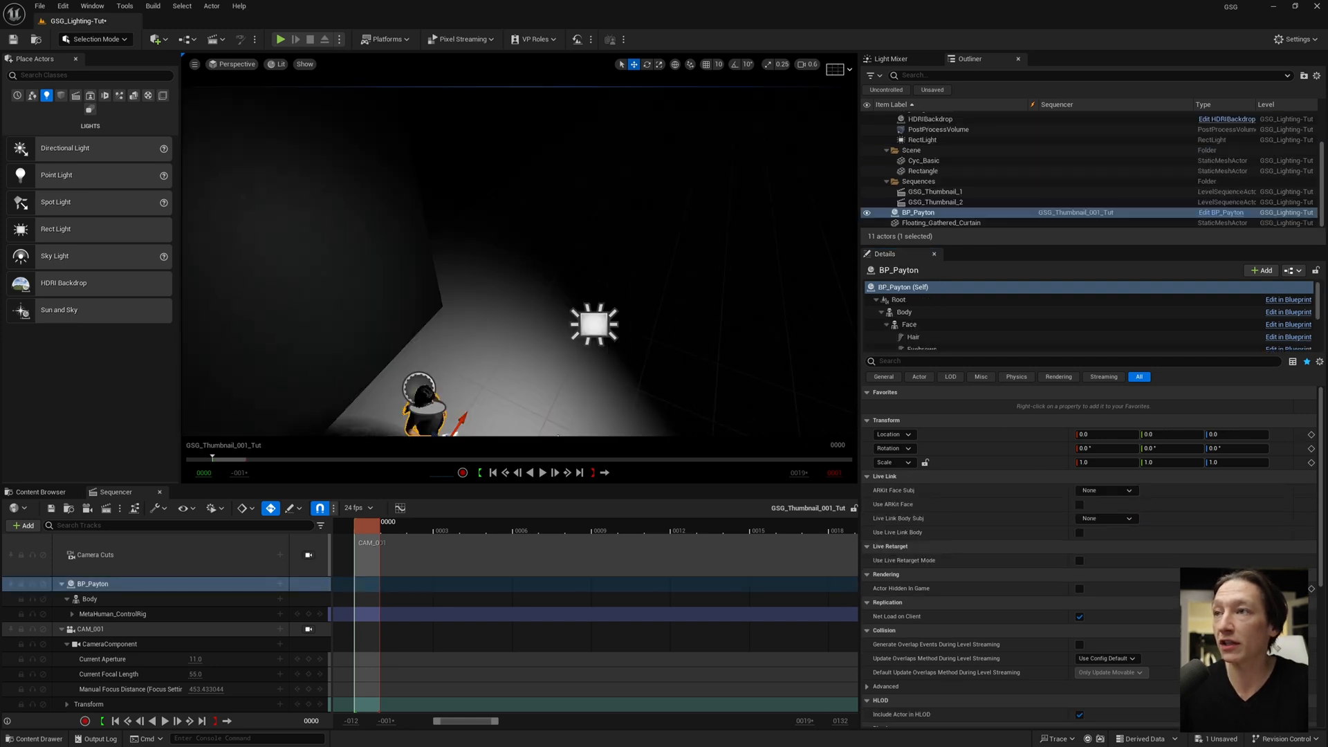
{"action": "left_click", "coordinate": [308, 555]}
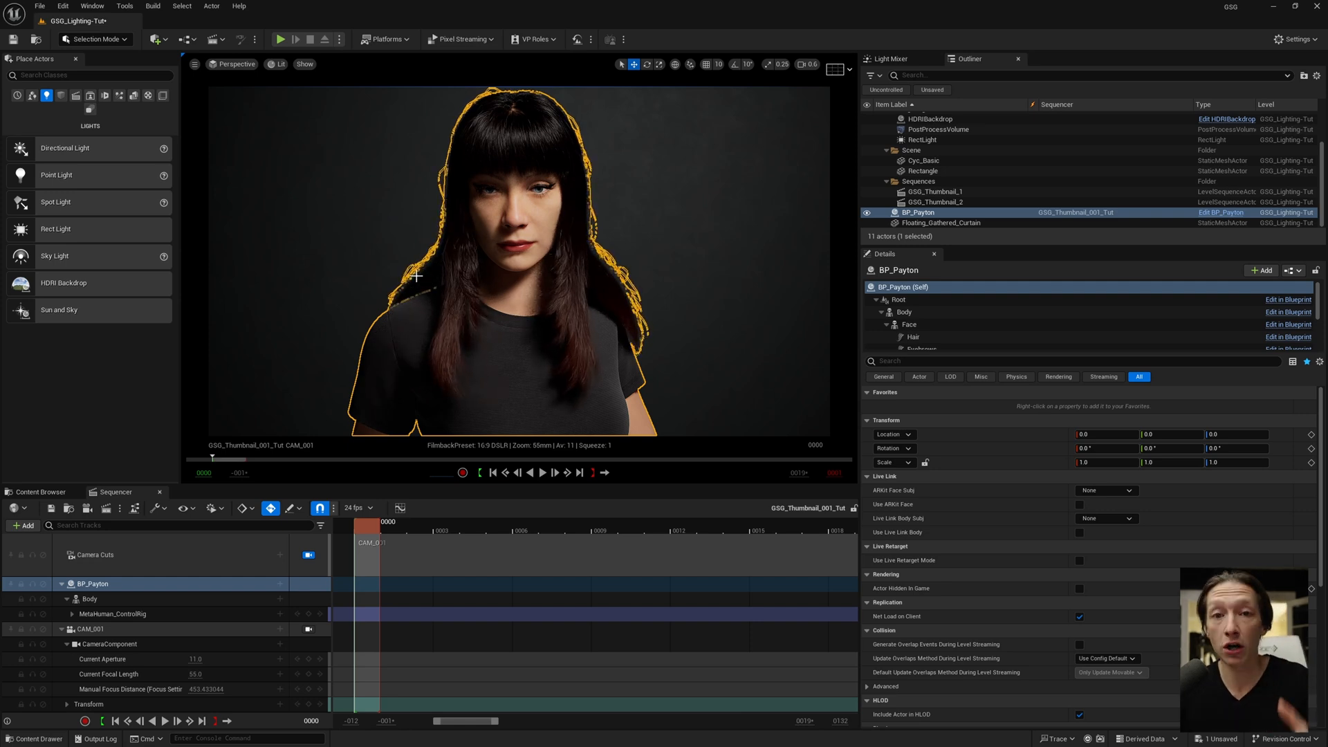
{"action": "mouse_move", "coordinate": [923, 139]}
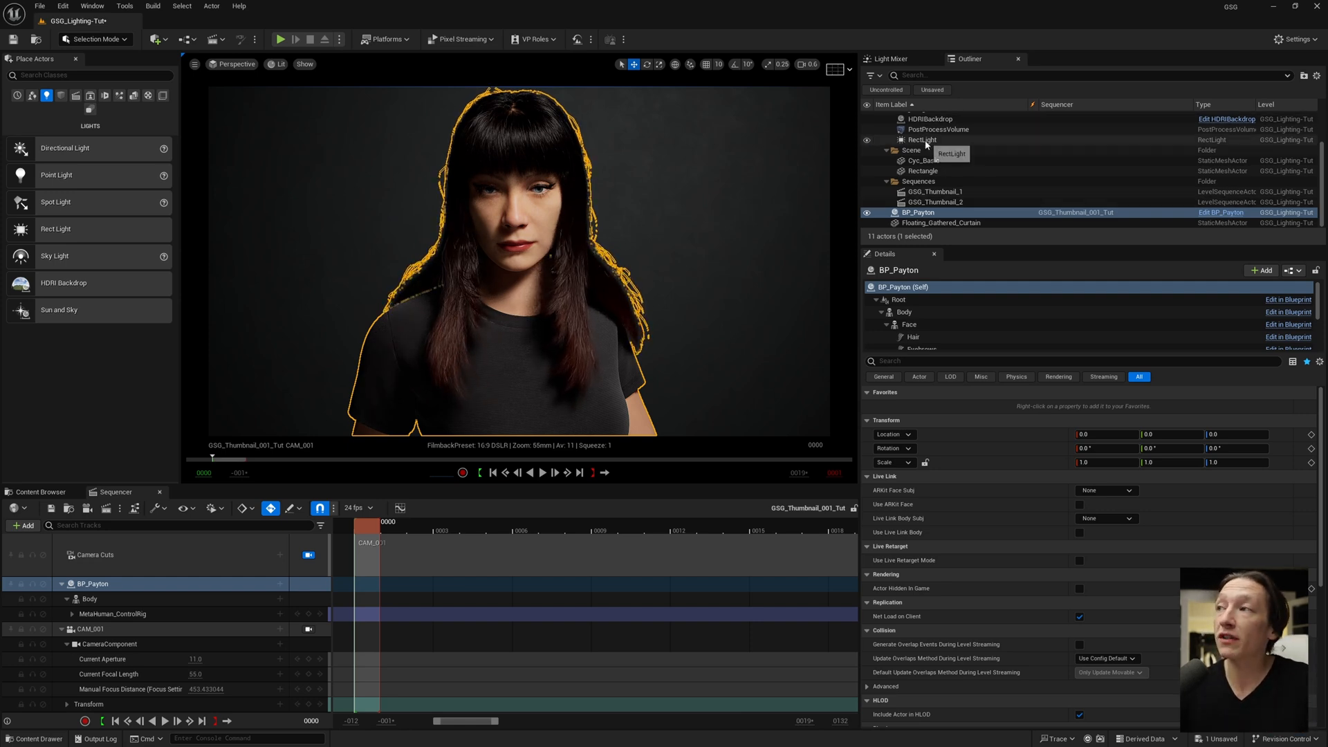
{"action": "left_click", "coordinate": [922, 140]}
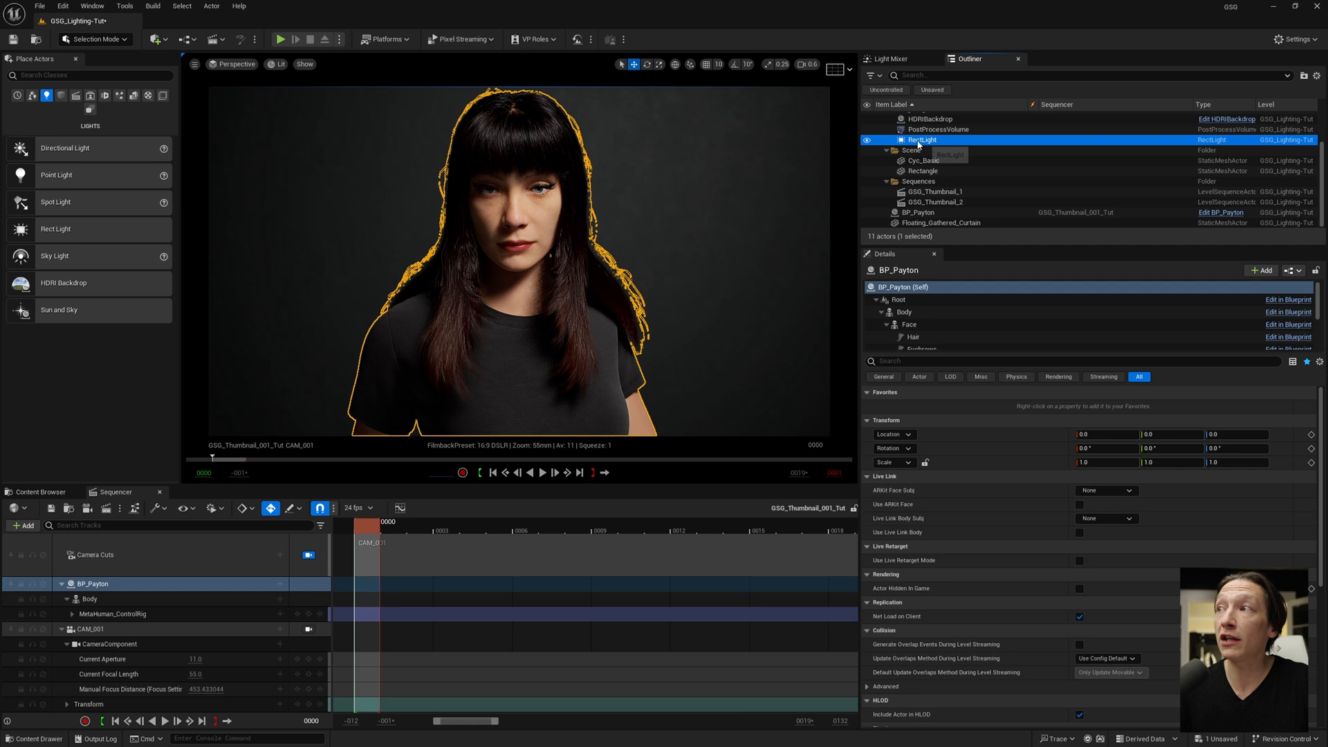
{"action": "left_click", "coordinate": [938, 130]}
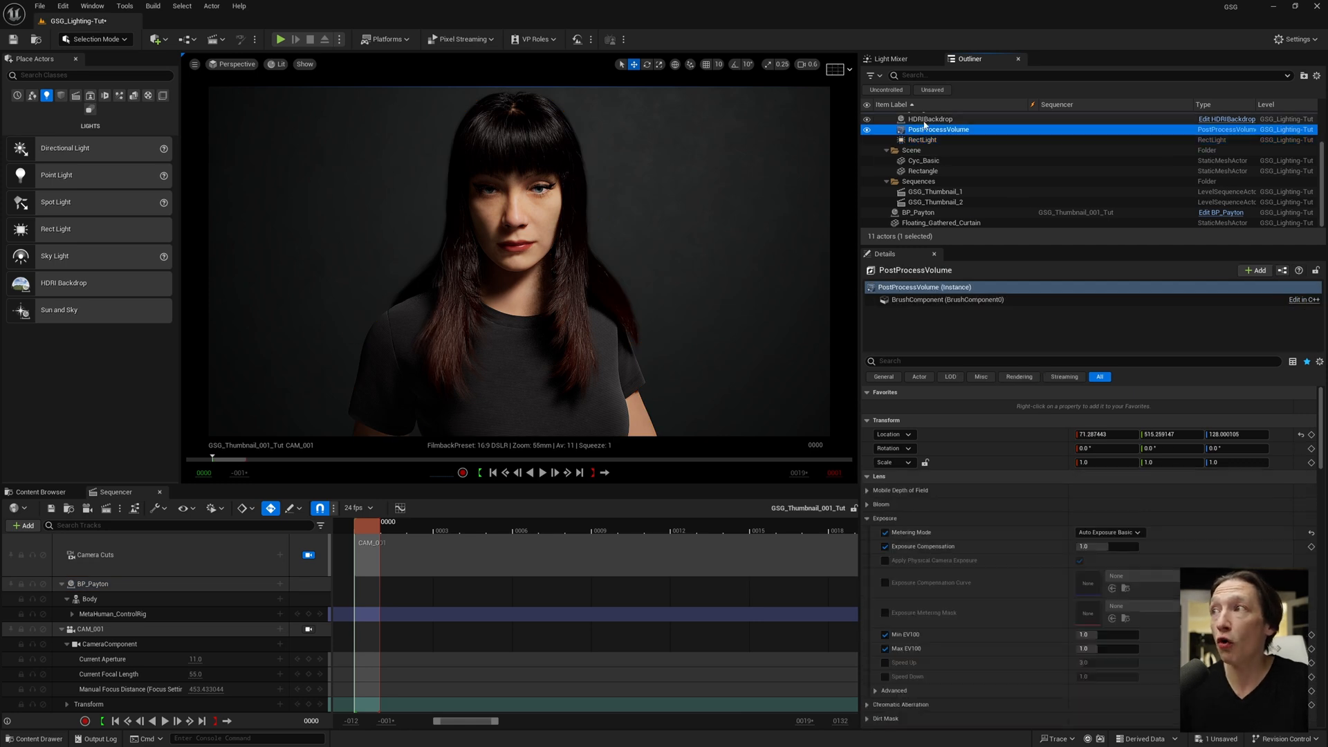
{"action": "left_click", "coordinate": [930, 117]}
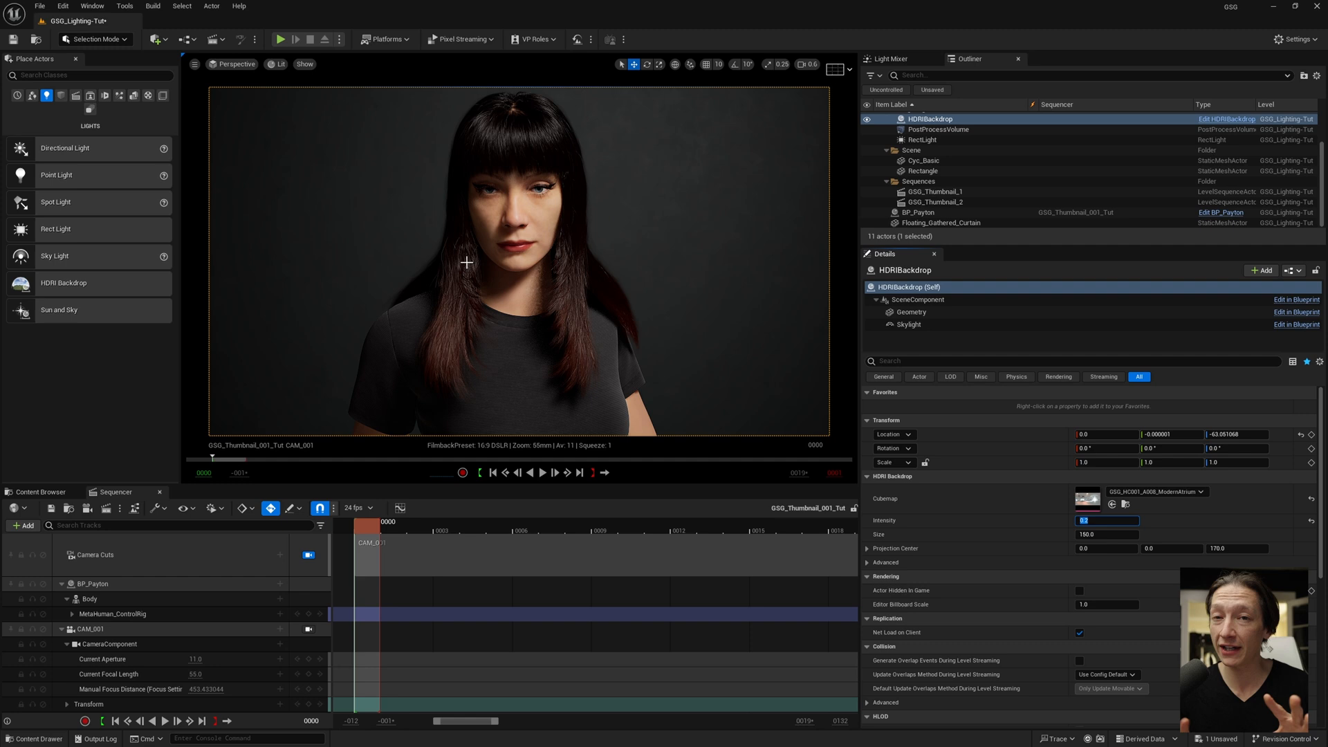
{"action": "left_click", "coordinate": [923, 140]}
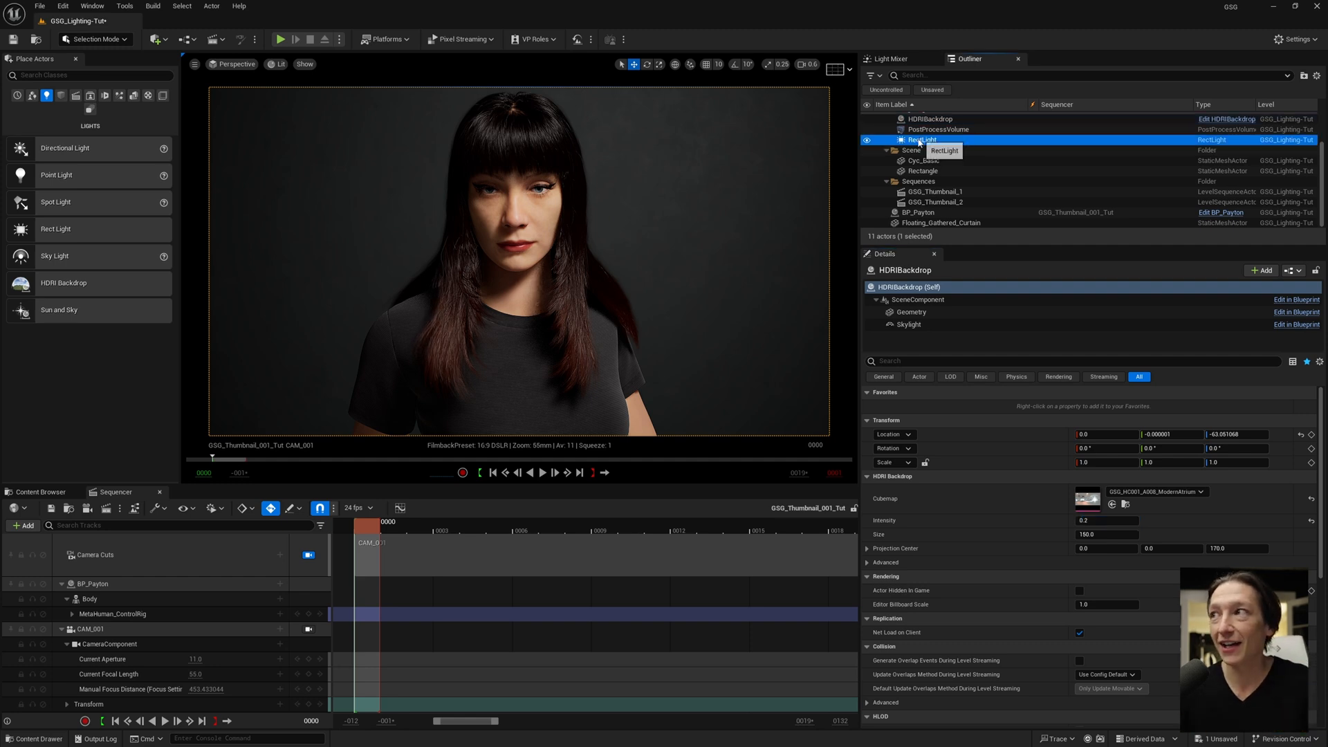
{"action": "left_click", "coordinate": [919, 212]}
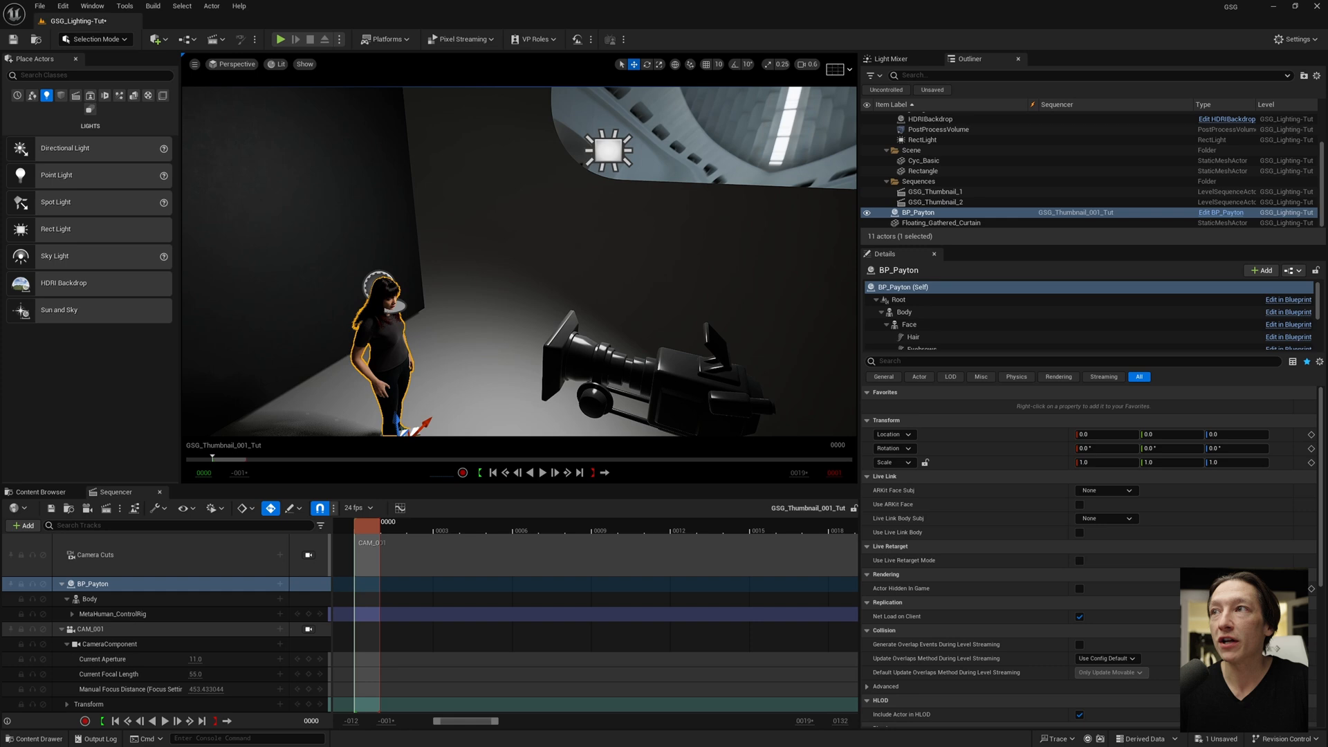
- Select the rect light to rename it LIGHT_Key
{"action": "left_click", "coordinate": [923, 140]}
{"action": "type", "text": "LIGHT_Fill"}
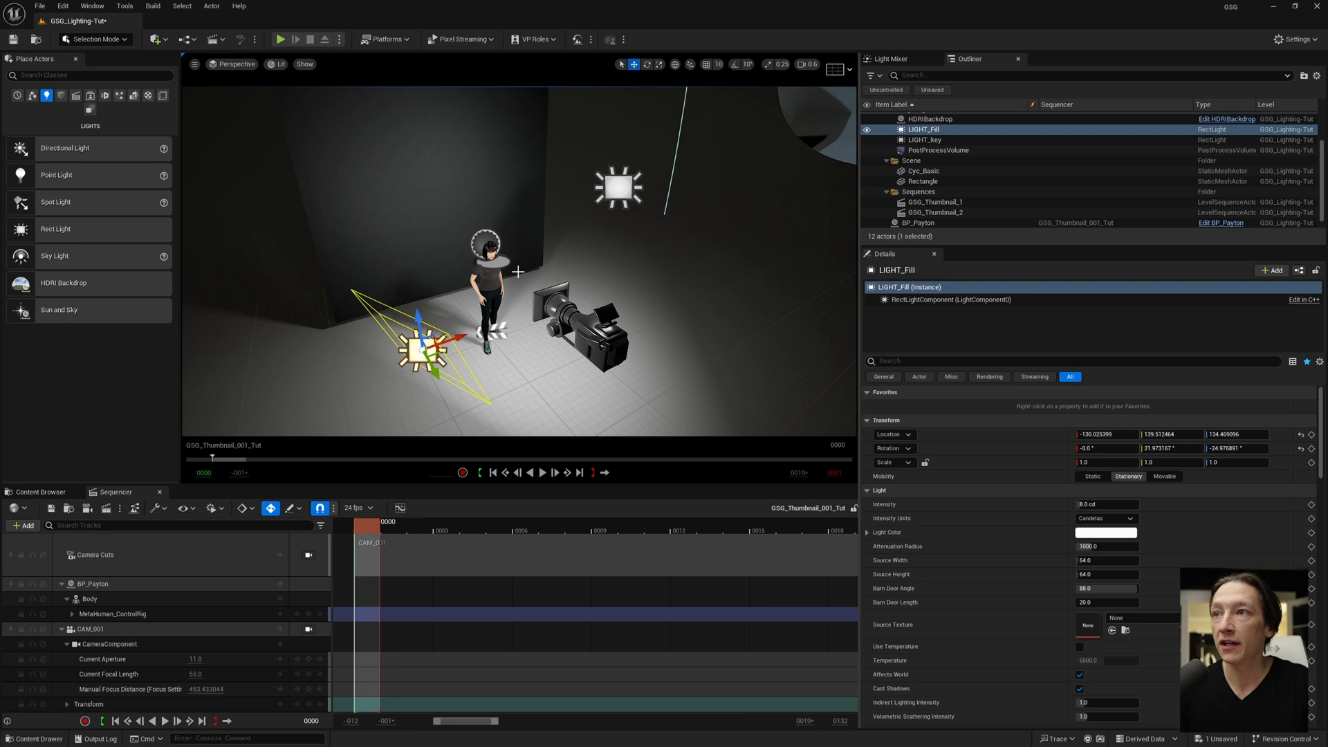
- Toggle LIGHT_Fill's visibility a few times to judge its effect on the face
{"action": "left_click", "coordinate": [308, 555]}
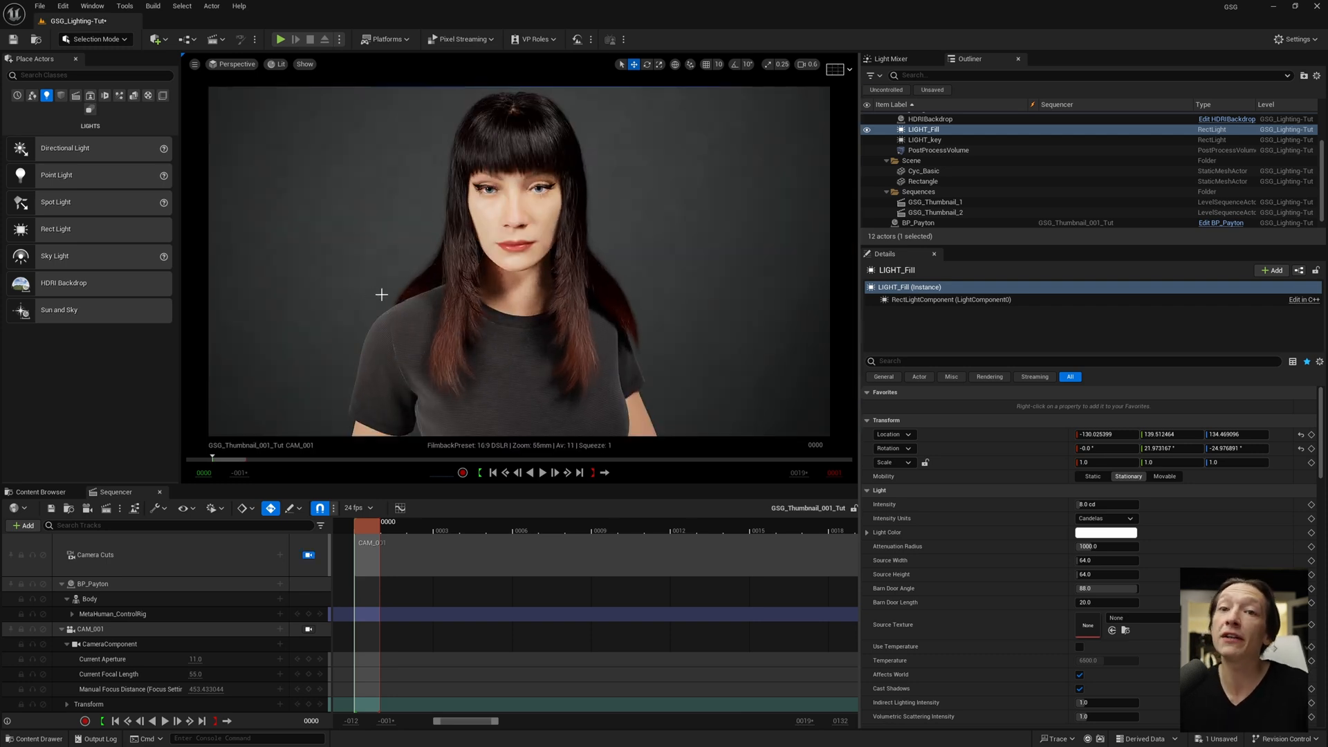
{"action": "left_click", "coordinate": [866, 130]}
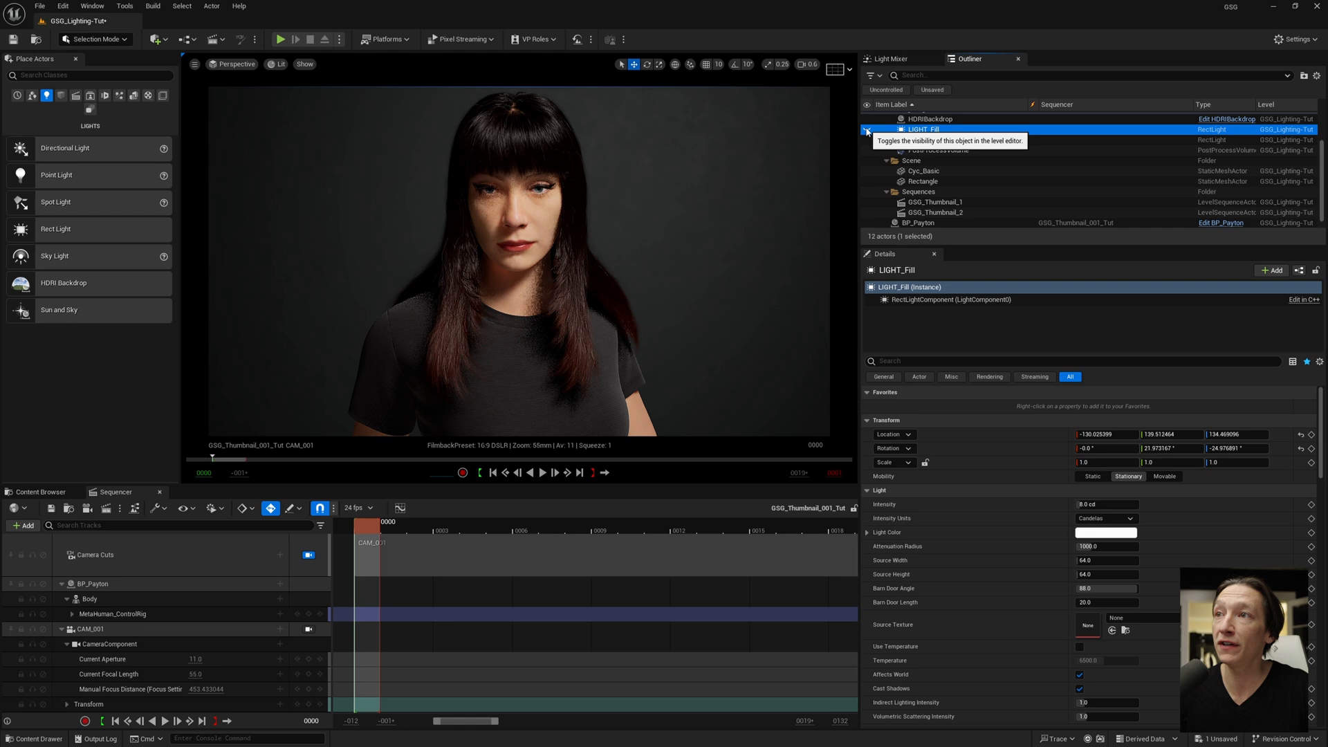
{"action": "left_click", "coordinate": [867, 130]}
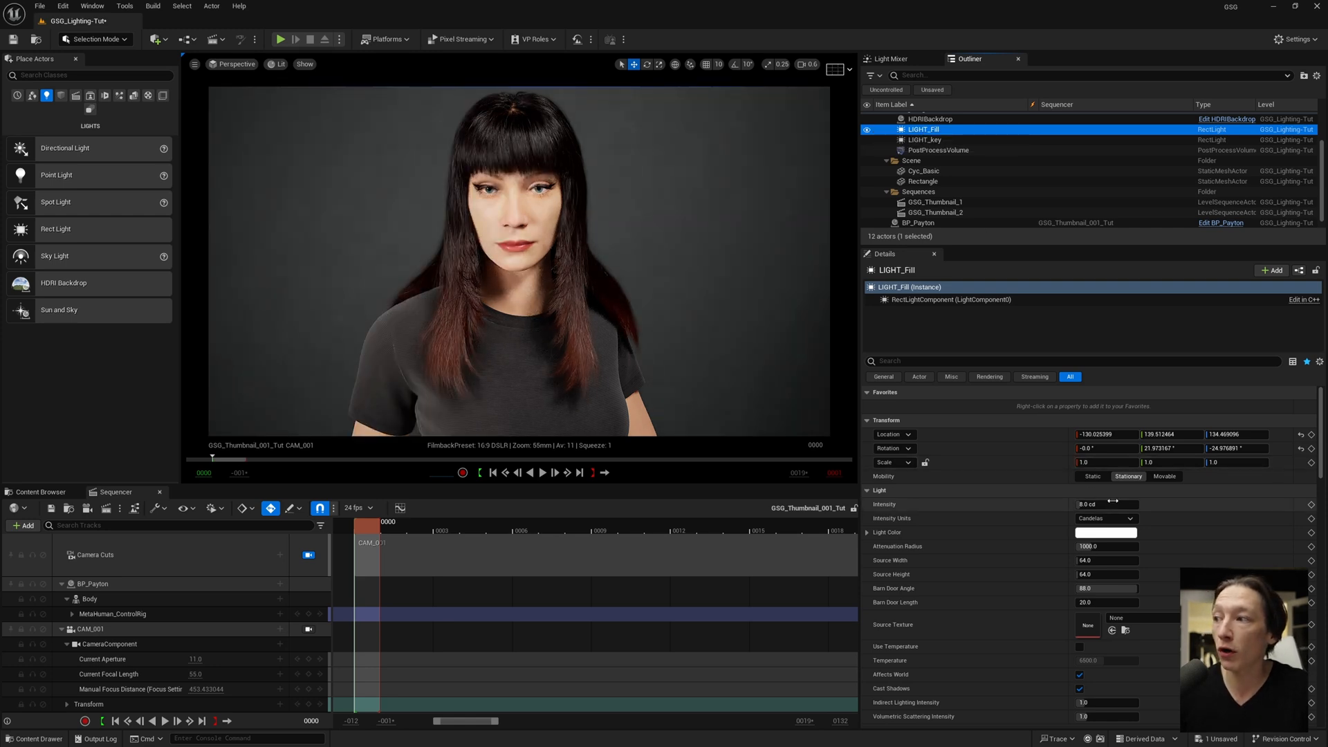
{"action": "left_click", "coordinate": [866, 130]}
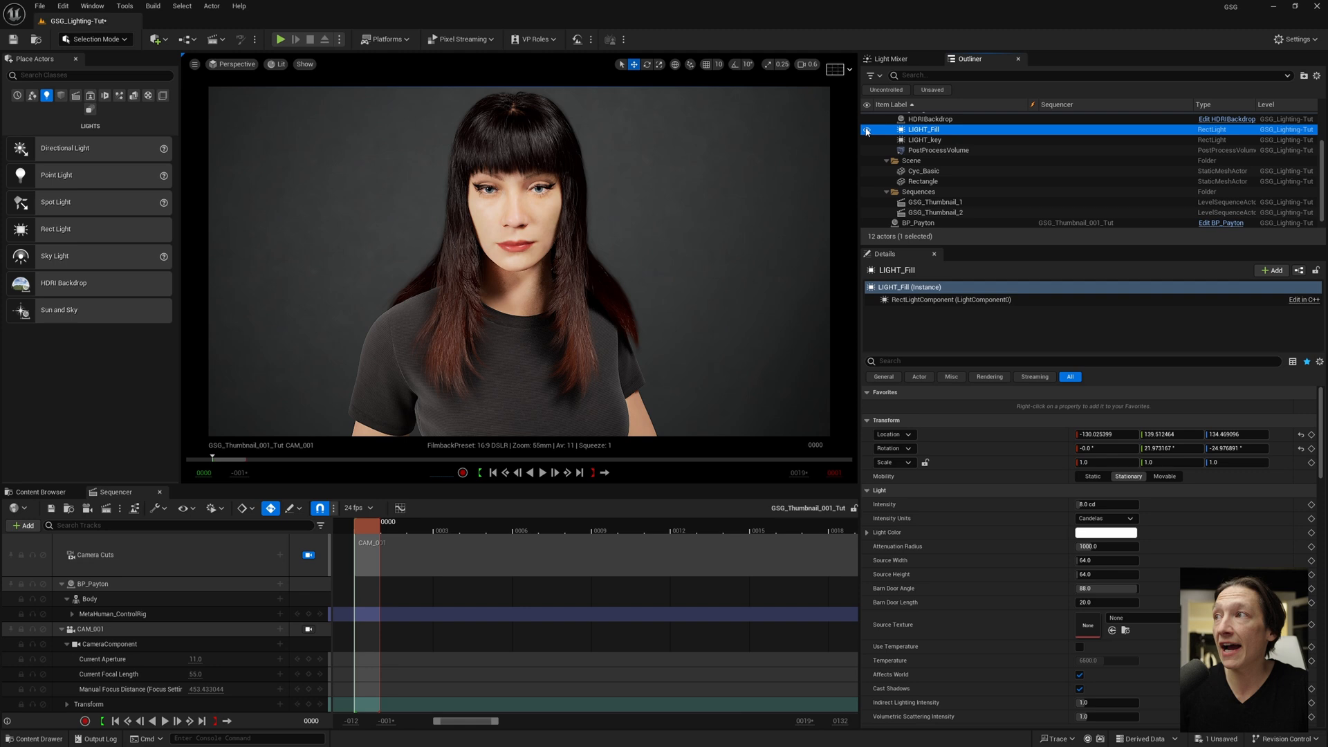
{"action": "left_click", "coordinate": [866, 128]}
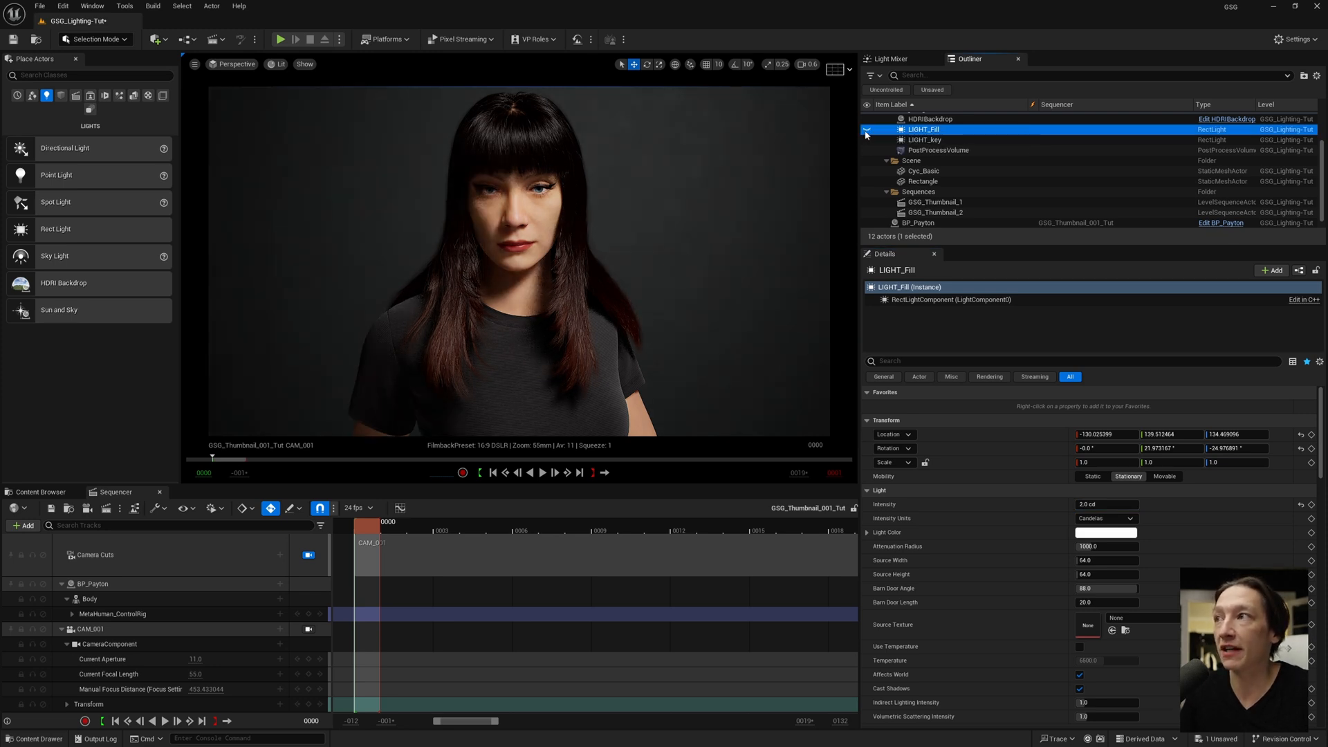
- Lower LIGHT_Fill's intensity from 8 cd to about 2 cd and compare again
{"action": "left_click", "coordinate": [868, 129]}
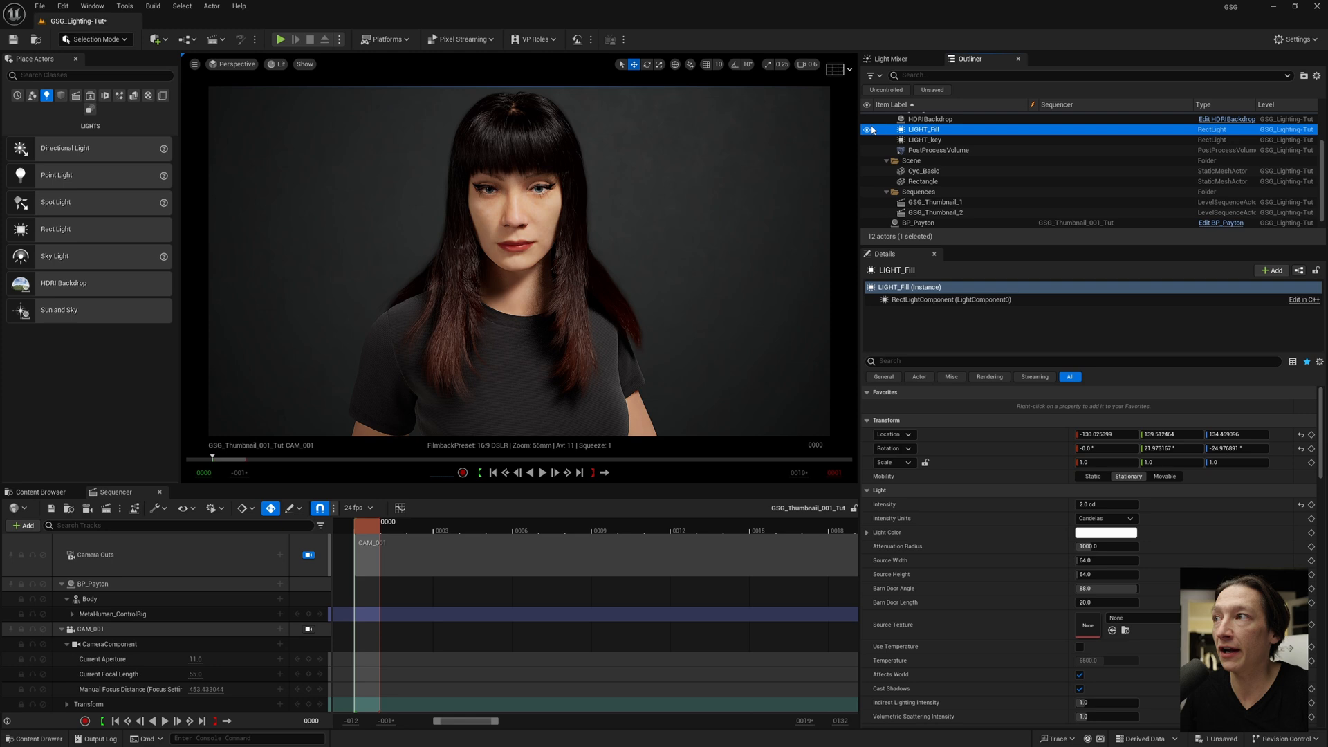
{"action": "left_click", "coordinate": [868, 140]}
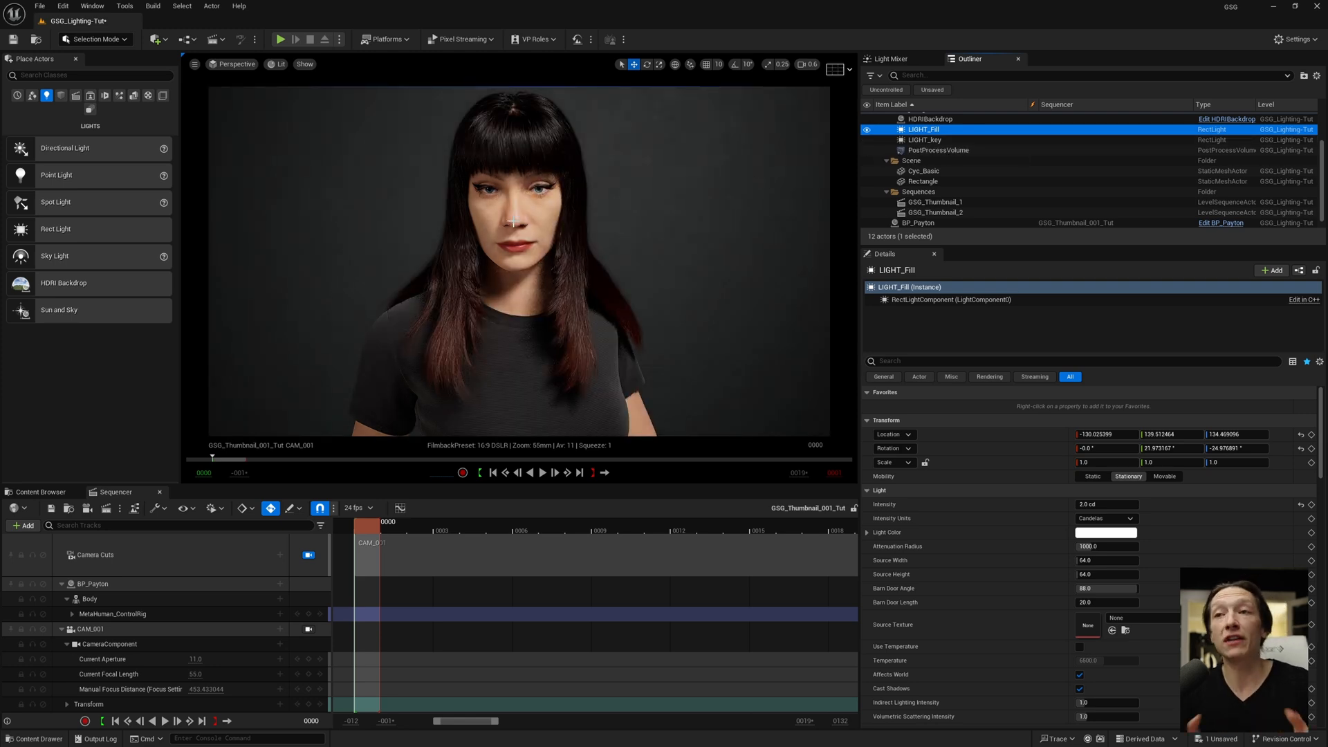
{"action": "left_click", "coordinate": [1105, 504]}
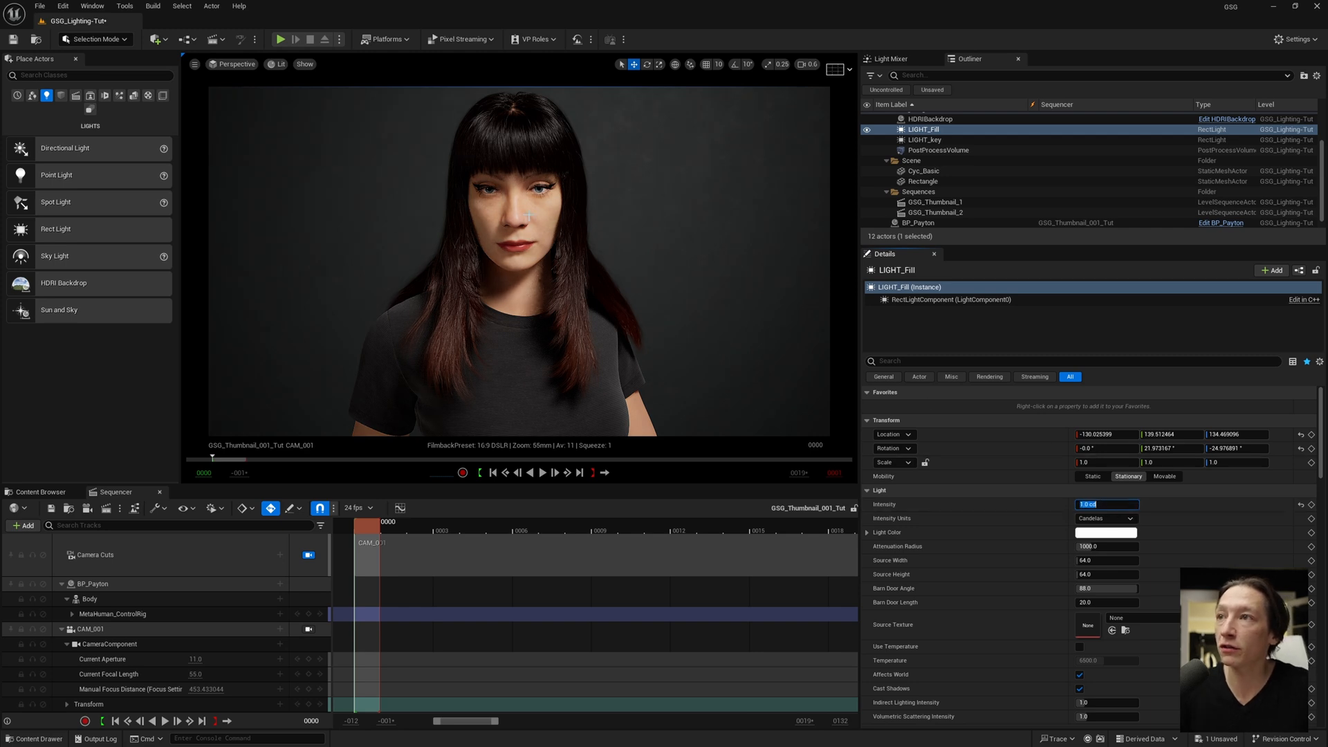
{"action": "mouse_move", "coordinate": [414, 299]}
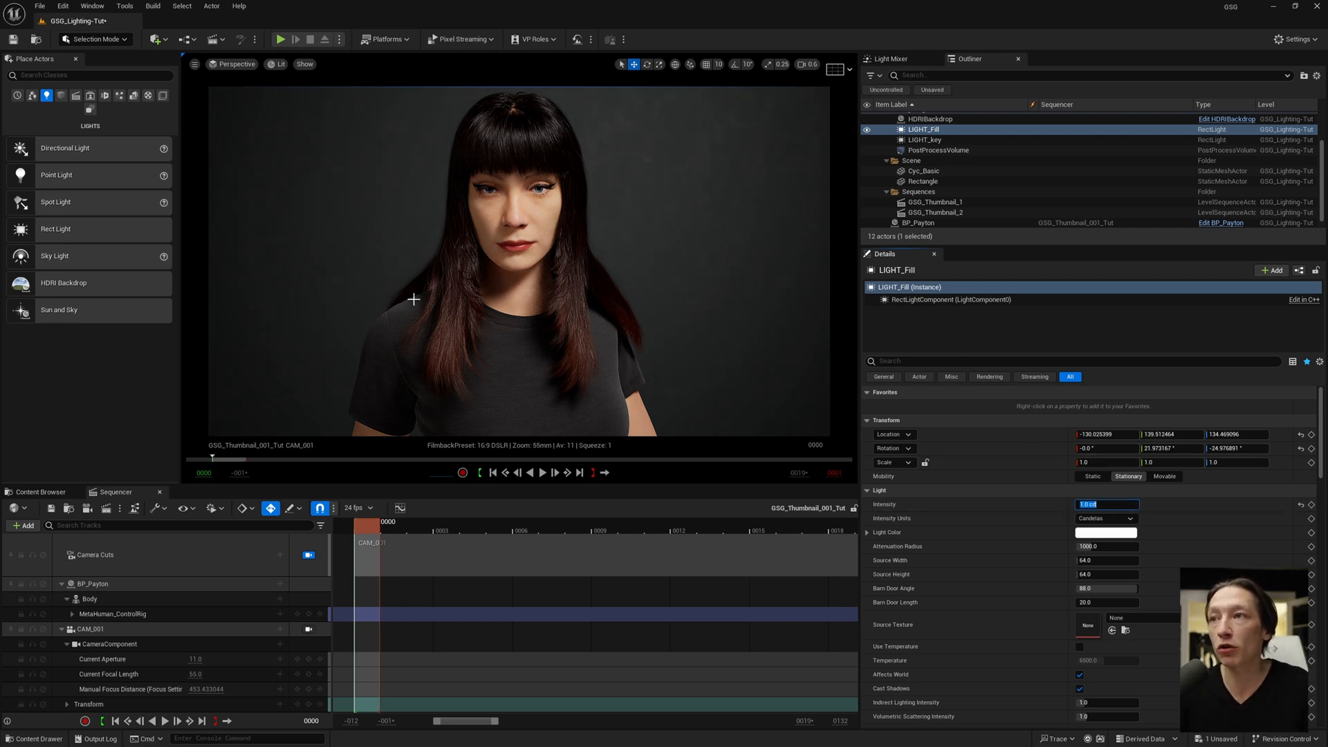
{"action": "left_click", "coordinate": [926, 129]}
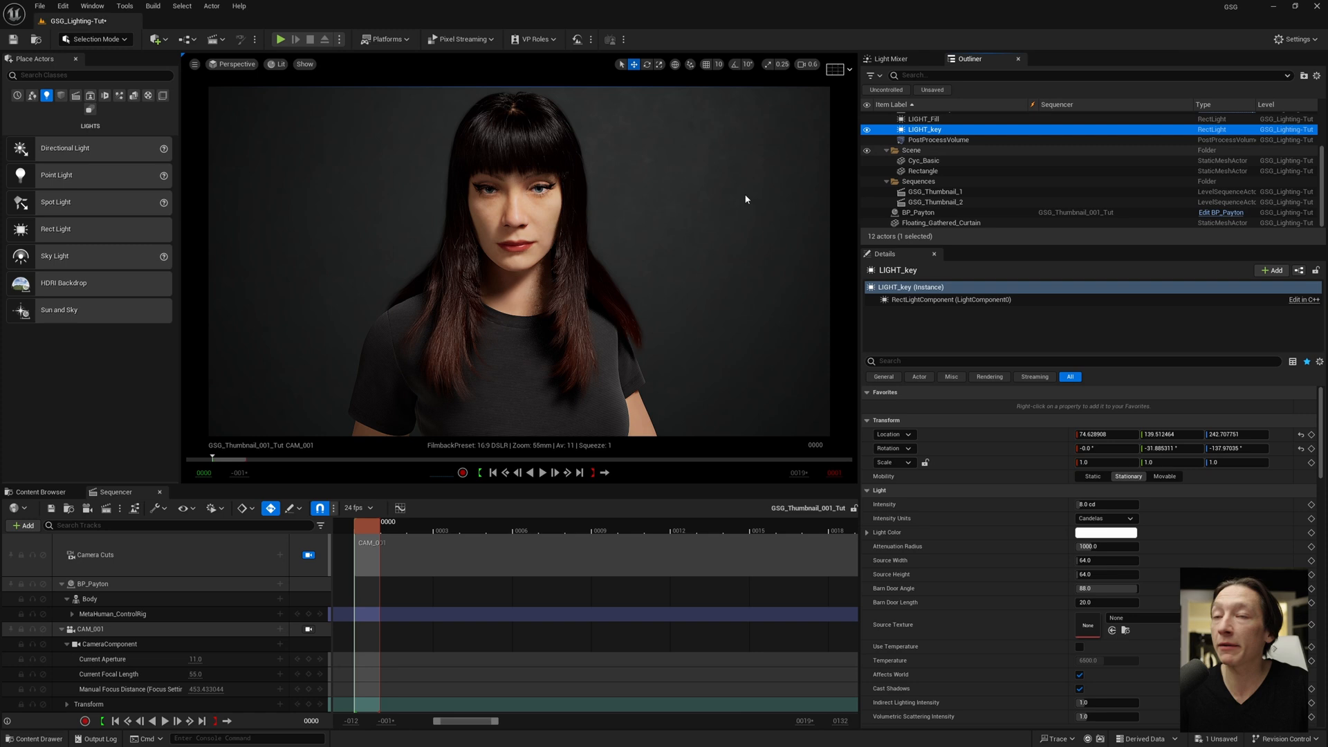
{"action": "mouse_move", "coordinate": [714, 206]}
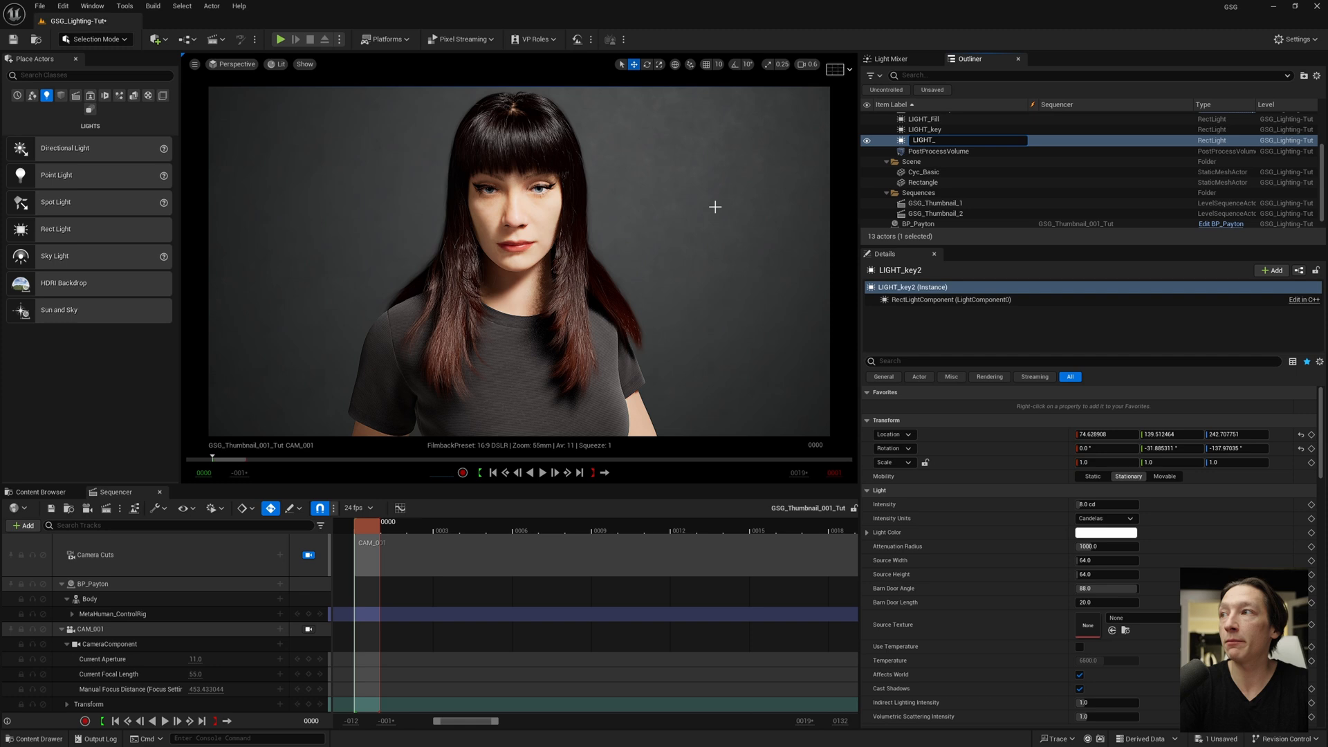
- Name the duplicated light LIGHT_Rim and place it high behind the MetaHuman, aimed down at her
{"action": "left_click", "coordinate": [927, 140]}
{"action": "type", "text": "Rim"}
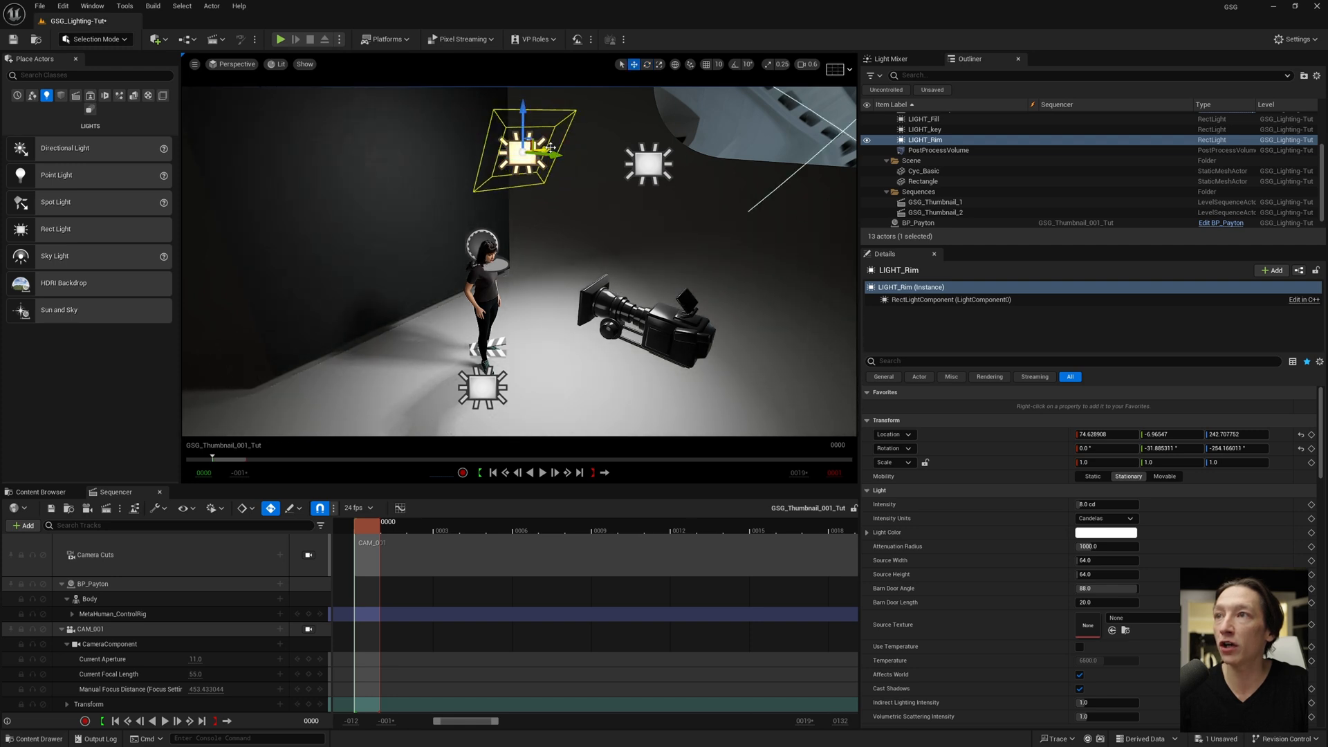
{"action": "left_click_drag", "start_coordinate": [523, 153], "coordinate": [364, 169]}
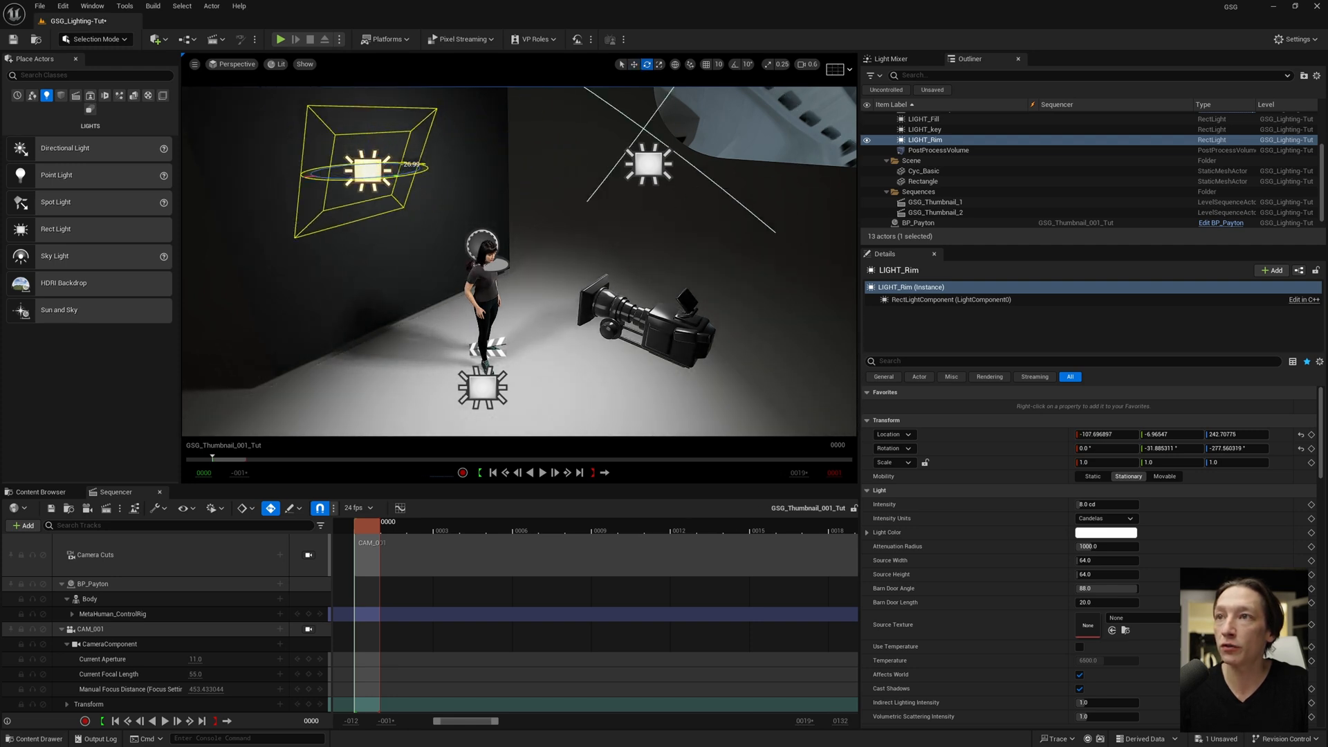
{"action": "left_click_drag", "start_coordinate": [364, 169], "coordinate": [372, 111]}
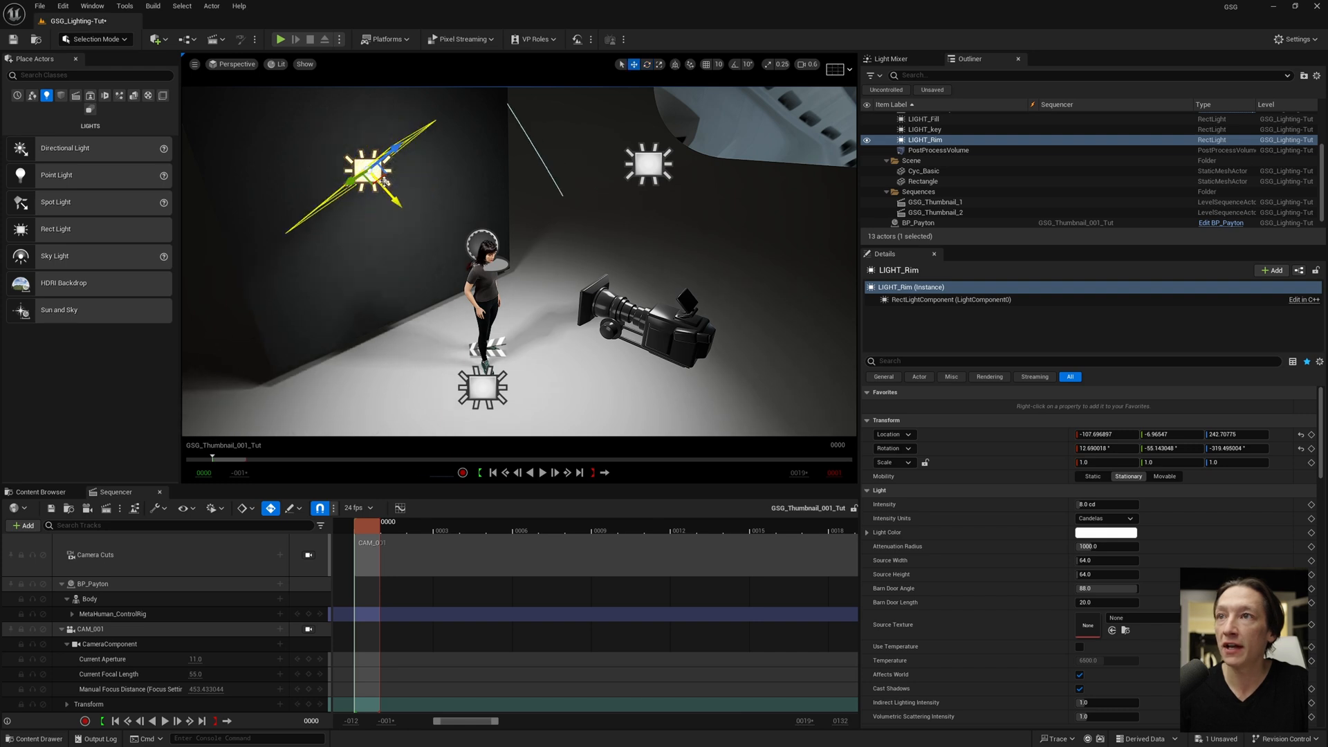
{"action": "left_click_drag", "start_coordinate": [372, 169], "coordinate": [386, 153]}
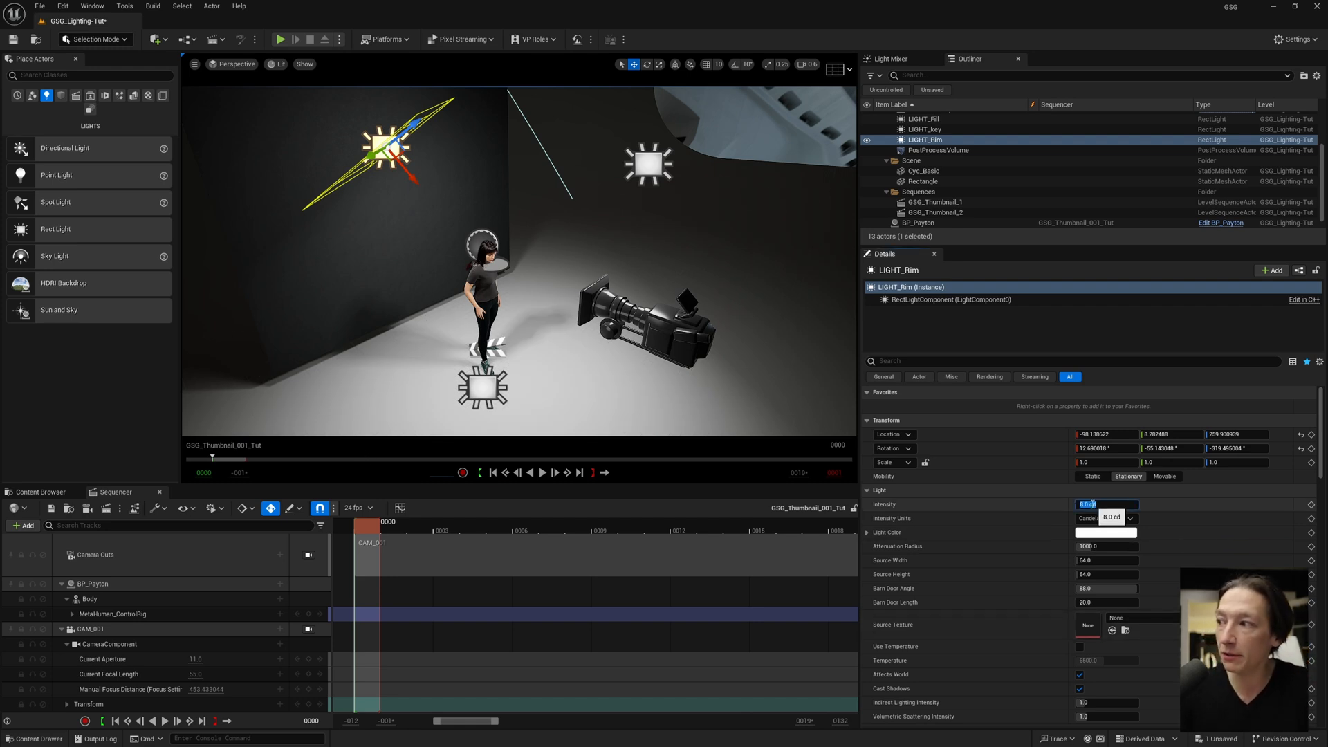
- Set LIGHT_Rim's source to 20 by 20 with barn door angle 26 and compare its effect
{"action": "left_click", "coordinate": [1104, 517]}
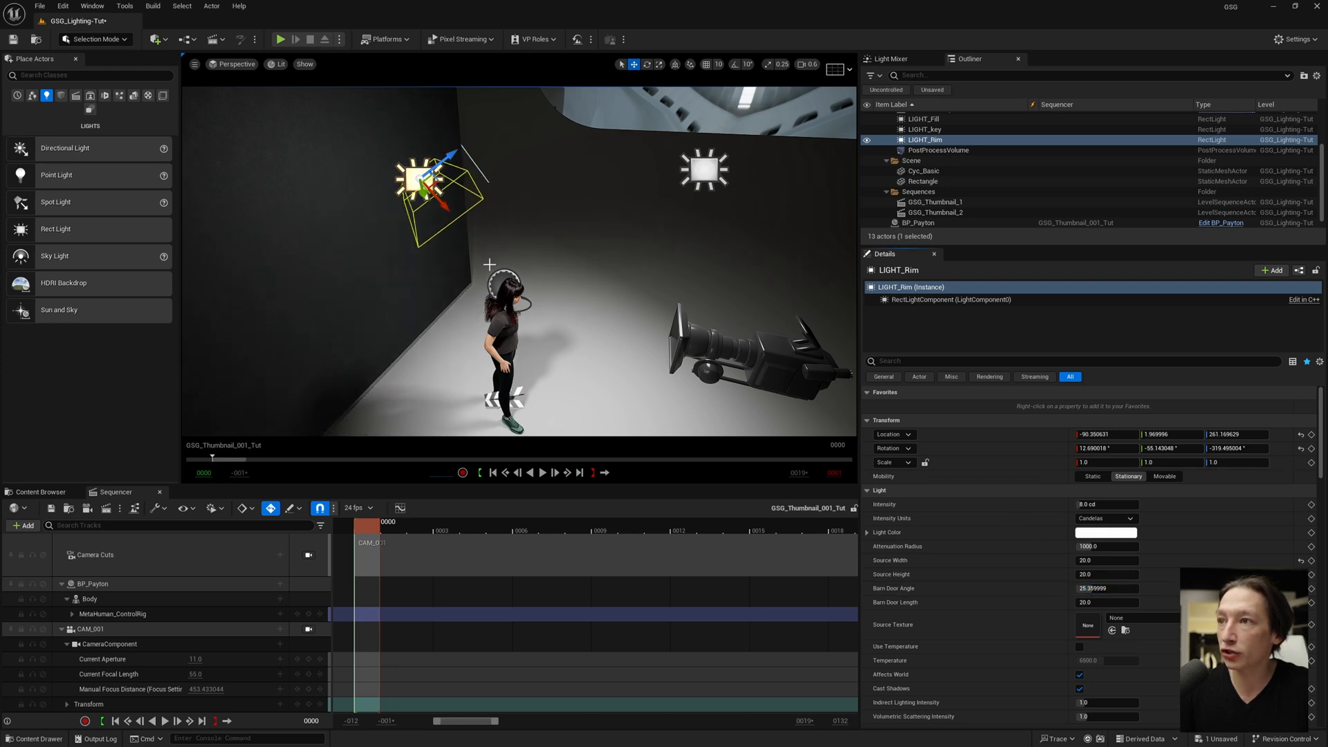
{"action": "left_click", "coordinate": [916, 212]}
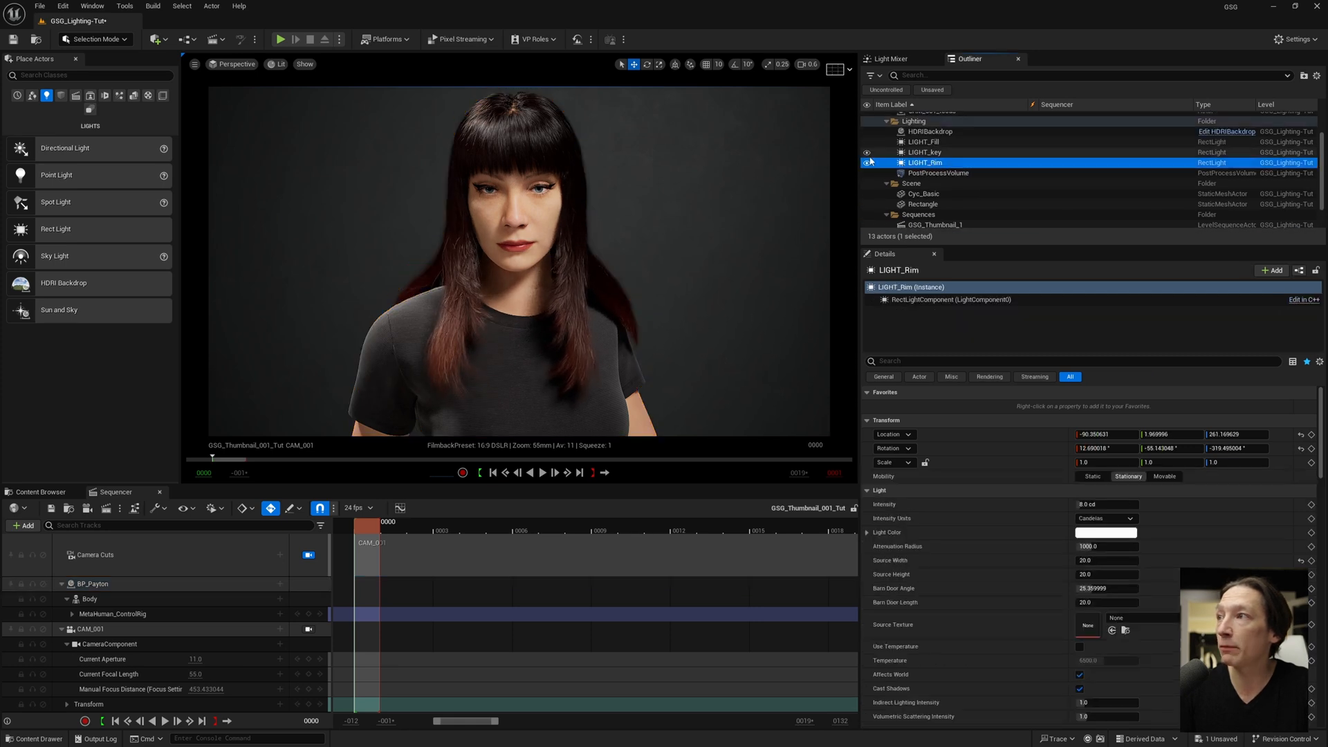
{"action": "left_click", "coordinate": [867, 162]}
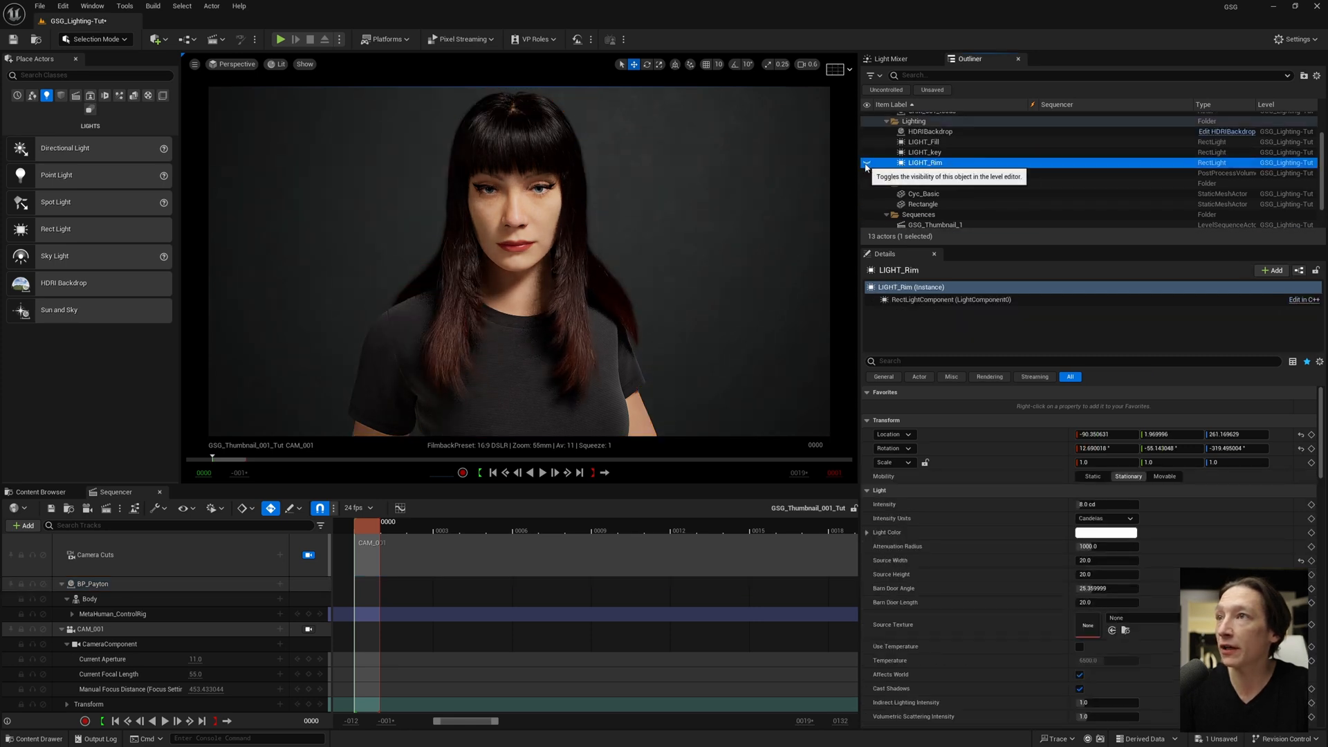
{"action": "left_click", "coordinate": [866, 162]}
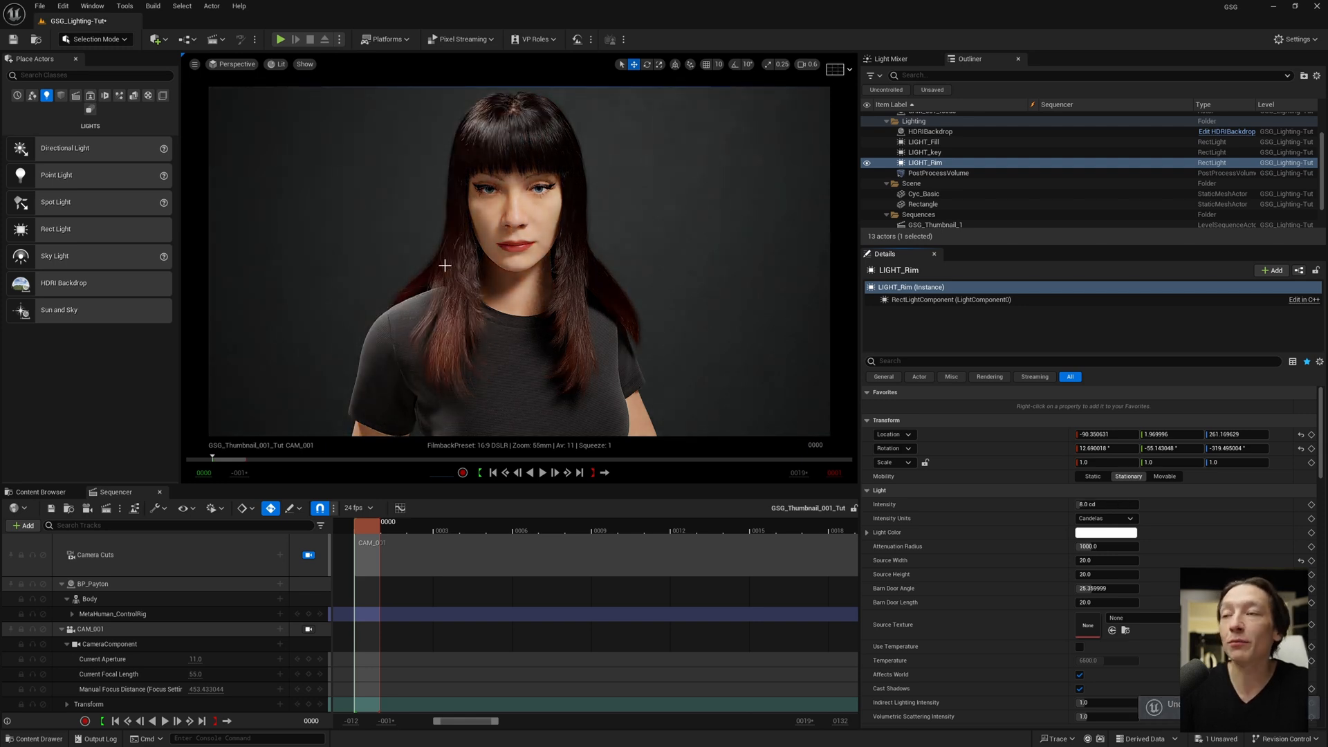
- Reposition LIGHT_Rim and lower its intensity to 2 cd for a subtle hair edge
{"action": "left_click", "coordinate": [917, 212]}
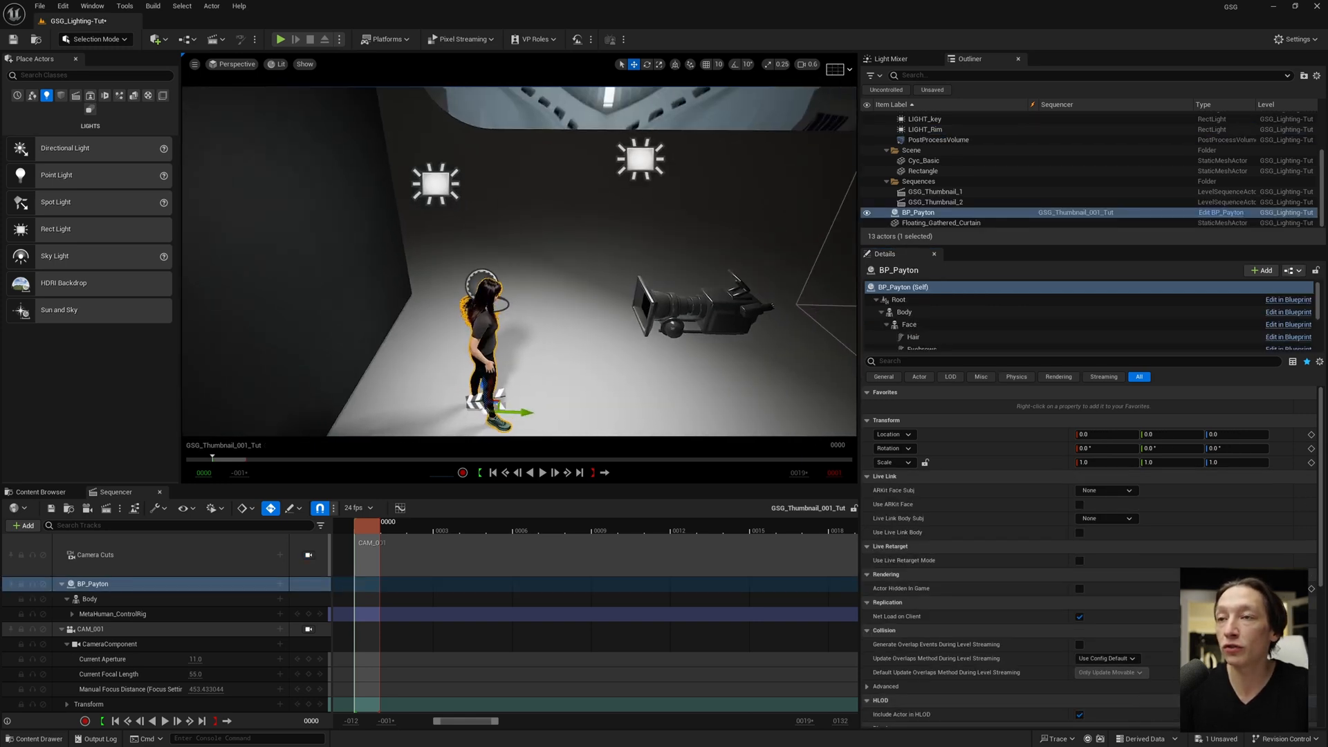
{"action": "left_click", "coordinate": [925, 128]}
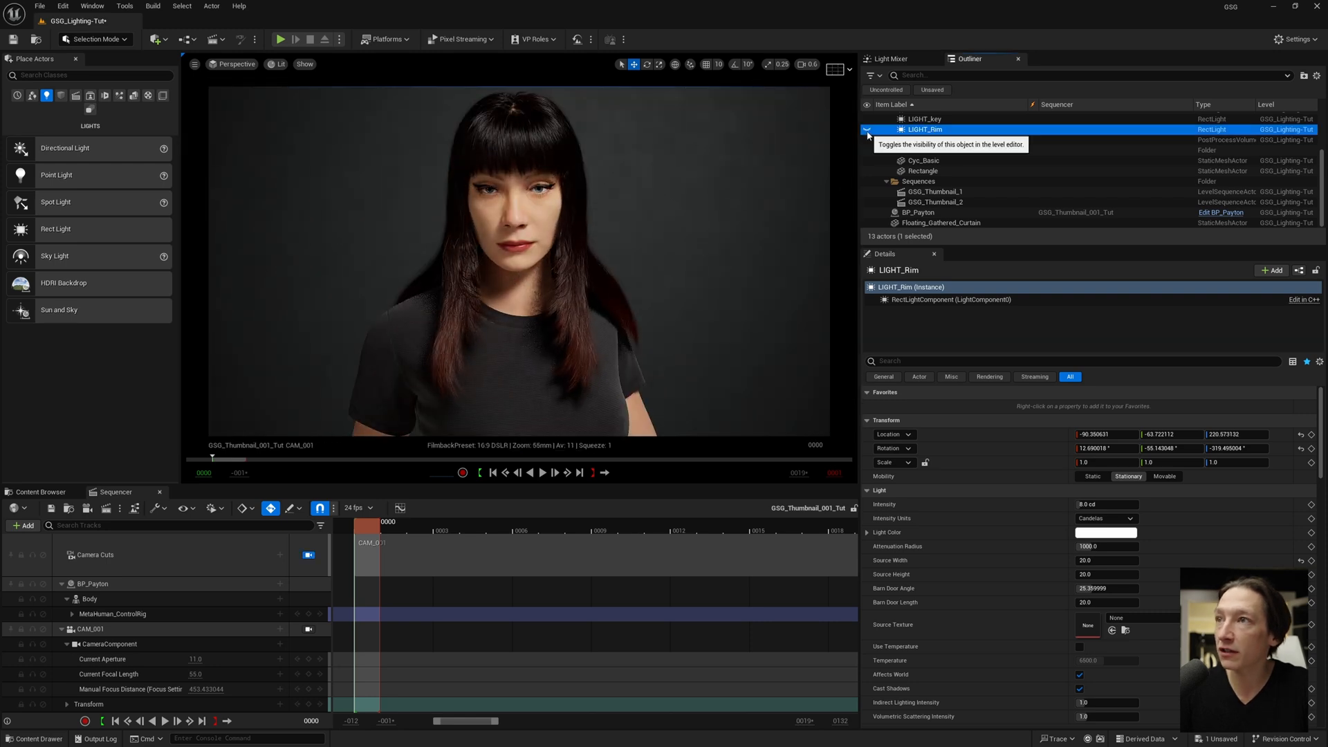
{"action": "left_click", "coordinate": [868, 130]}
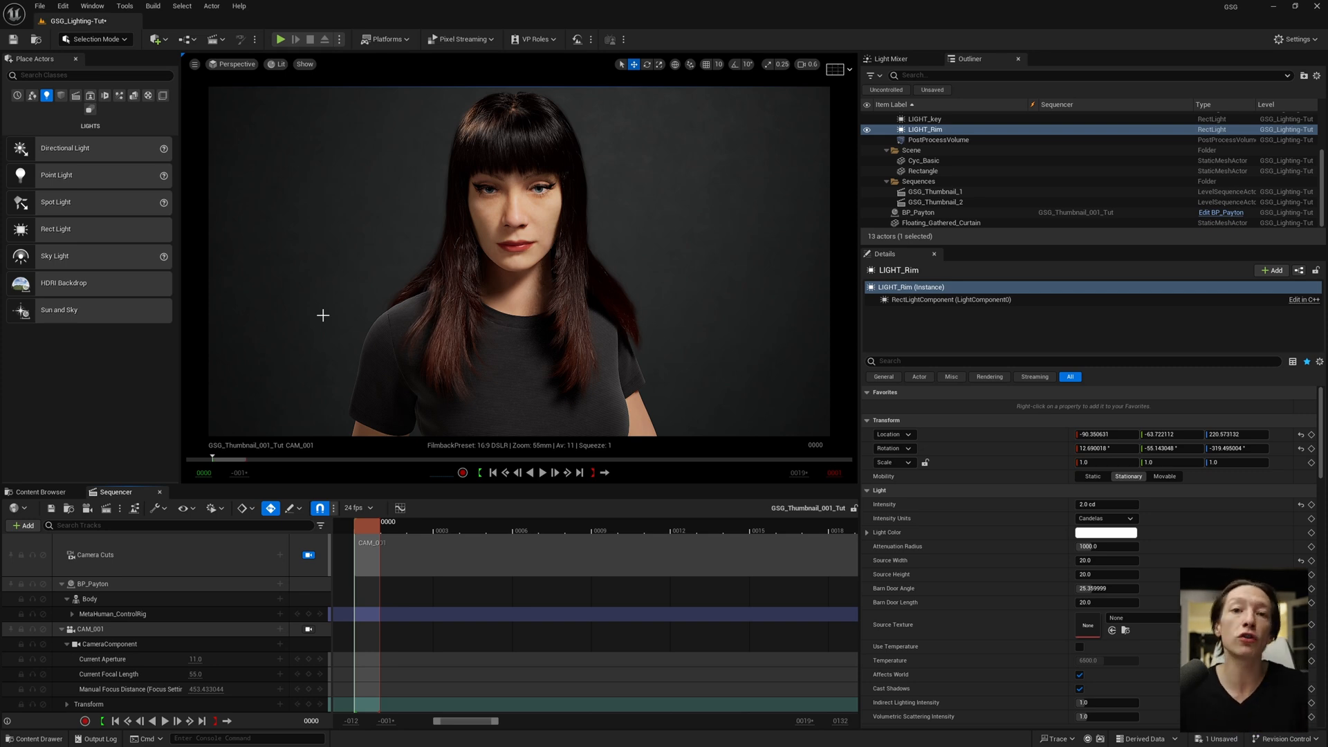
{"action": "mouse_move", "coordinate": [548, 252]}
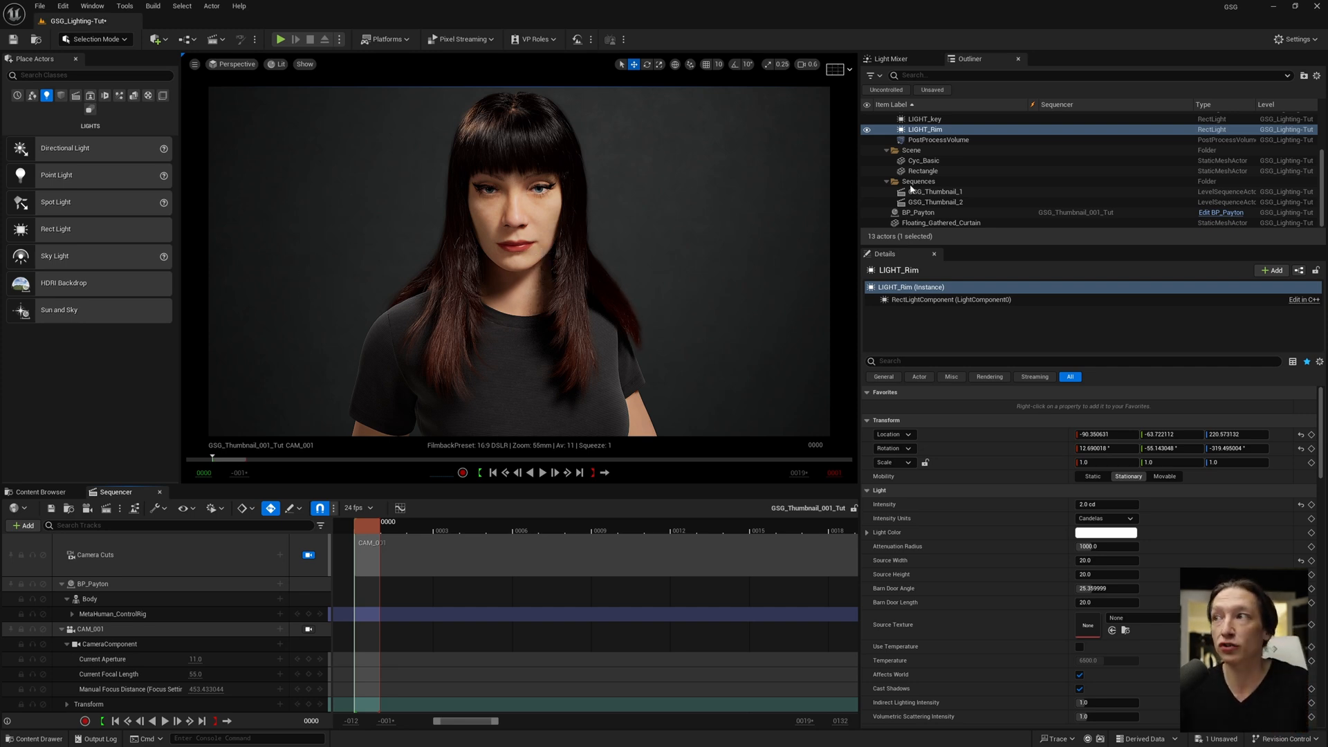
- Enable Use Temperature on LIGHT_key and set it to about 6851 K
{"action": "left_click", "coordinate": [926, 119]}
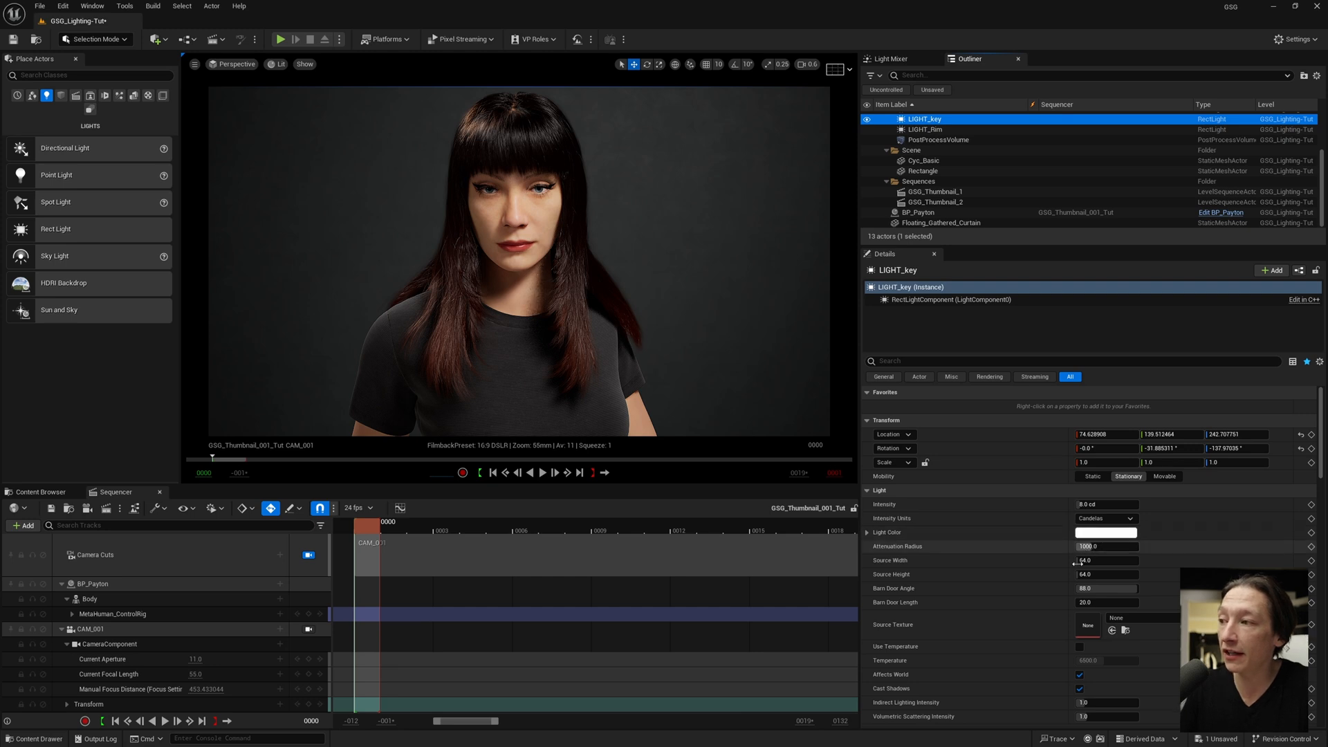
{"action": "left_click", "coordinate": [1081, 646]}
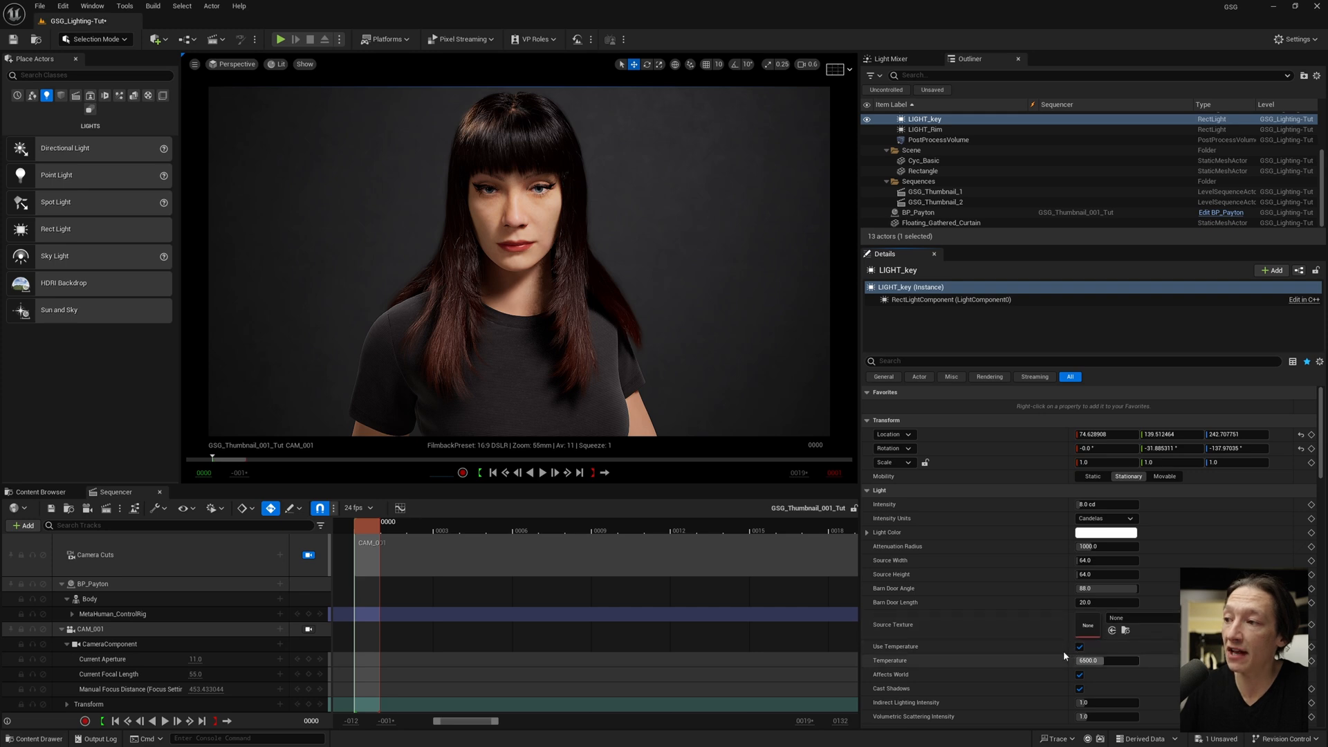
{"action": "left_click", "coordinate": [1105, 531]}
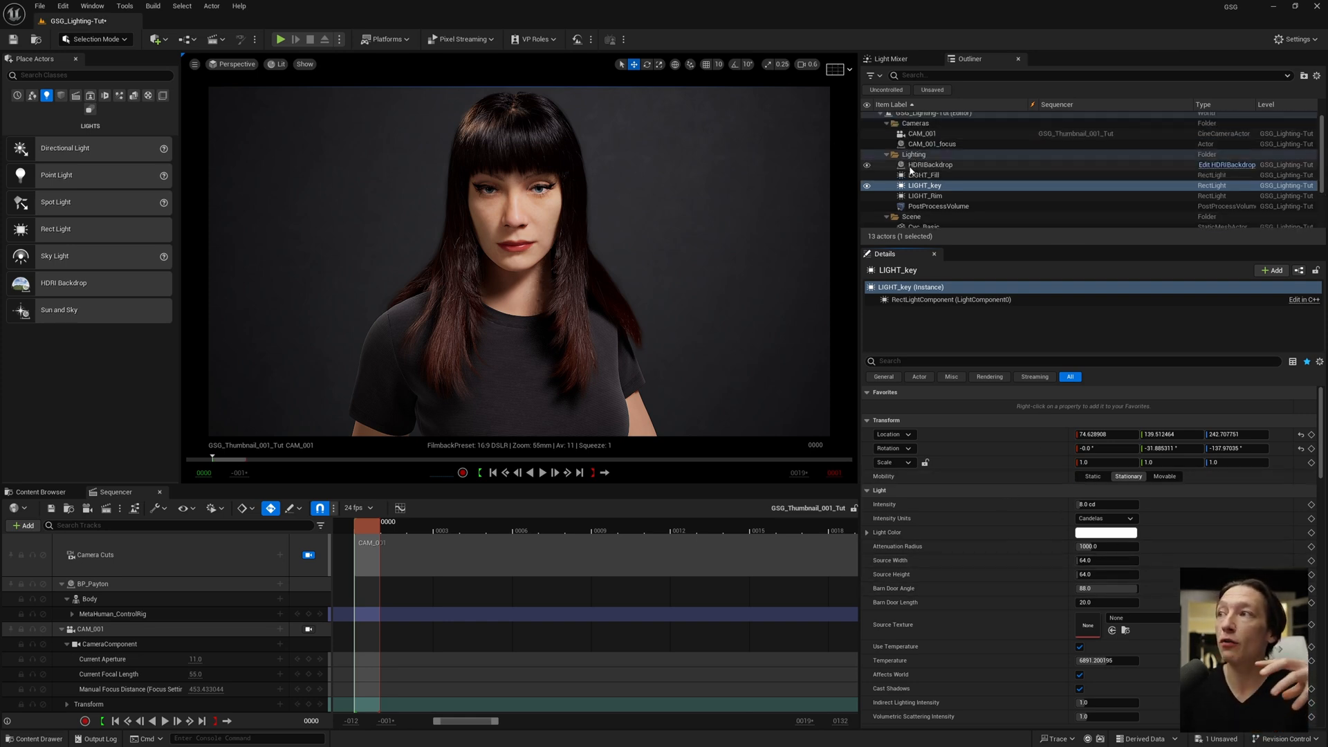
- With the fill, key and rim lights selected, set Cast Ray Traced Shadows to Enabled
{"action": "left_click", "coordinate": [925, 176]}
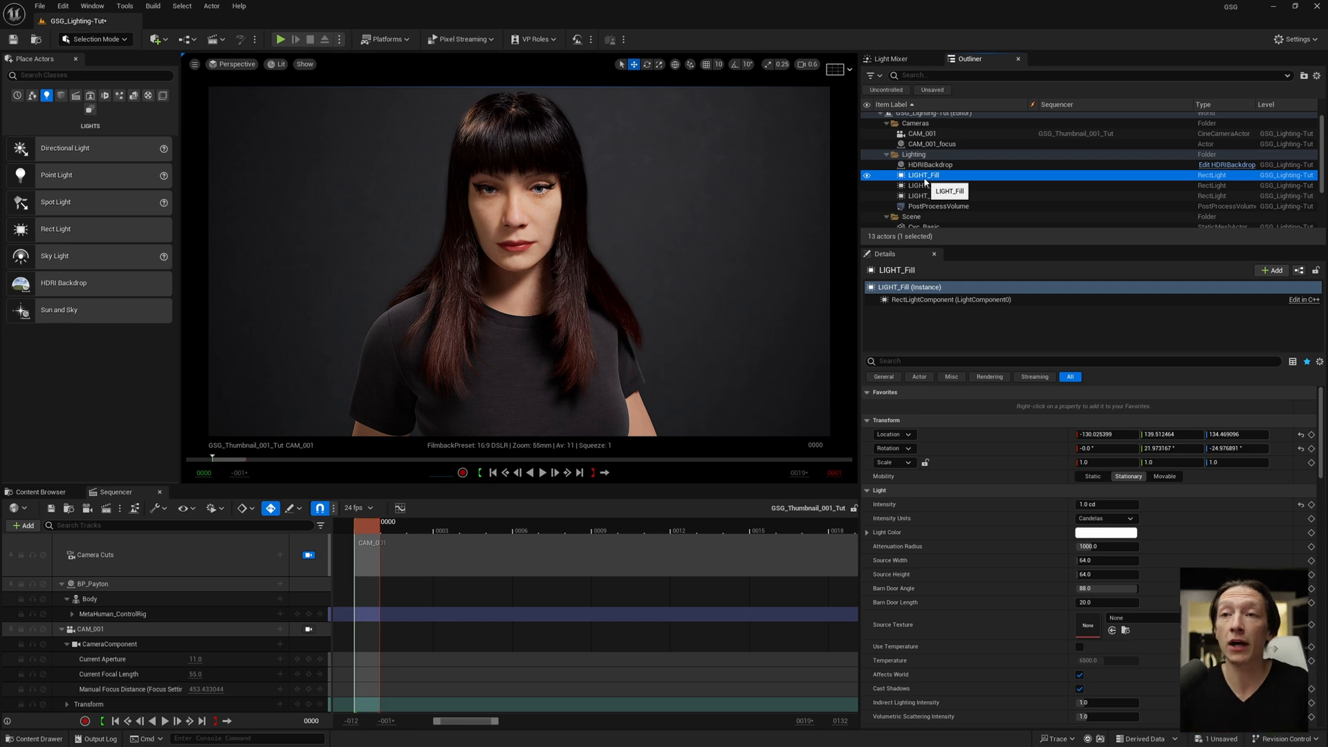
{"action": "mouse_move", "coordinate": [925, 204]}
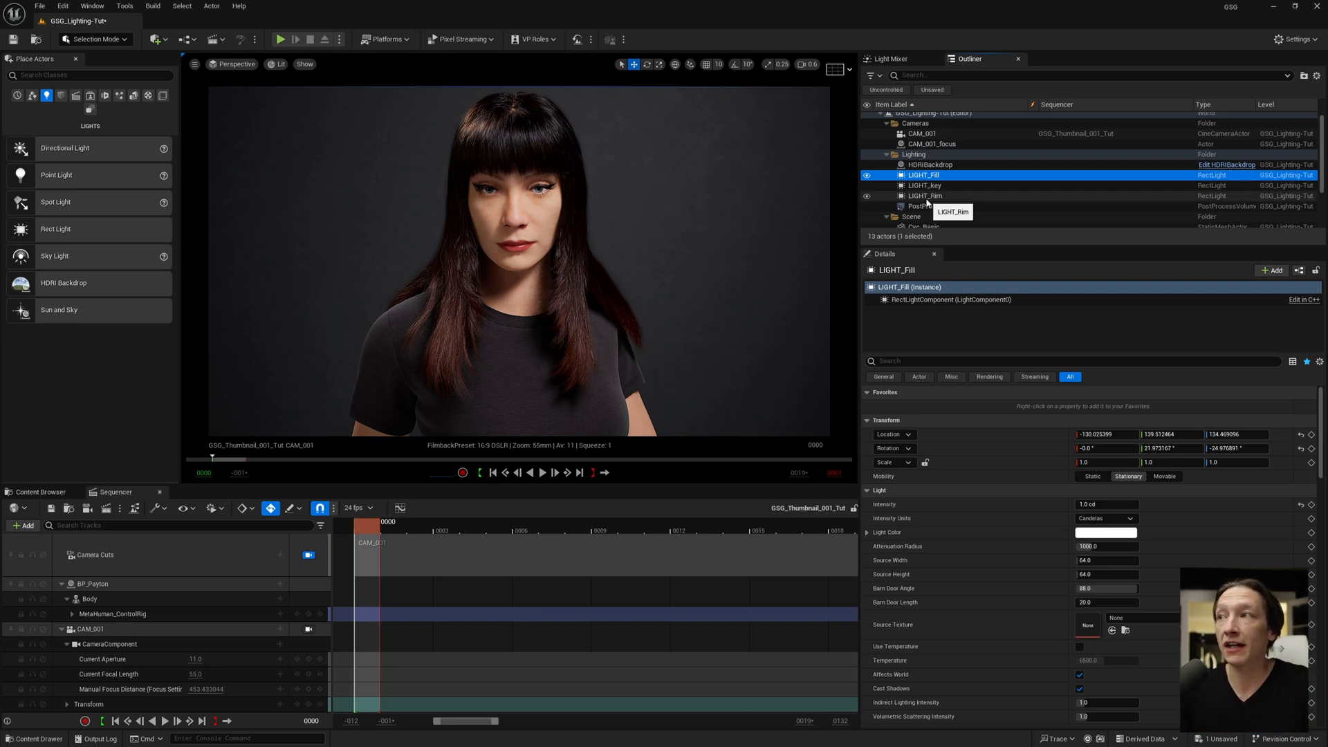
{"action": "left_click", "coordinate": [926, 195]}
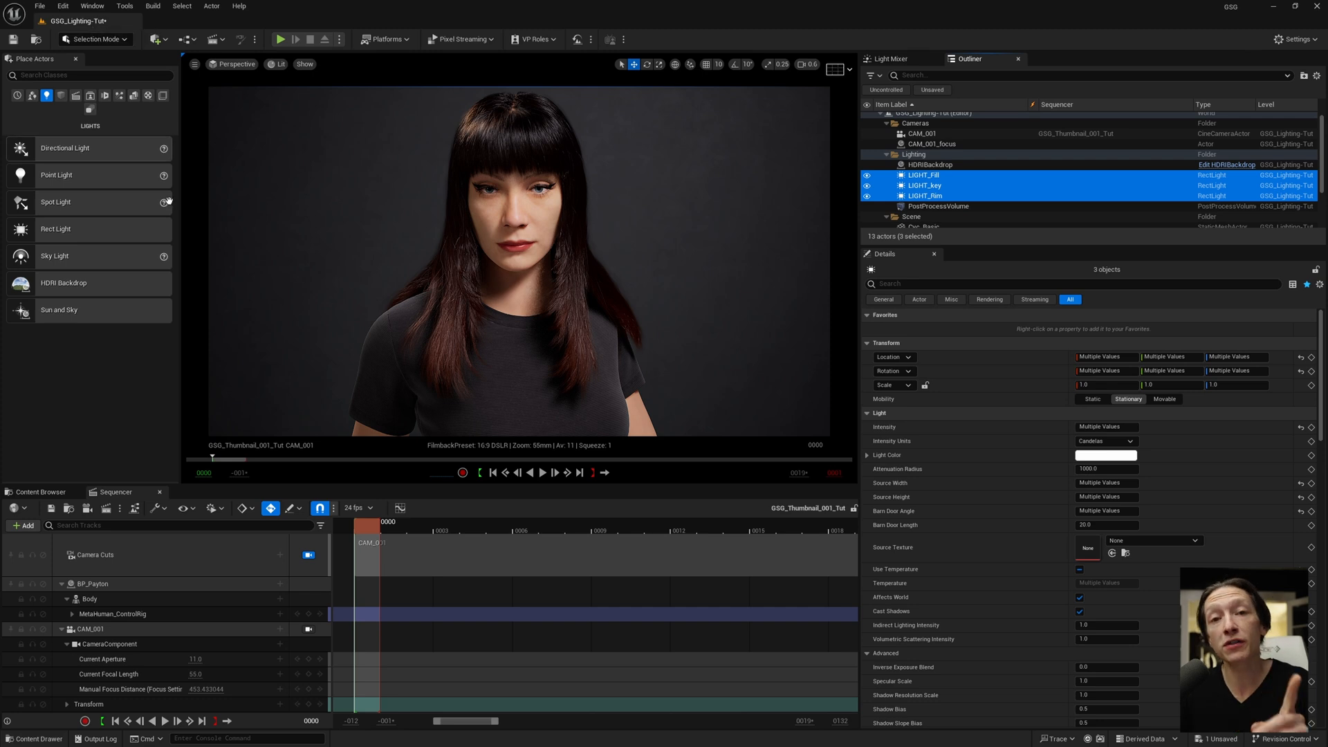
{"action": "mouse_move", "coordinate": [567, 419]}
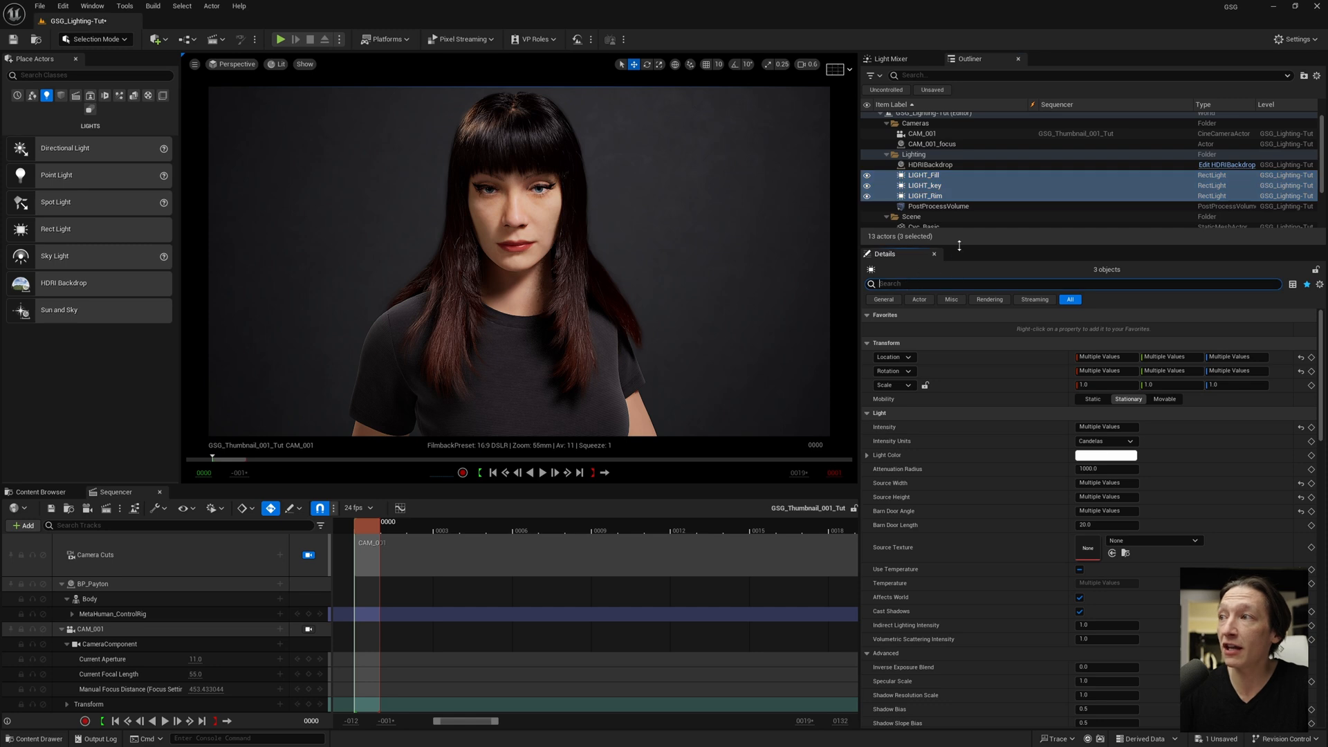
{"action": "mouse_move", "coordinate": [944, 418]}
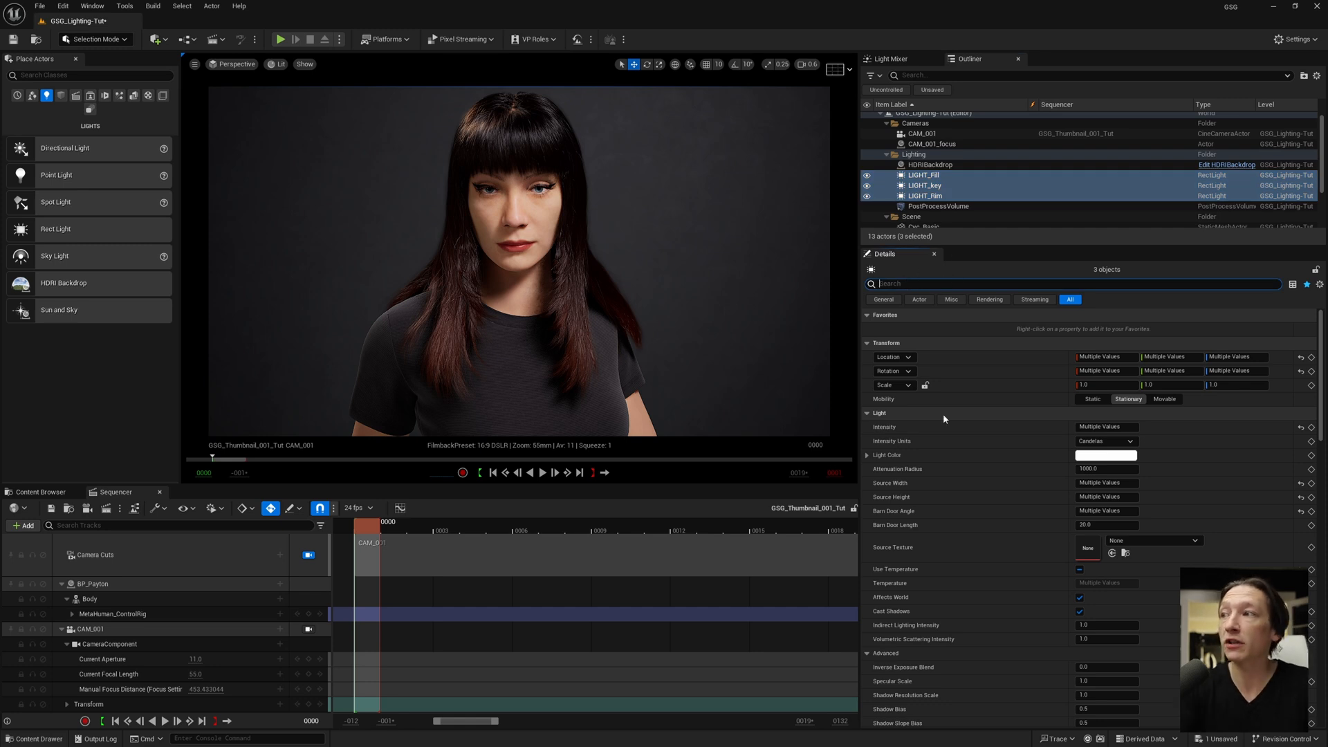
{"action": "type", "text": "ray"}
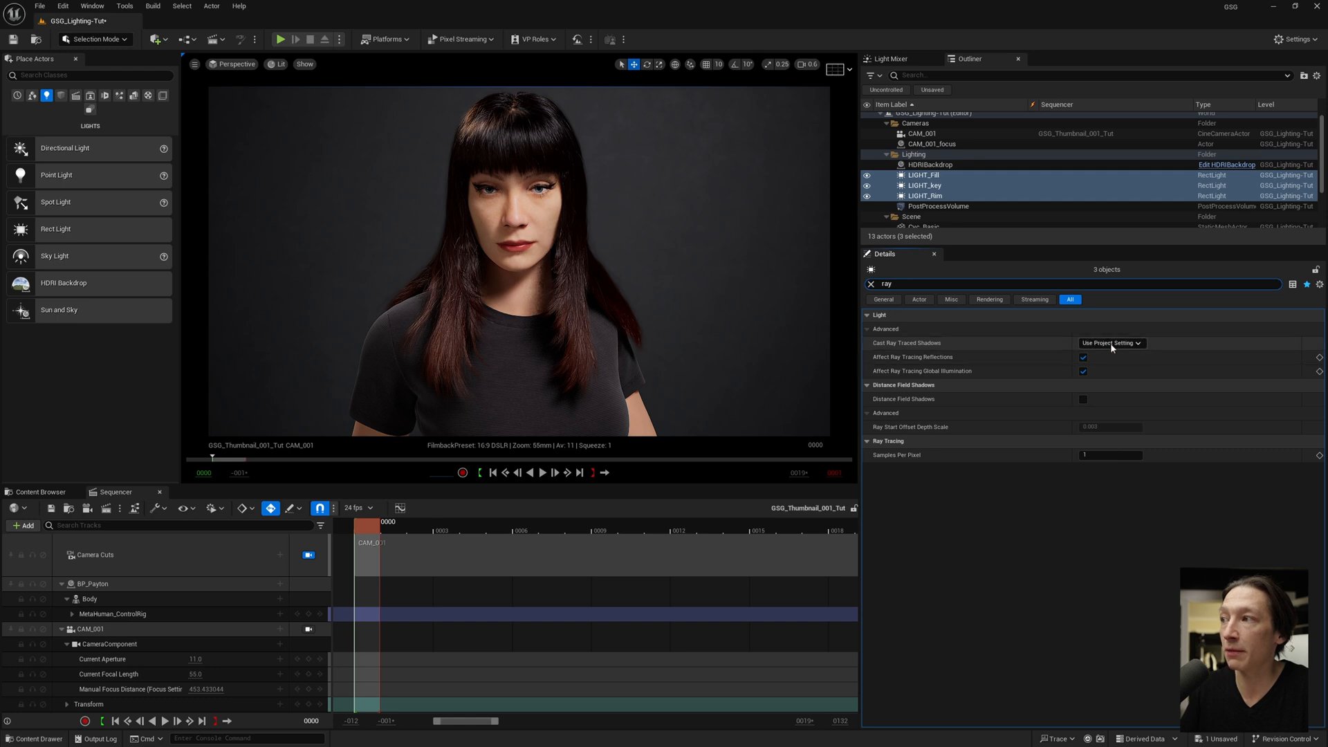
{"action": "mouse_move", "coordinate": [1111, 343]}
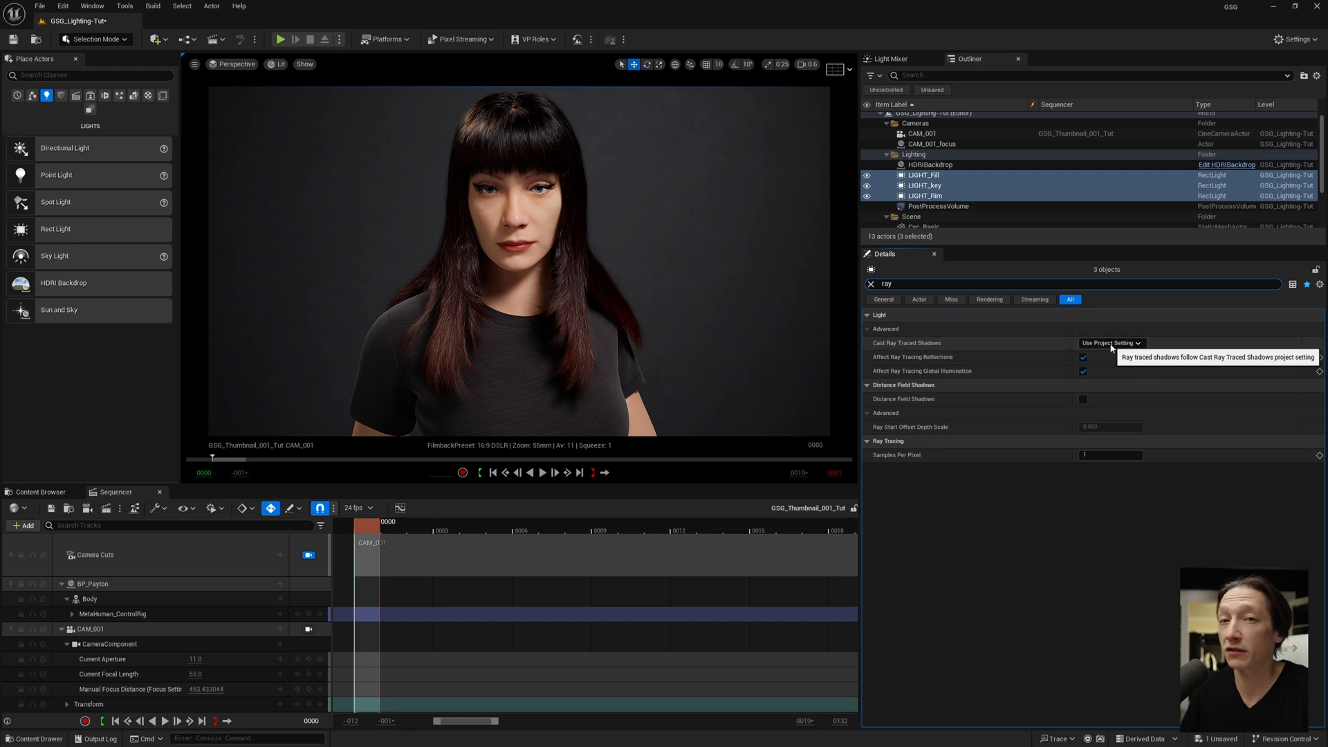
{"action": "left_click", "coordinate": [1110, 343]}
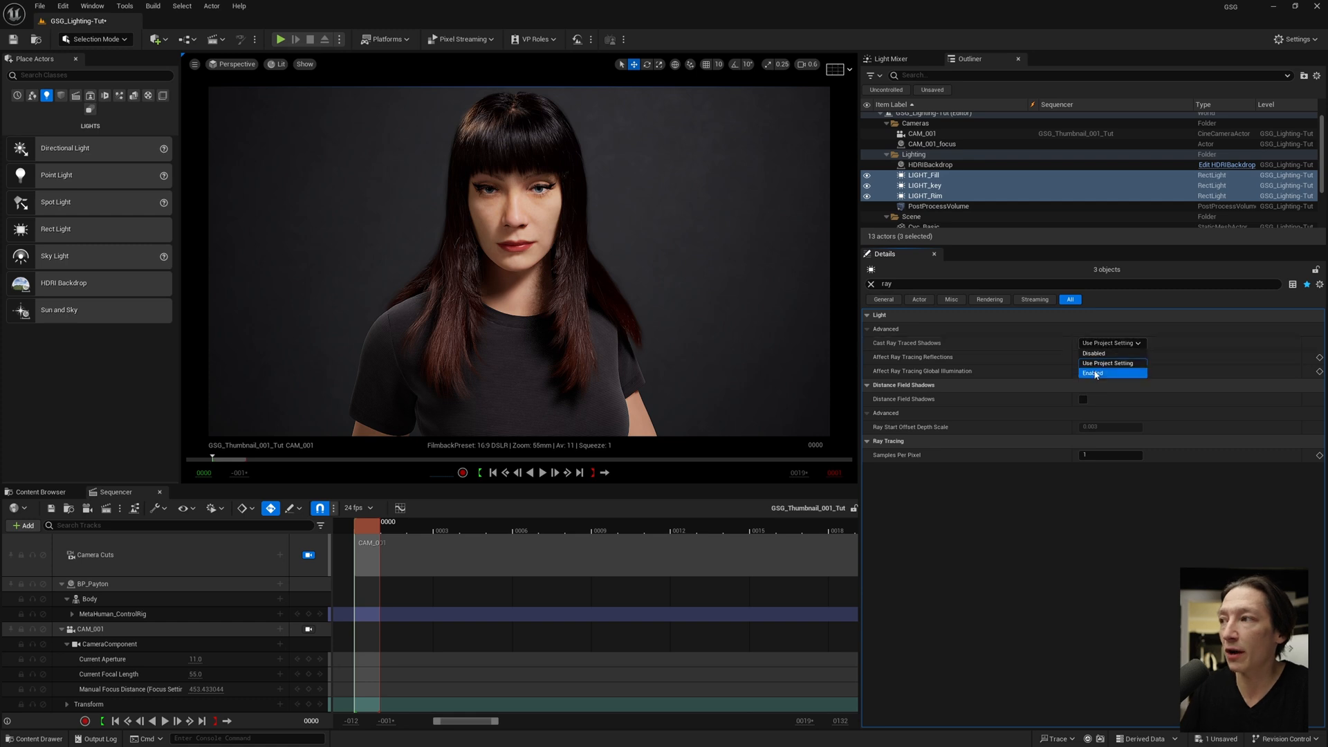
{"action": "left_click", "coordinate": [1093, 372]}
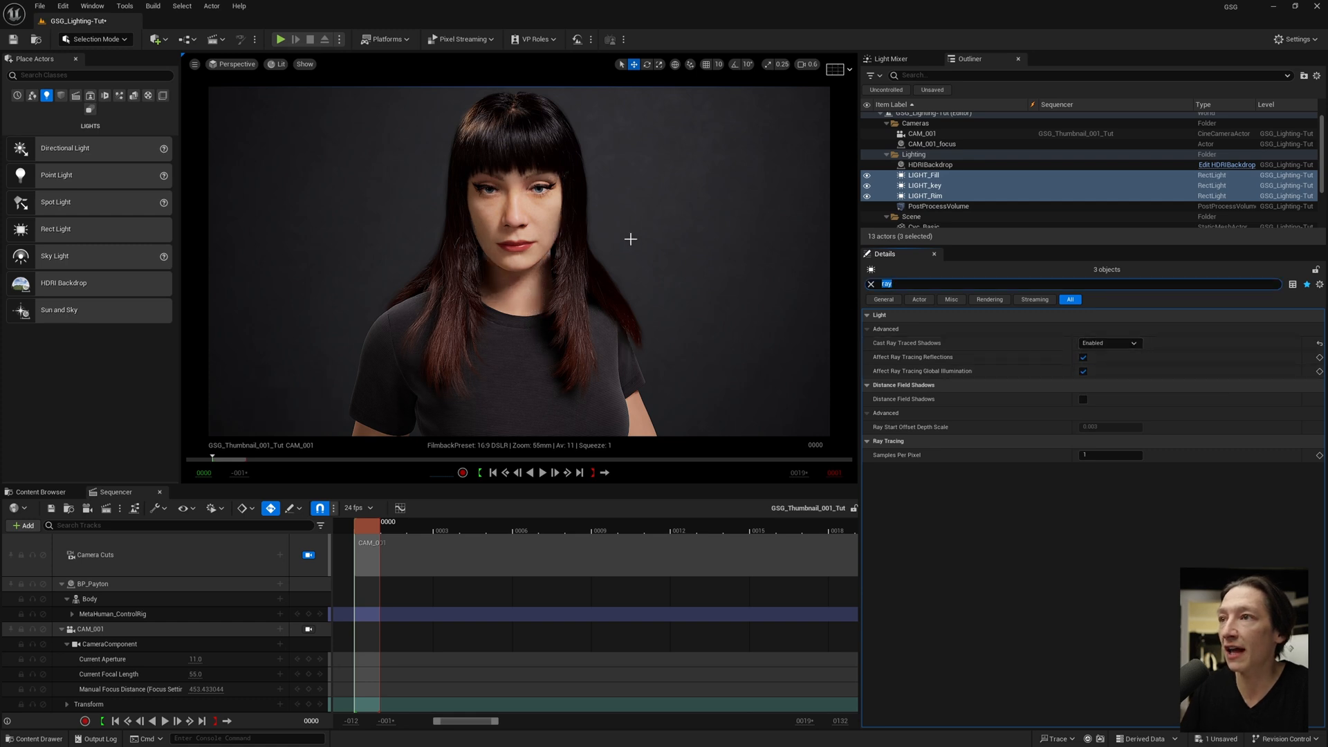
{"action": "mouse_move", "coordinate": [575, 271]}
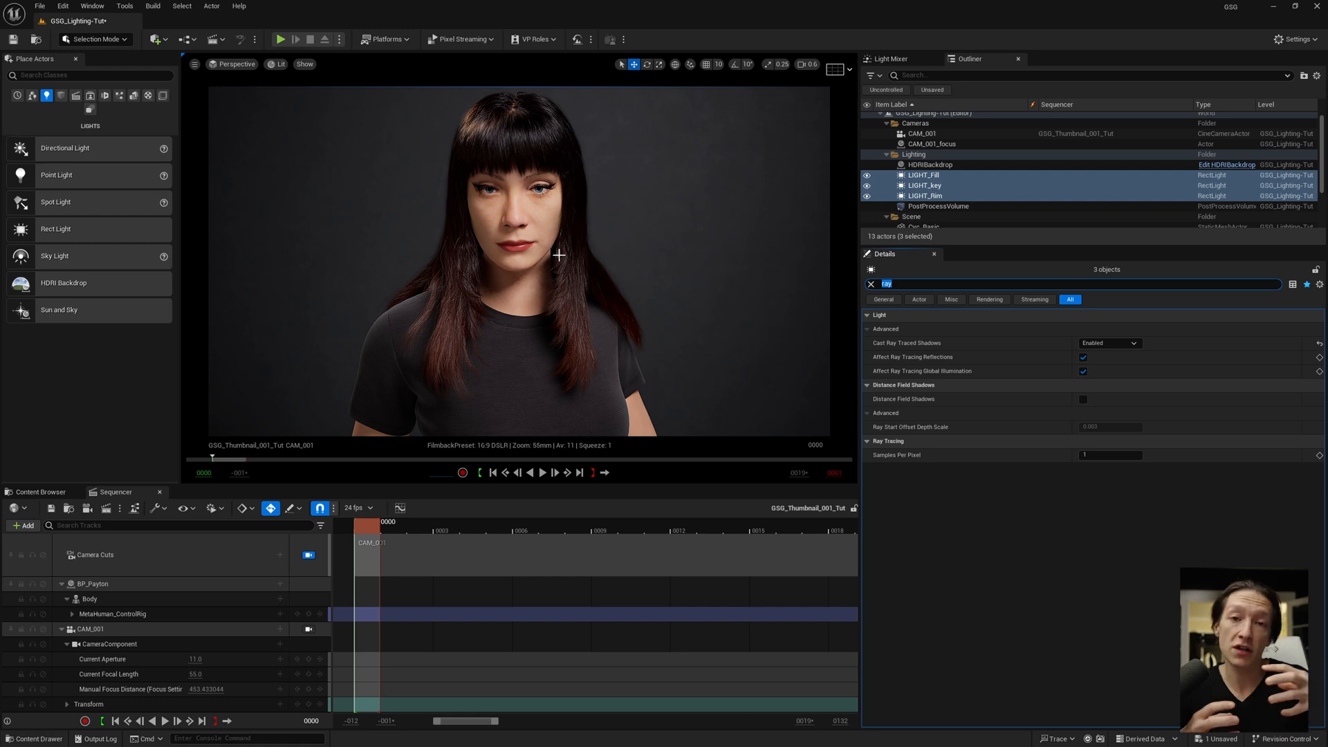
{"action": "mouse_move", "coordinate": [591, 273]}
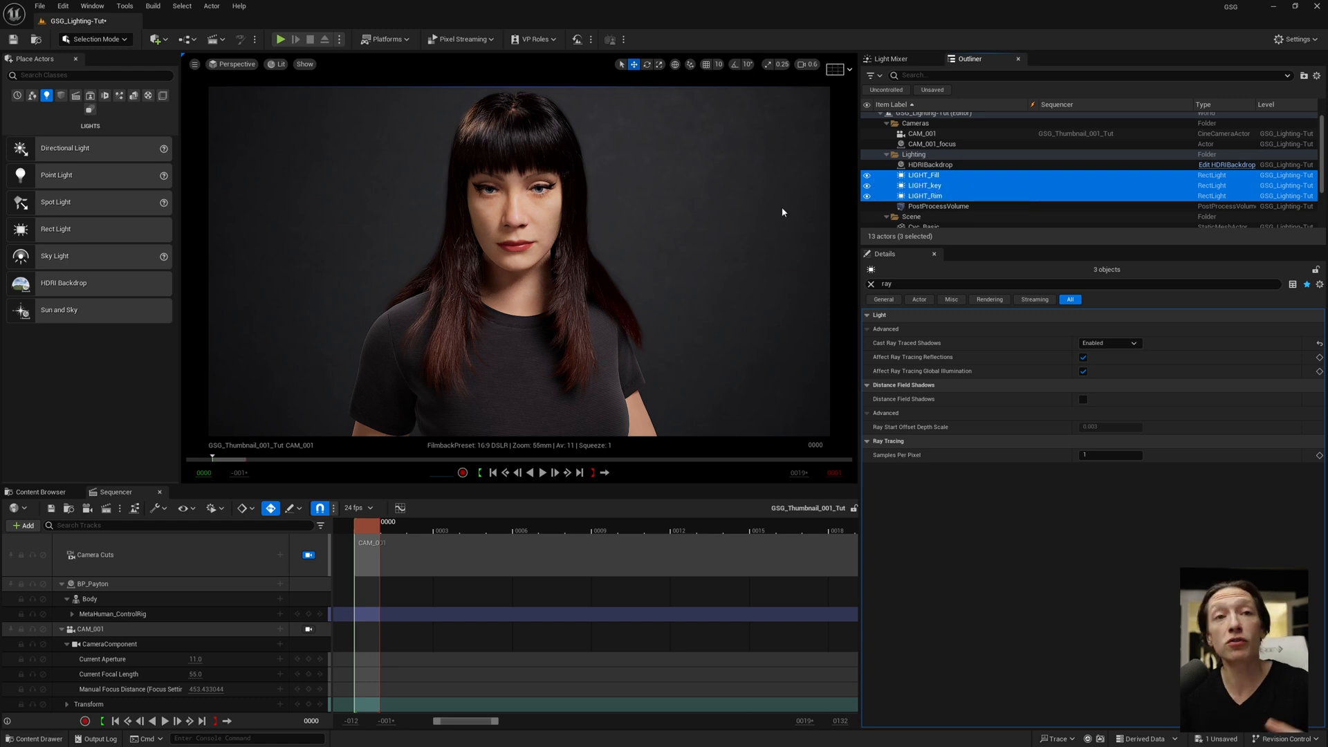
{"action": "mouse_move", "coordinate": [396, 251]}
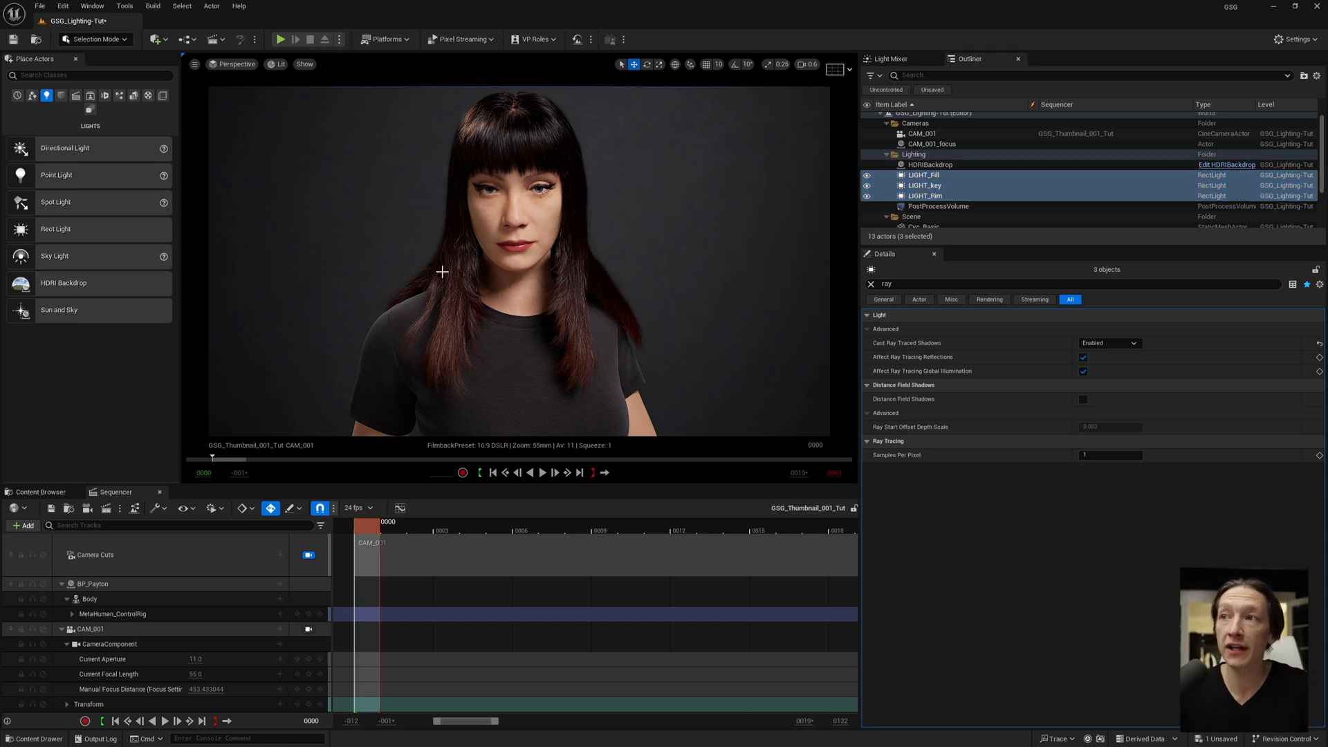
- Select LIGHT_Rim and shift its light colour to a pinkish magenta
{"action": "left_click", "coordinate": [917, 212]}
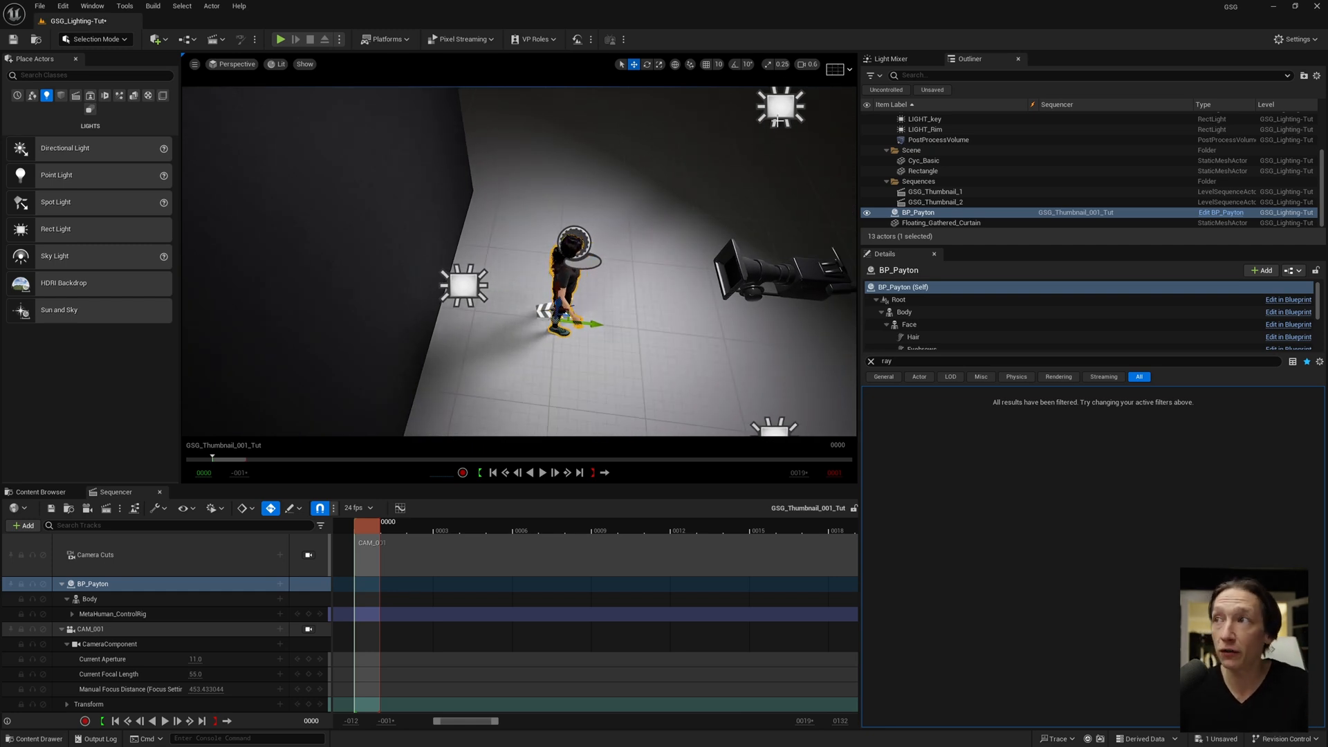
{"action": "left_click", "coordinate": [926, 175]}
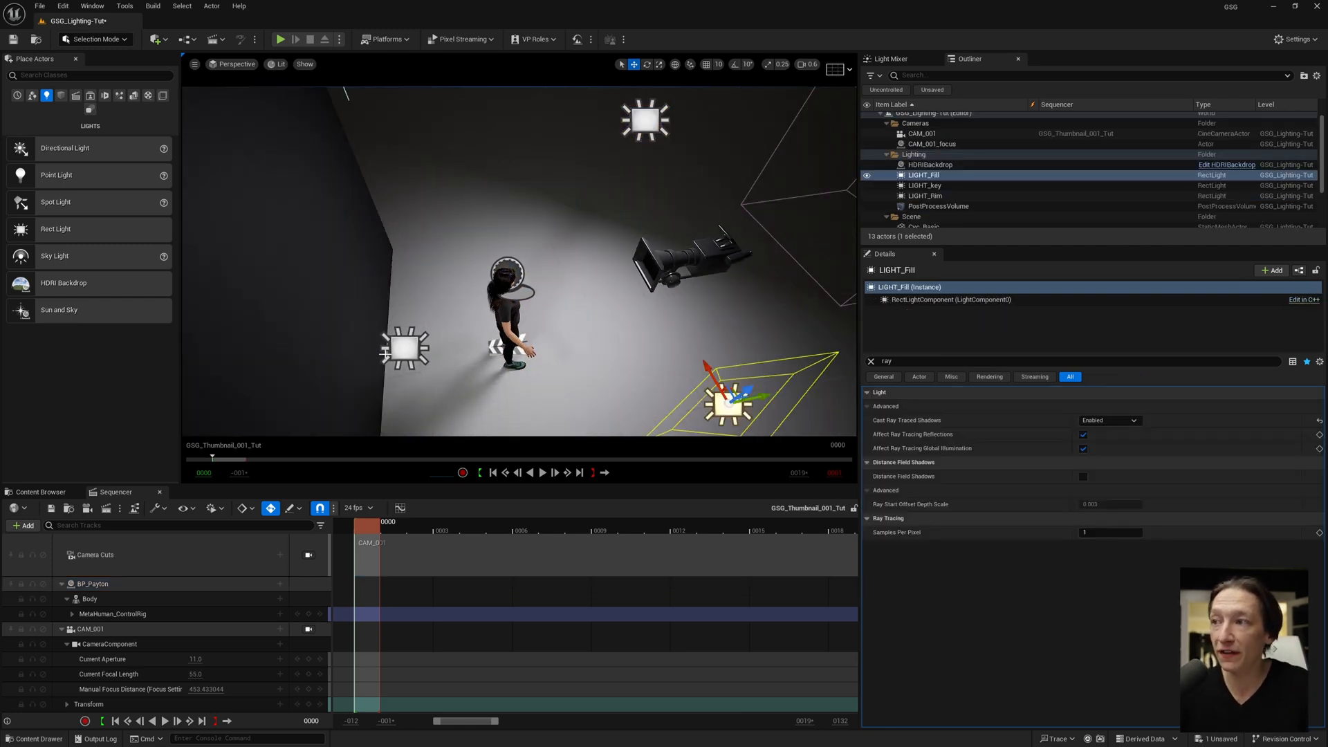
{"action": "left_click", "coordinate": [926, 195]}
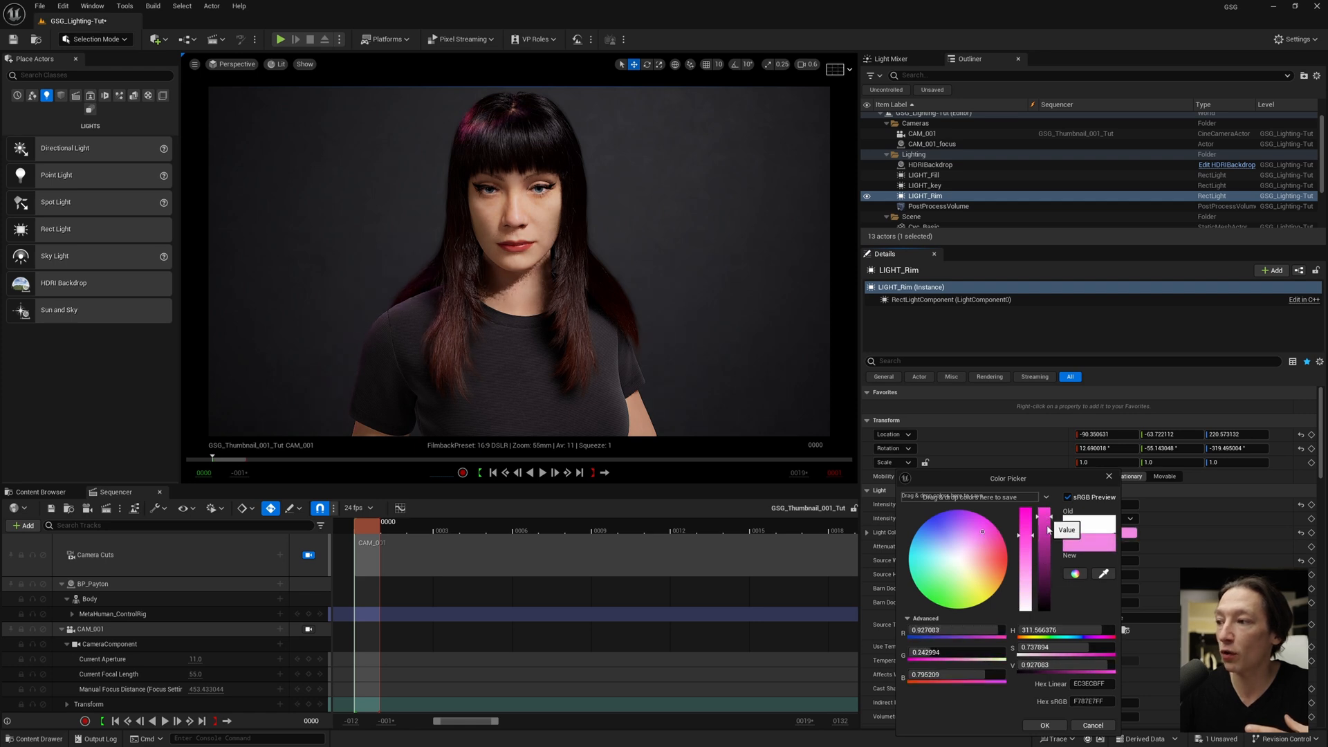
- Confirm the pink rim colour and place a Spot Light beside the figure aimed at the backdrop
{"action": "left_click", "coordinate": [1043, 725]}
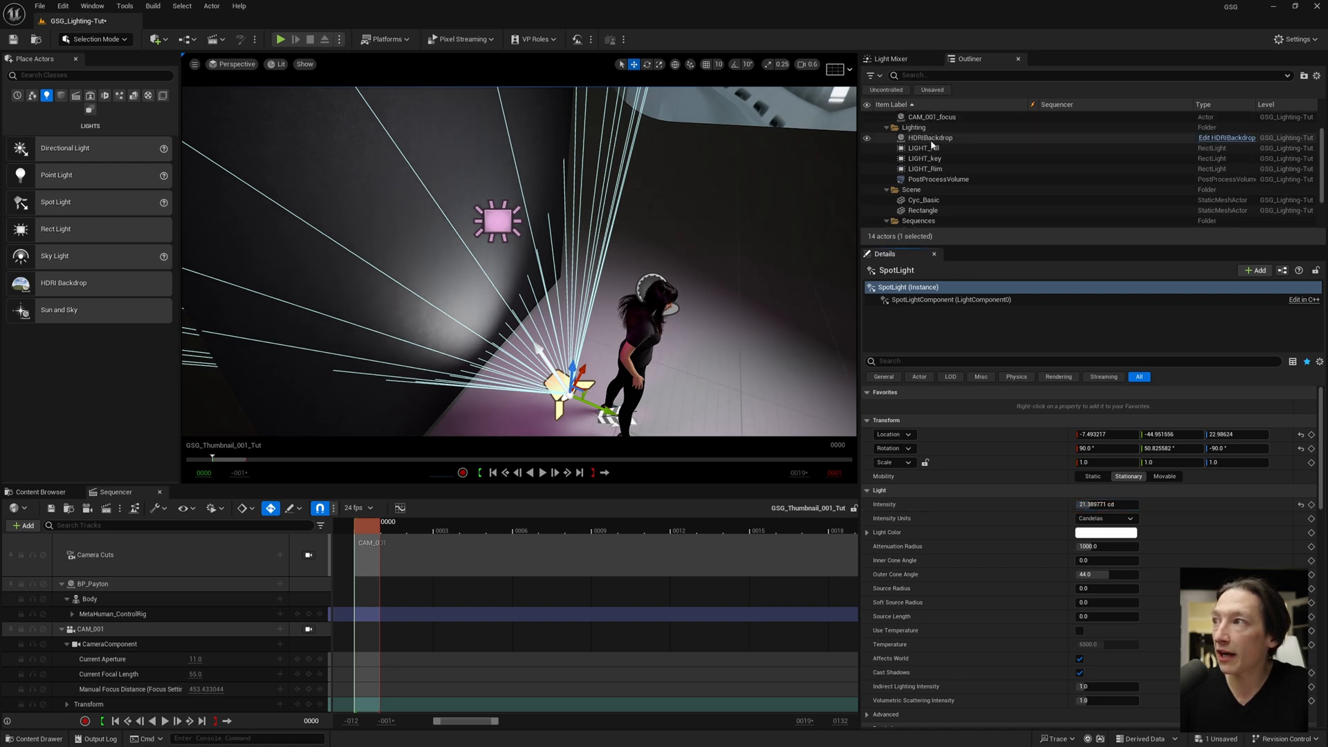
- Lower LIGHT_key's attenuation radius and narrow the spotlight cone to inner ~1.4, outer ~21.2
{"action": "left_click", "coordinate": [930, 137]}
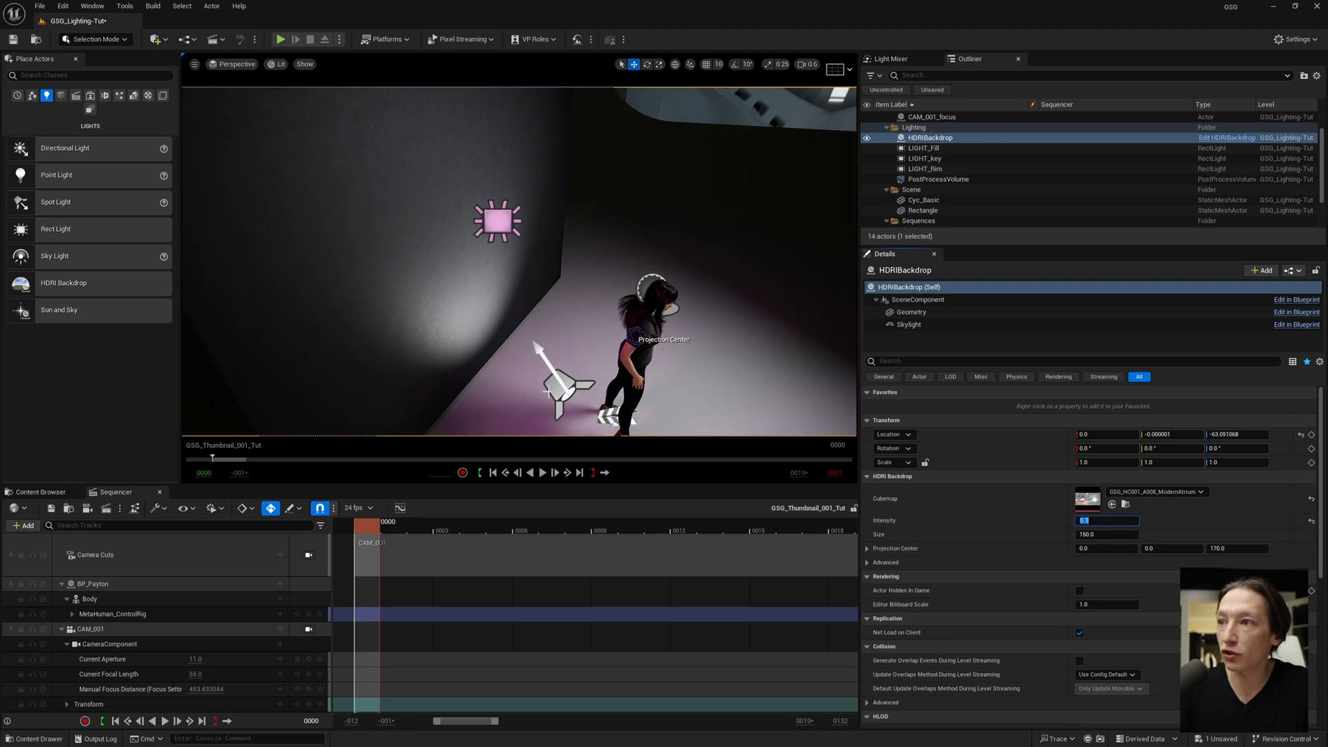
{"action": "left_click", "coordinate": [926, 158]}
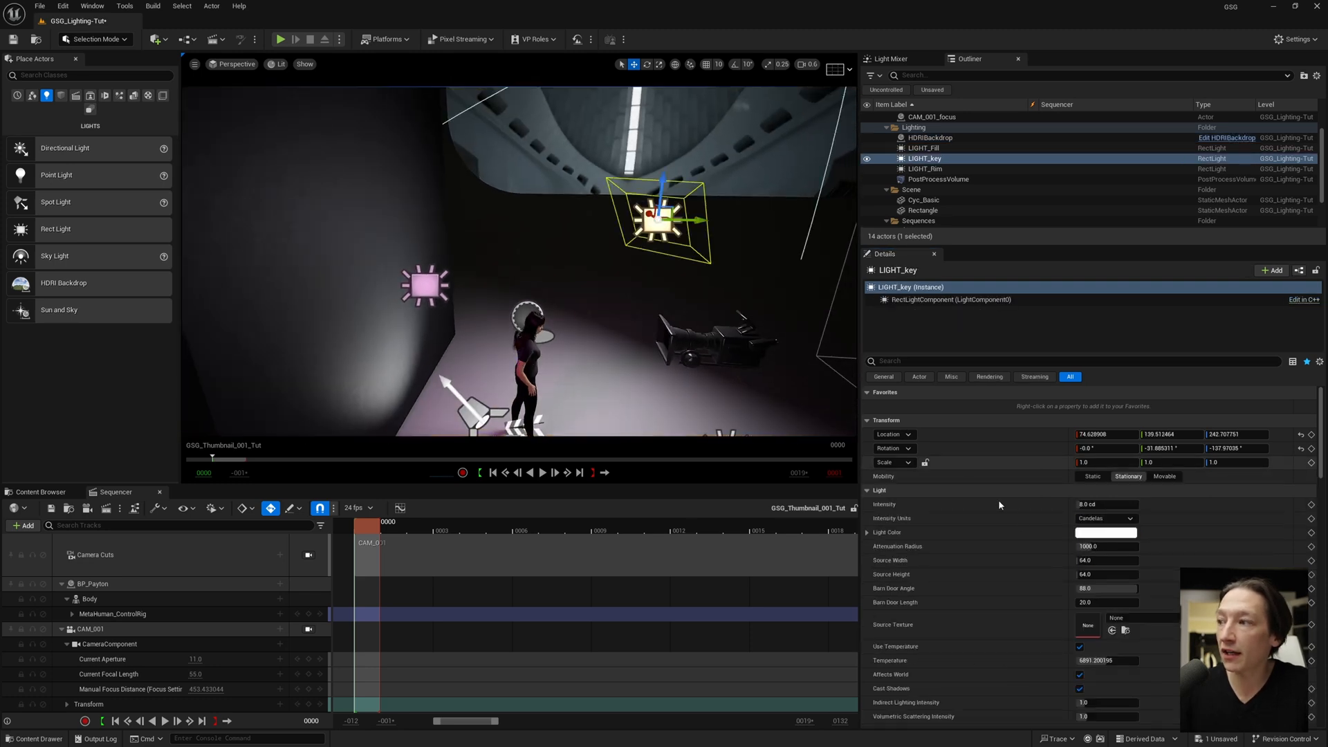
{"action": "mouse_move", "coordinate": [877, 248]}
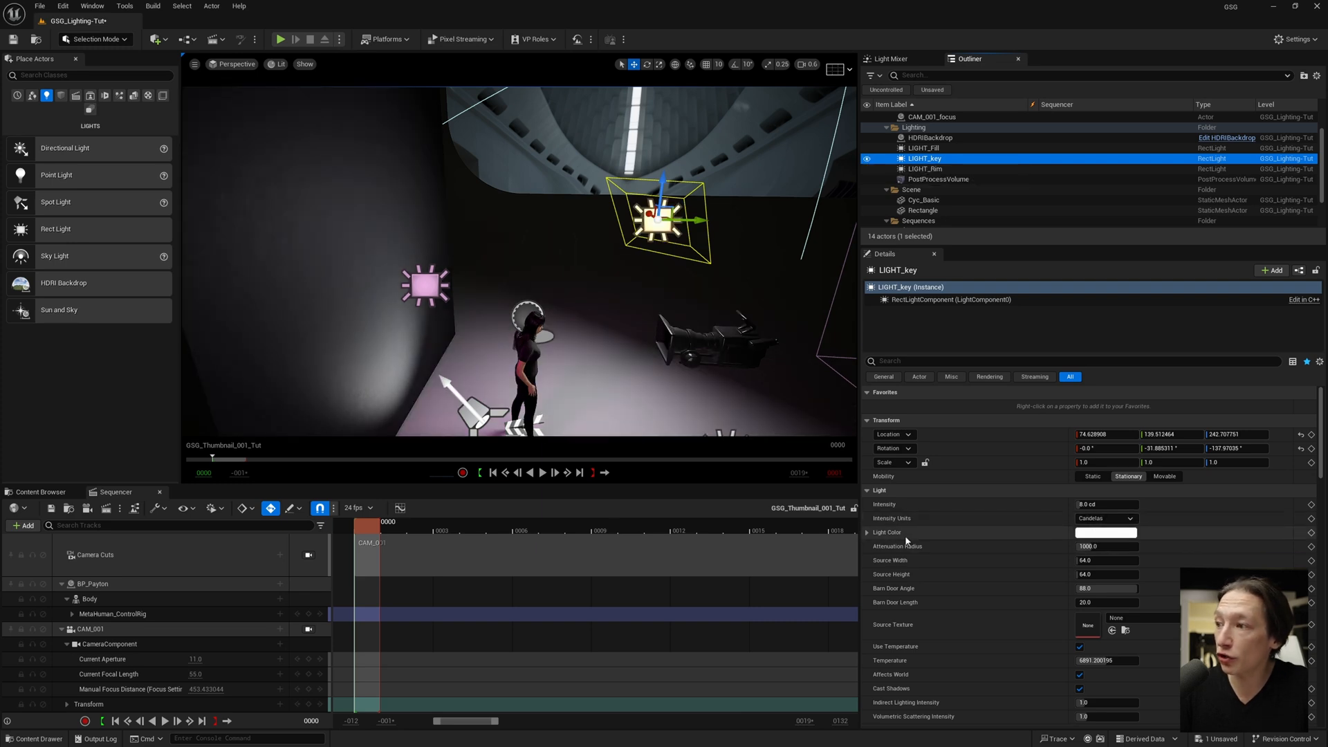
{"action": "triple_click", "coordinate": [1105, 546]}
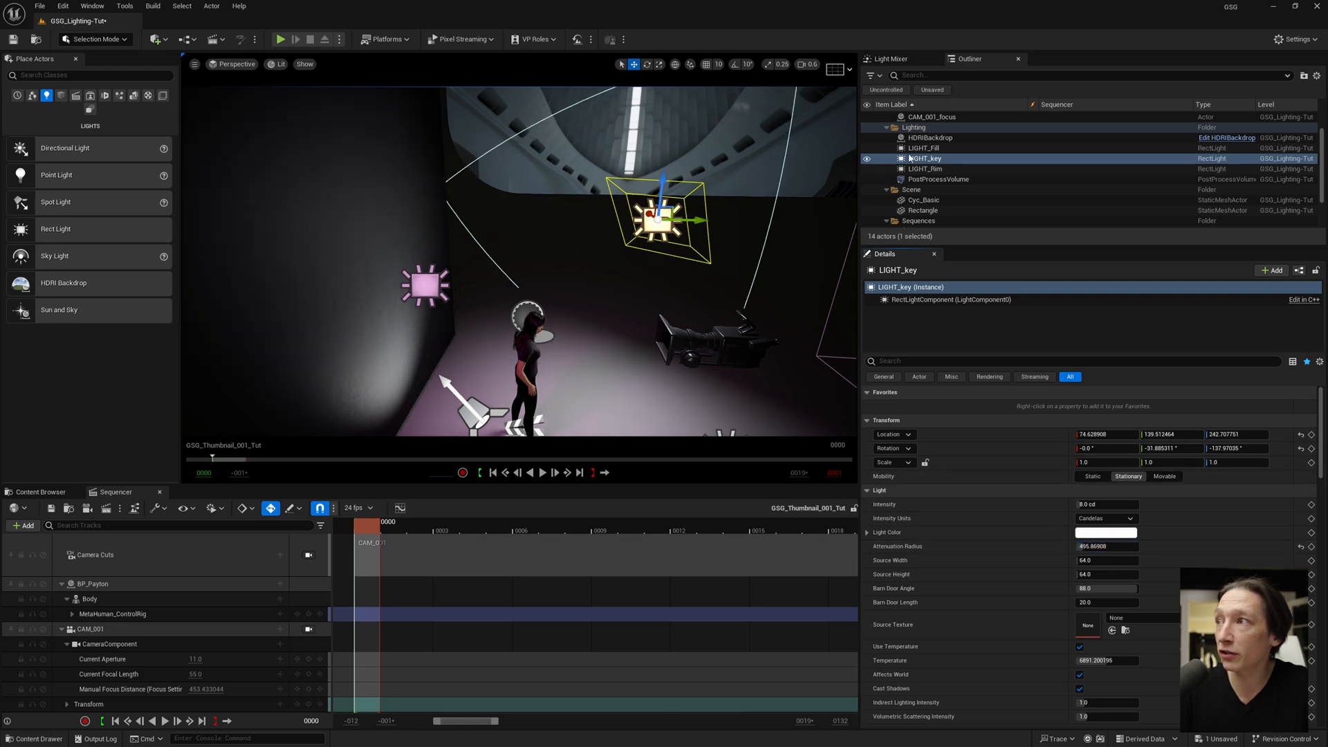
{"action": "left_click", "coordinate": [923, 200]}
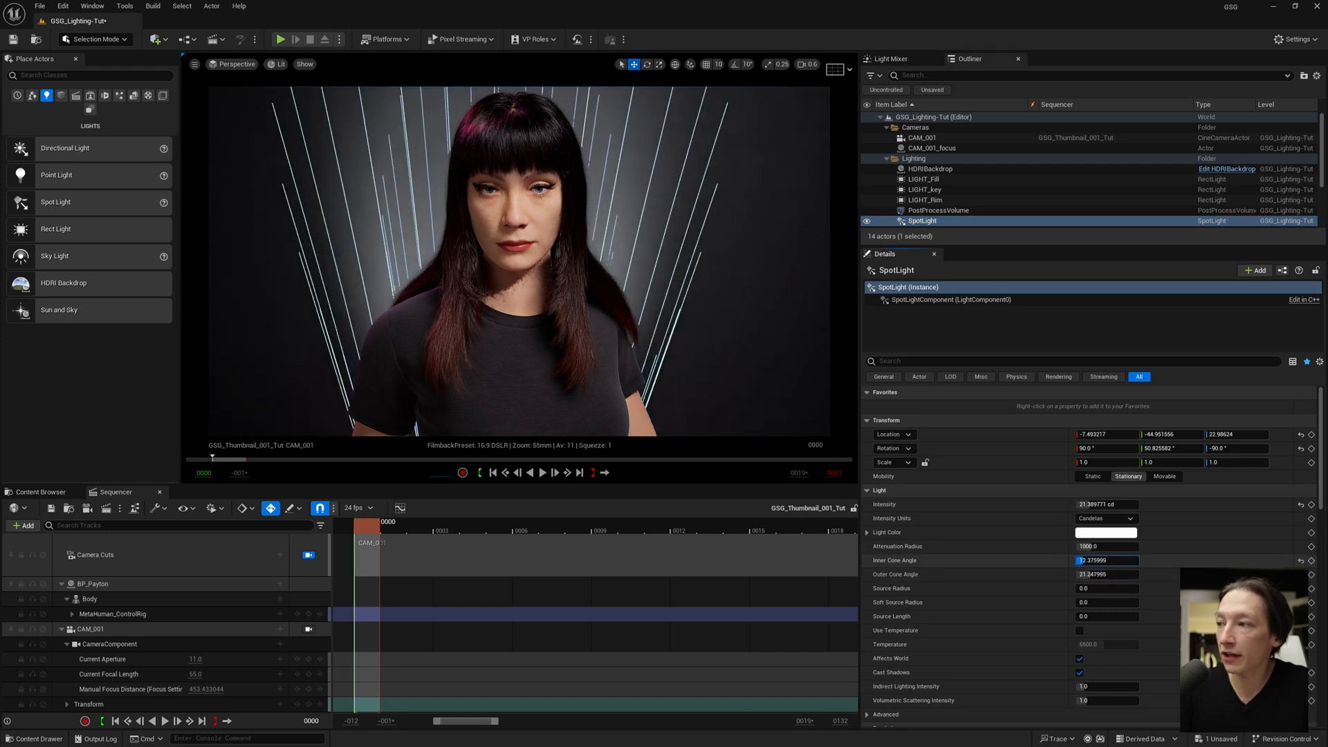
- Tint the spotlight red and toggle the rim and fill lights to compare the backdrop halo
{"action": "left_click", "coordinate": [1106, 532]}
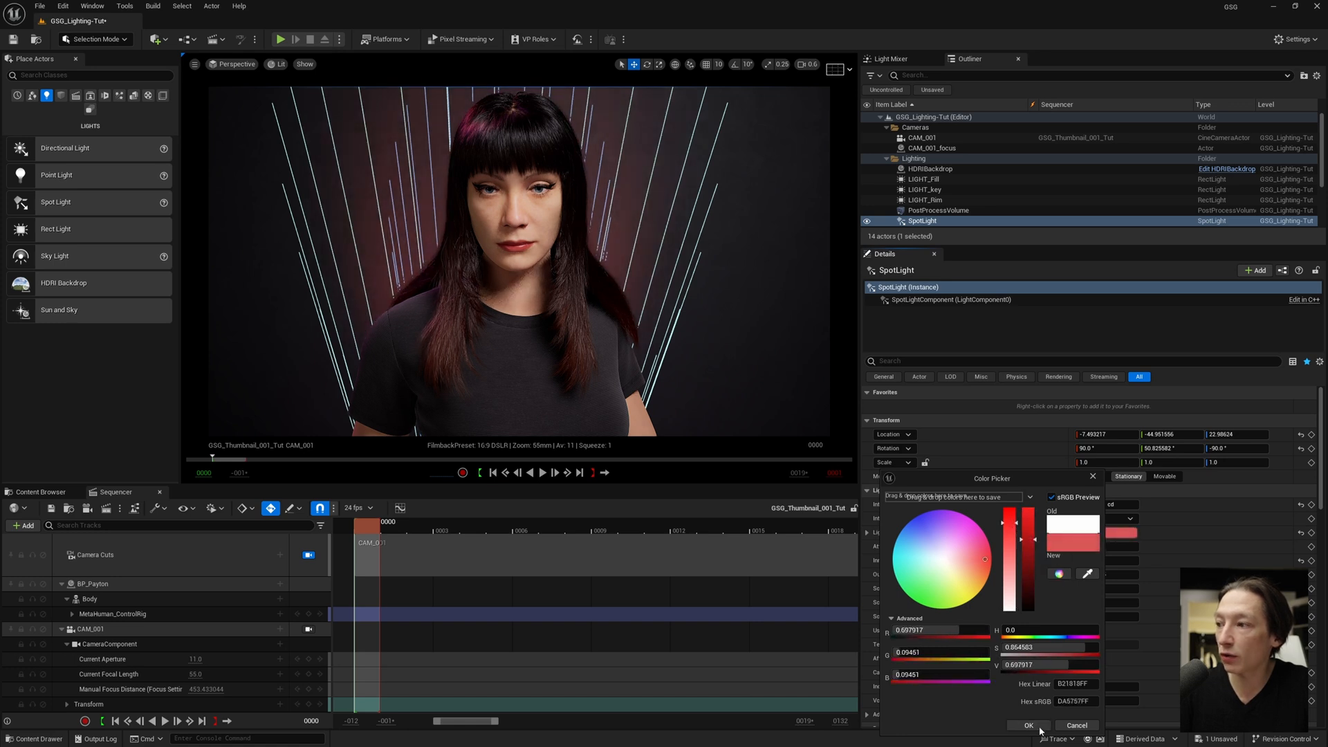
{"action": "left_click", "coordinate": [1028, 725]}
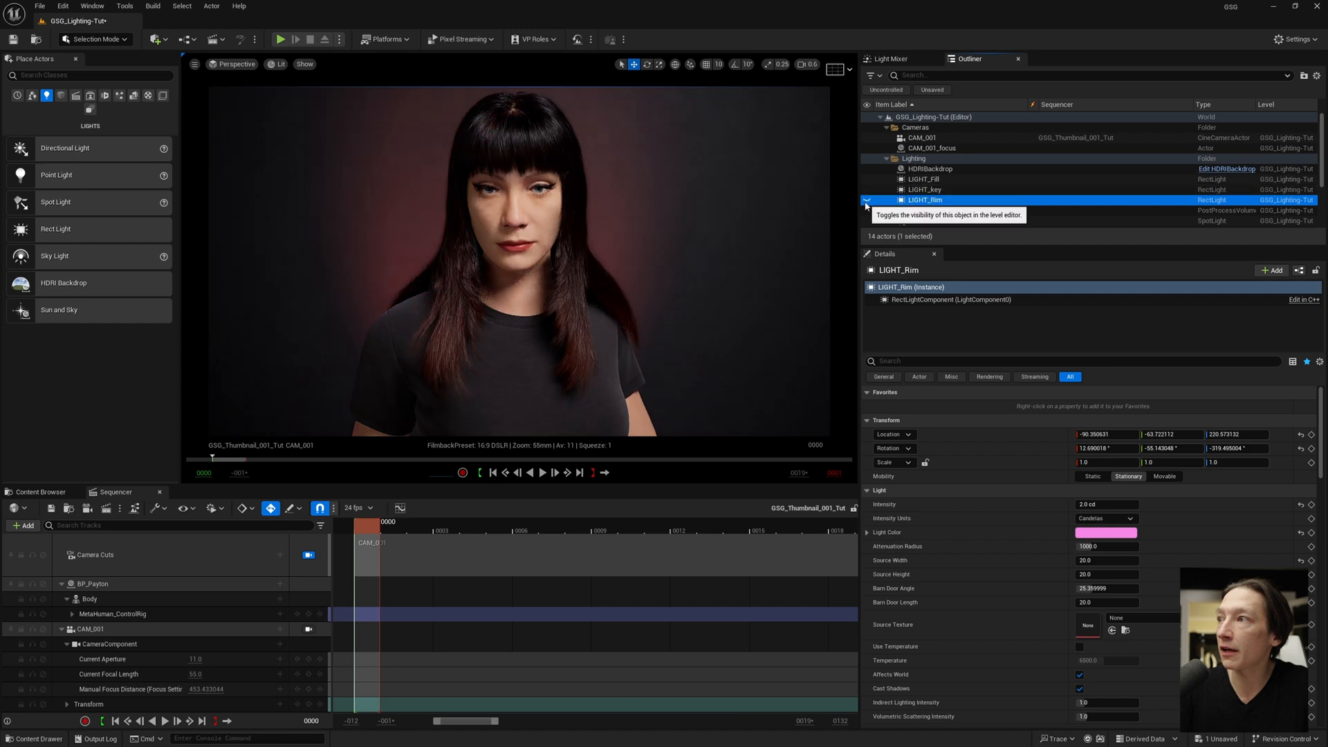
{"action": "left_click", "coordinate": [868, 190]}
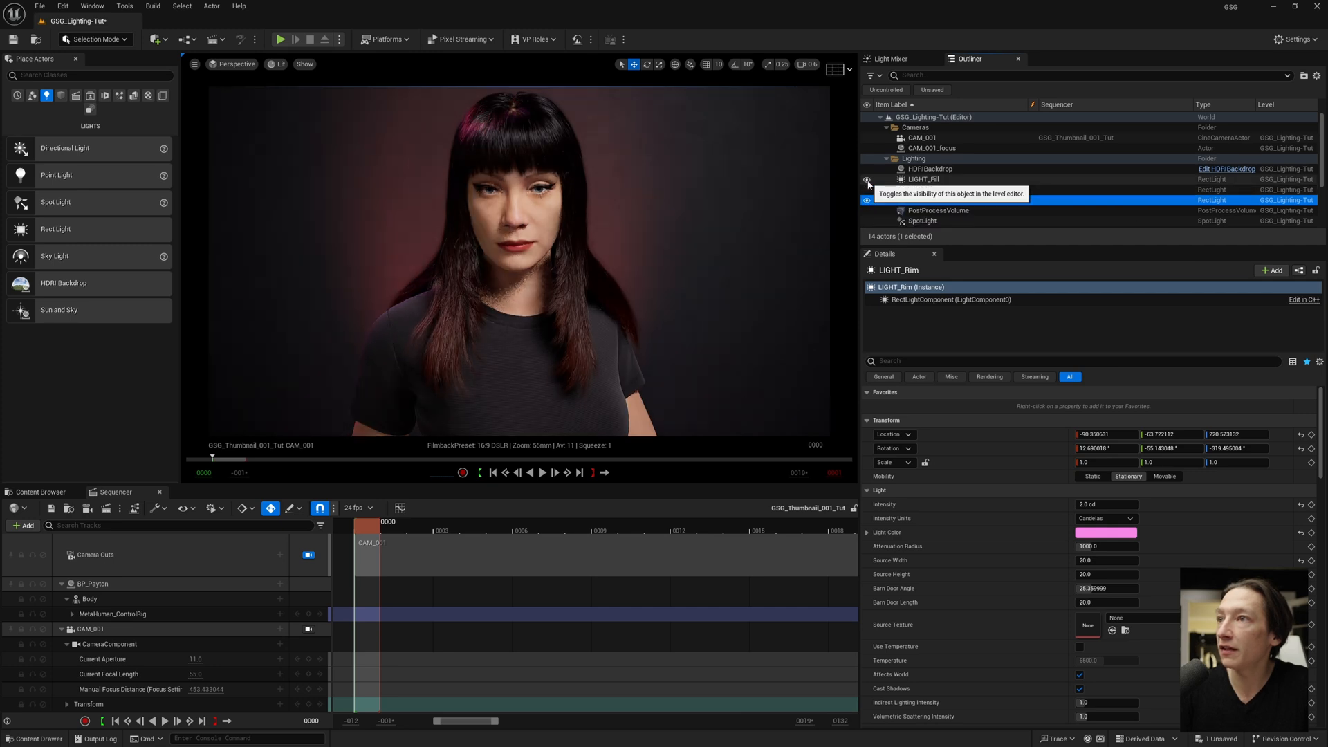
{"action": "left_click", "coordinate": [923, 178]}
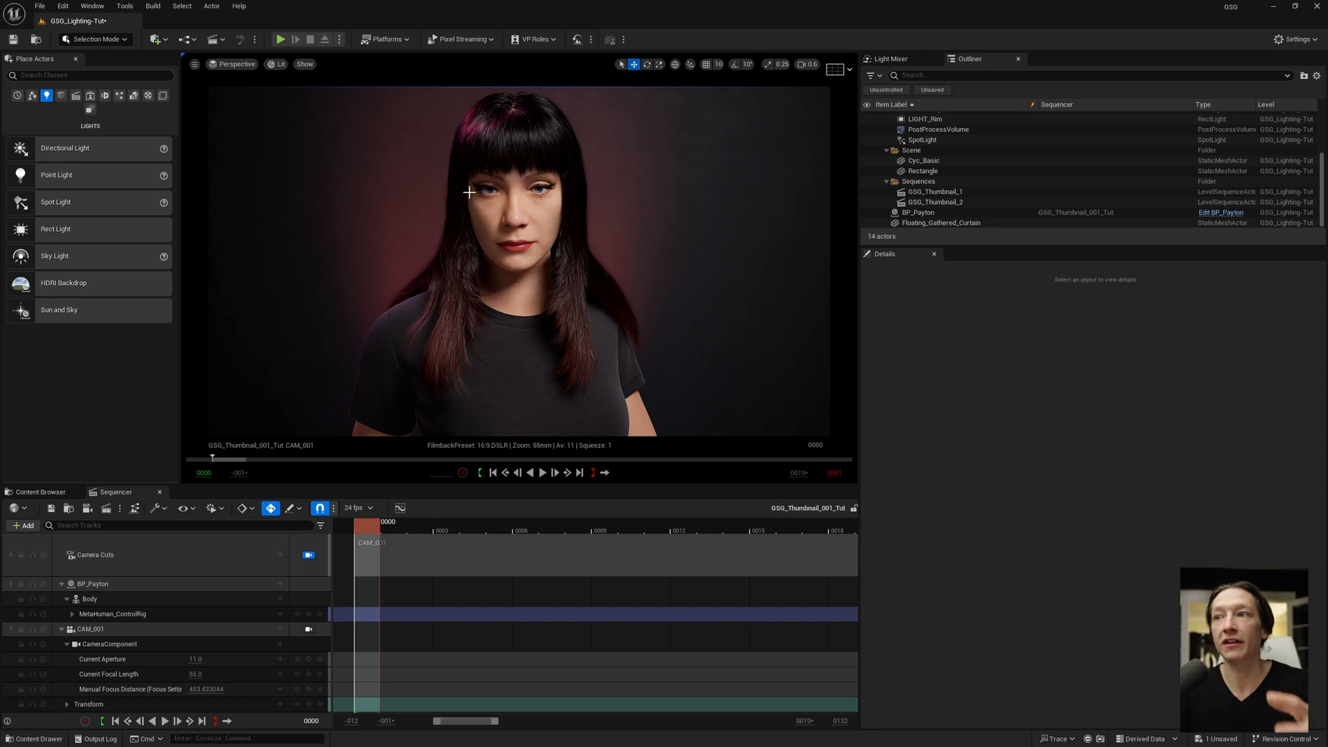
{"action": "mouse_move", "coordinate": [170, 523]}
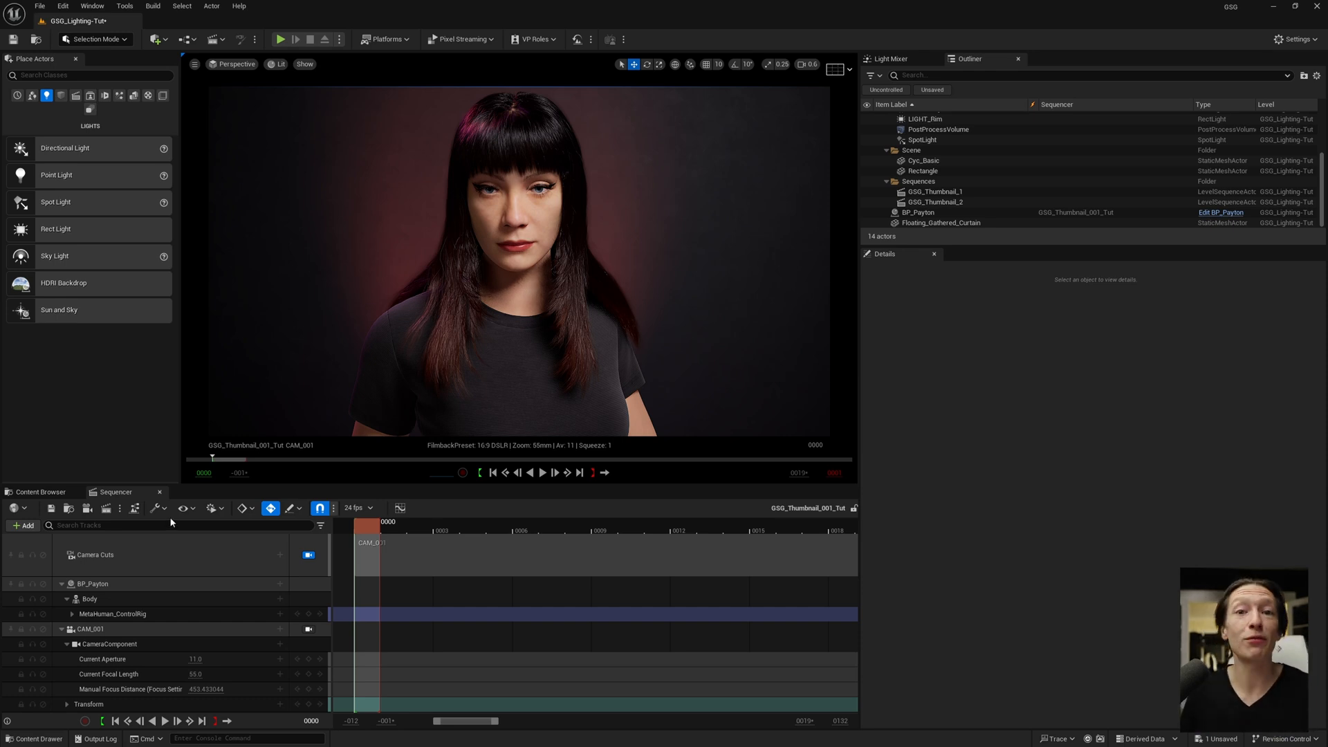
{"action": "mouse_move", "coordinate": [678, 141]}
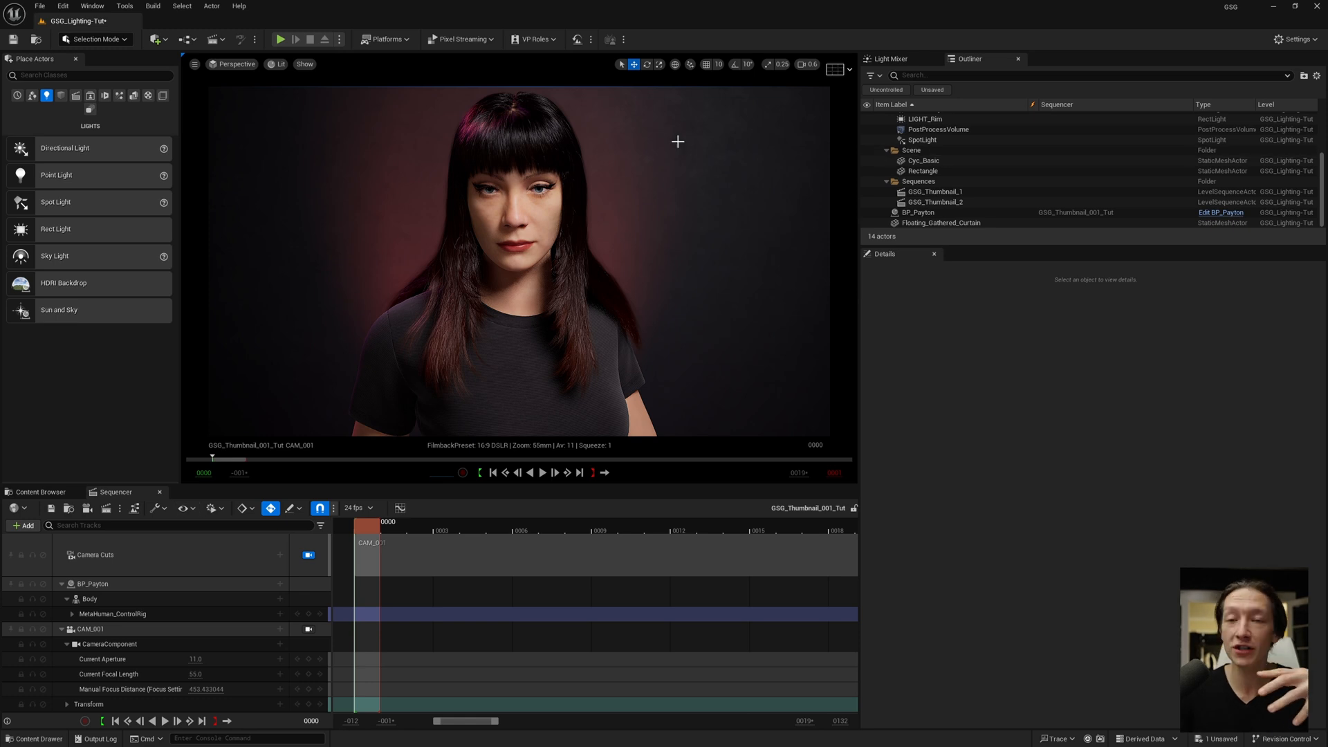